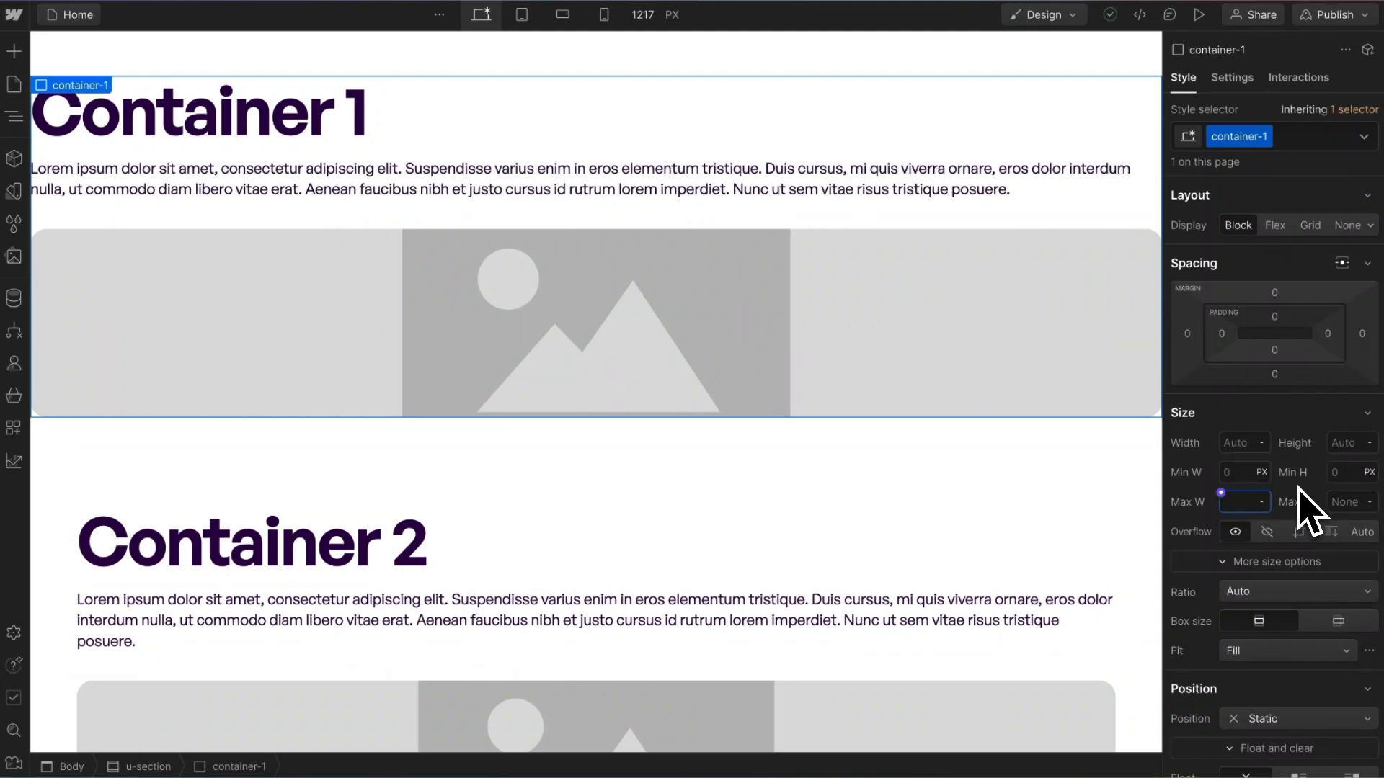
Give Container 1 a 1000px max width, auto side margins and 50px side padding, checking Tablet
text(1000)
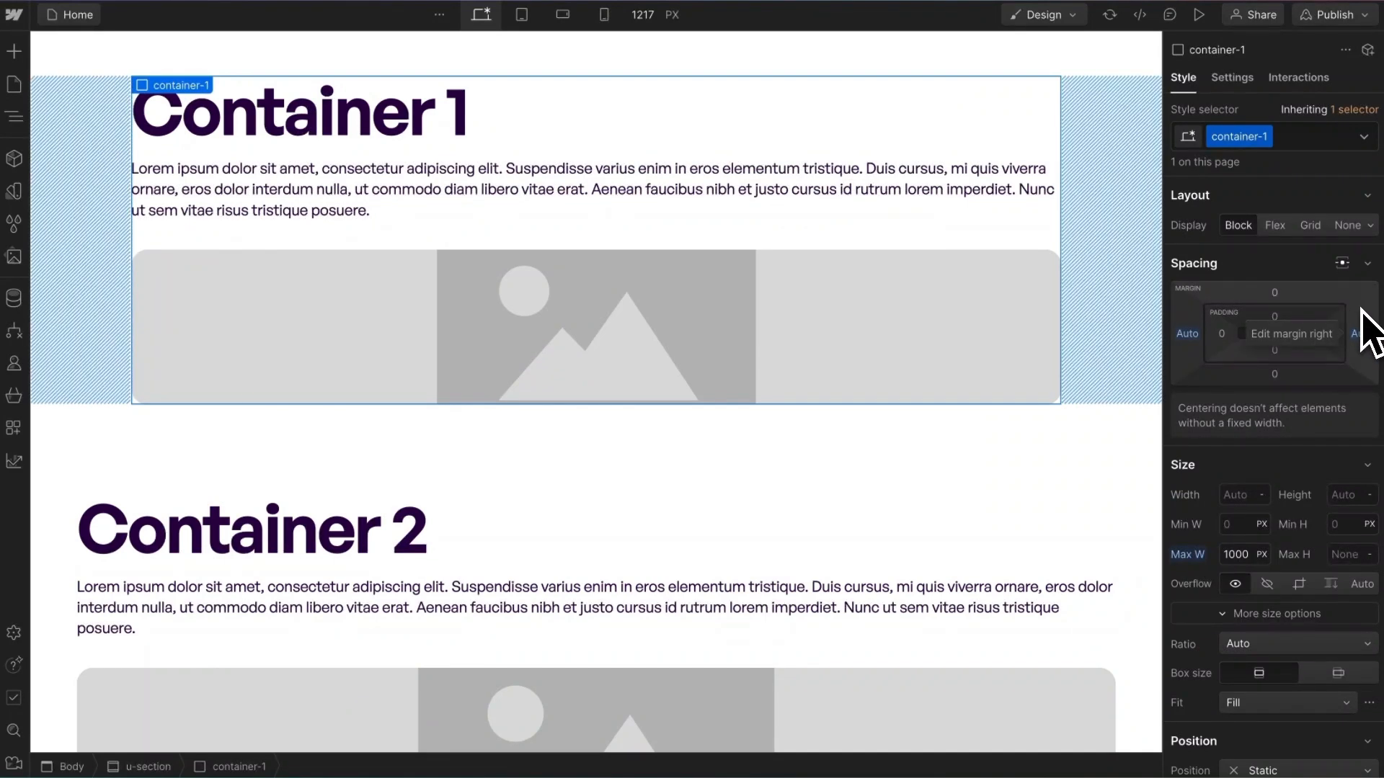
click(522, 14)
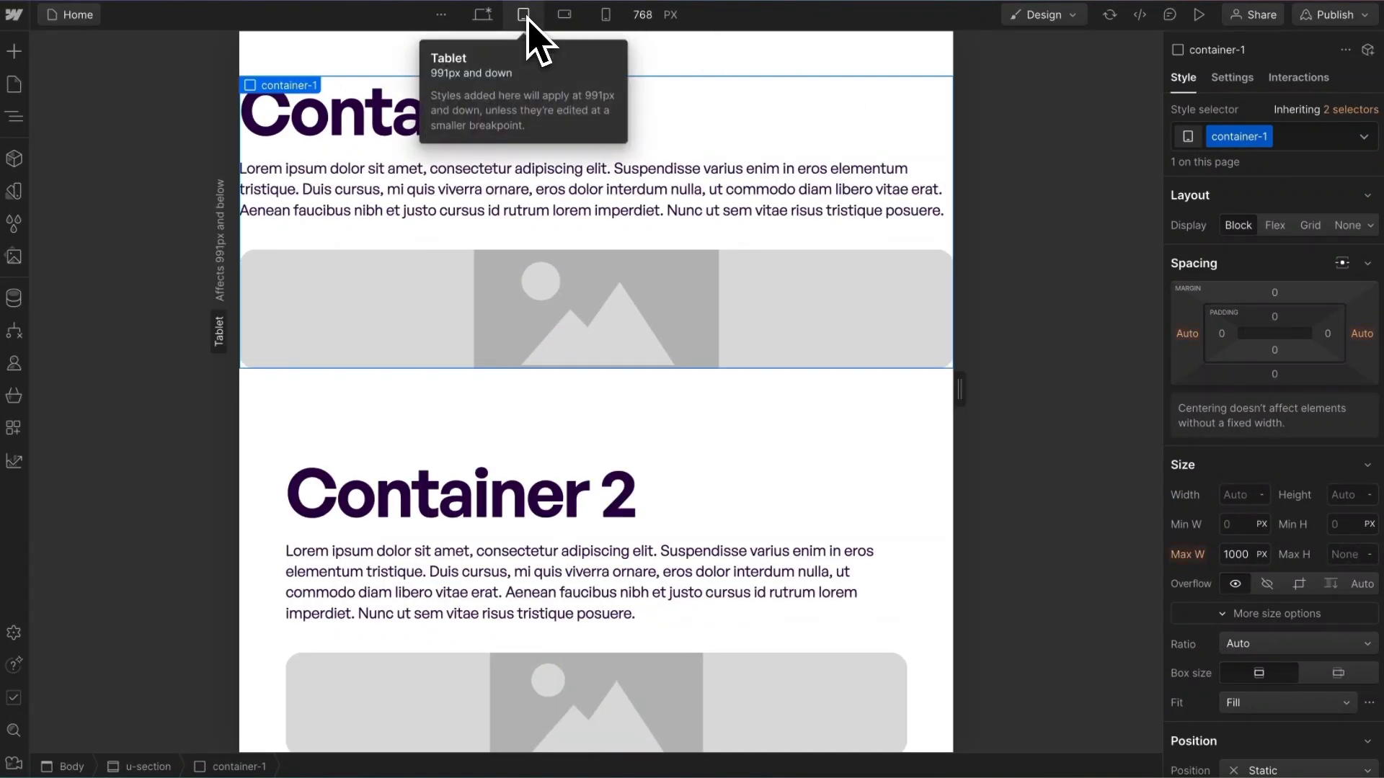
click(482, 15)
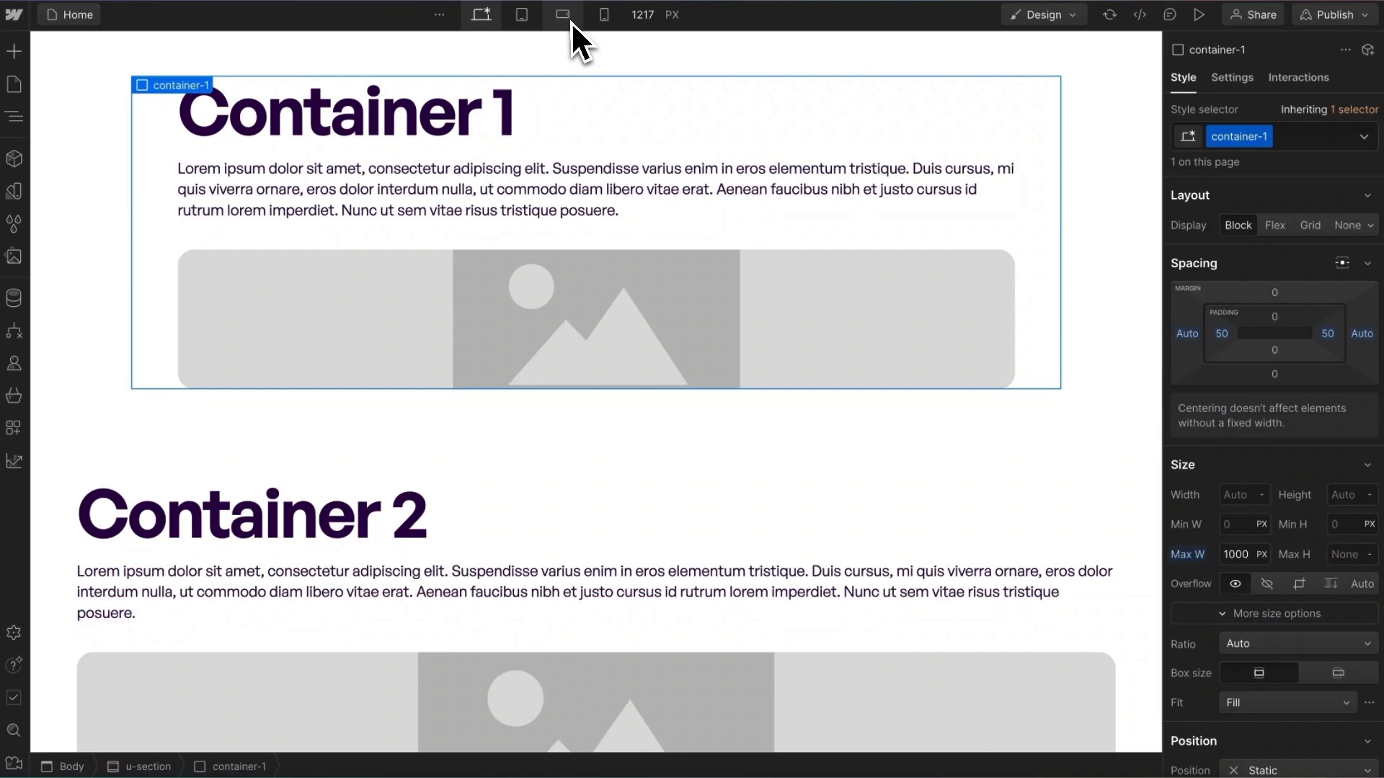
click(563, 14)
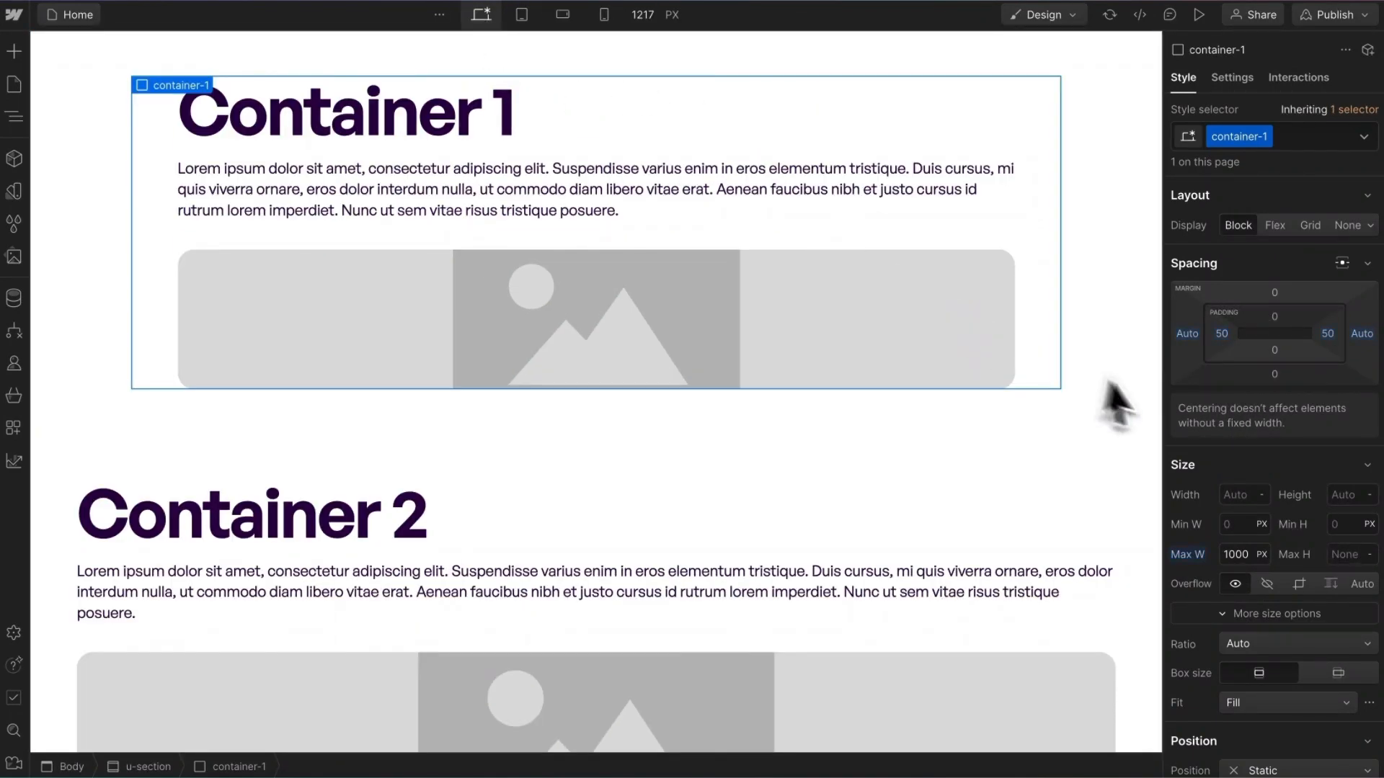
Inspect Container 2's calc(100% - 50px * 2) max width, then preview it at Mobile and return
click(252, 516)
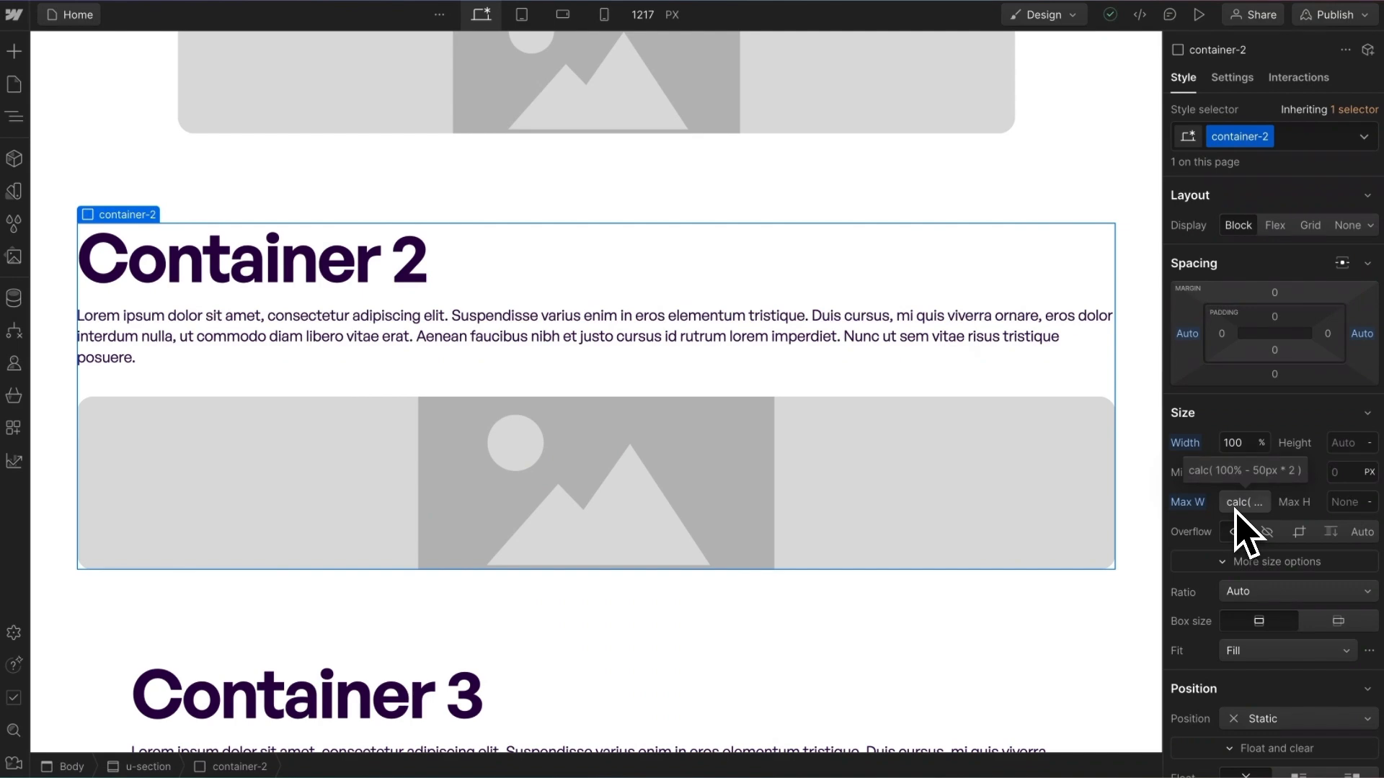
click(1243, 501)
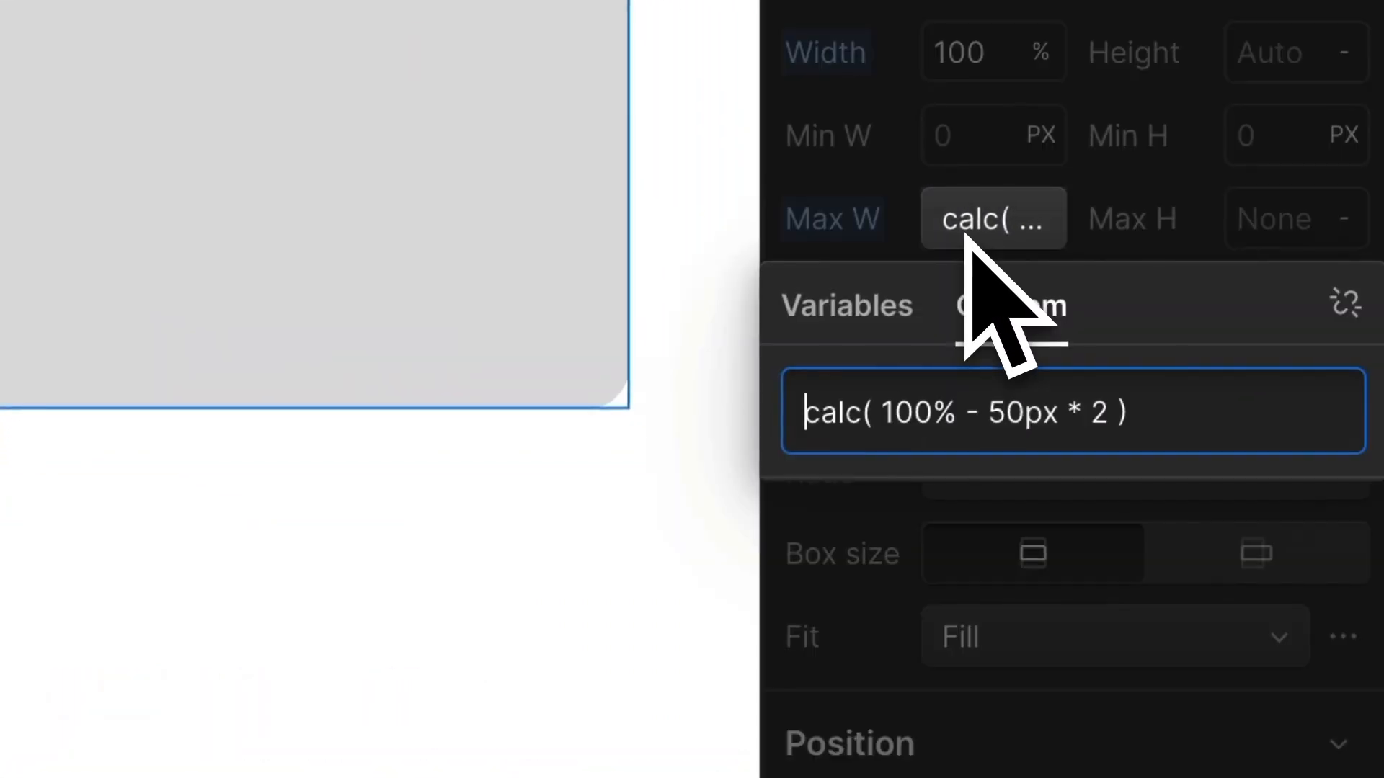
click(1010, 306)
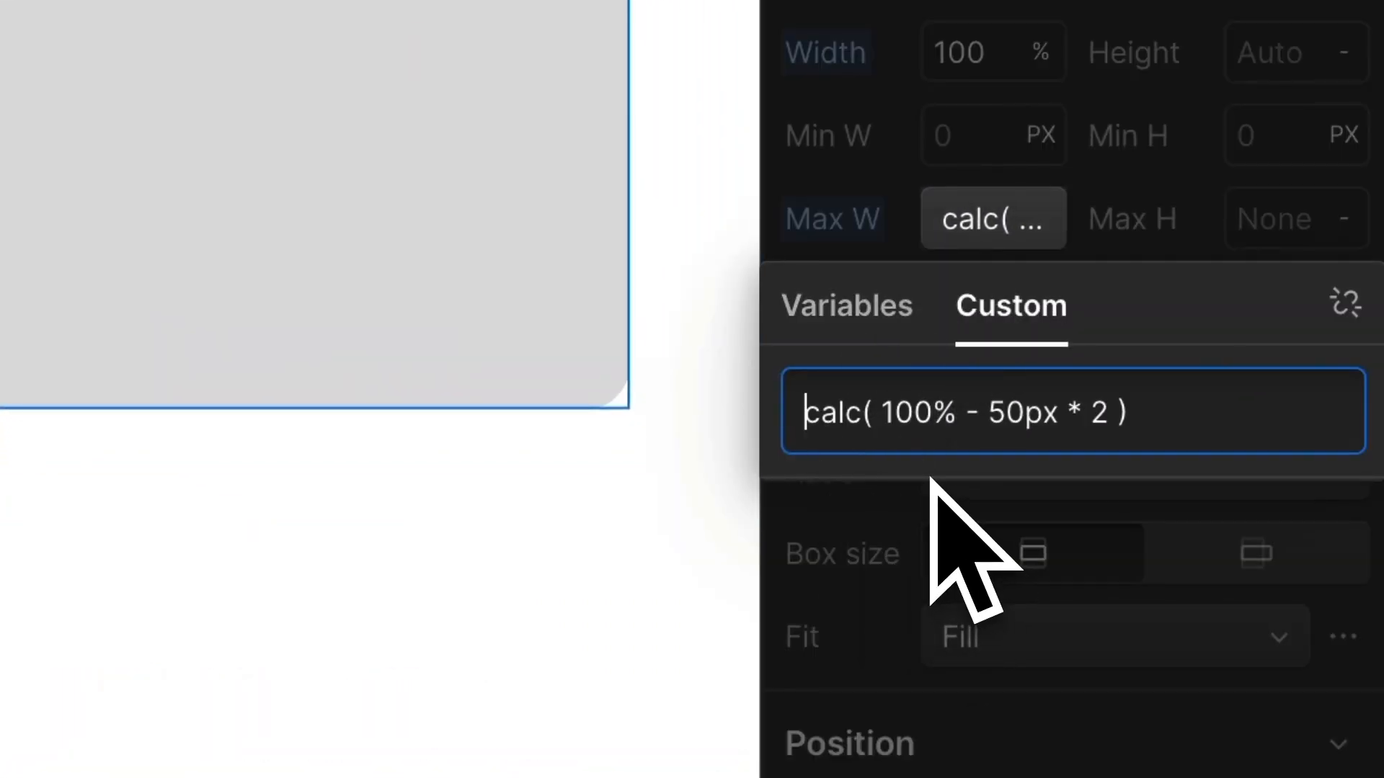
mouse_move(1130, 564)
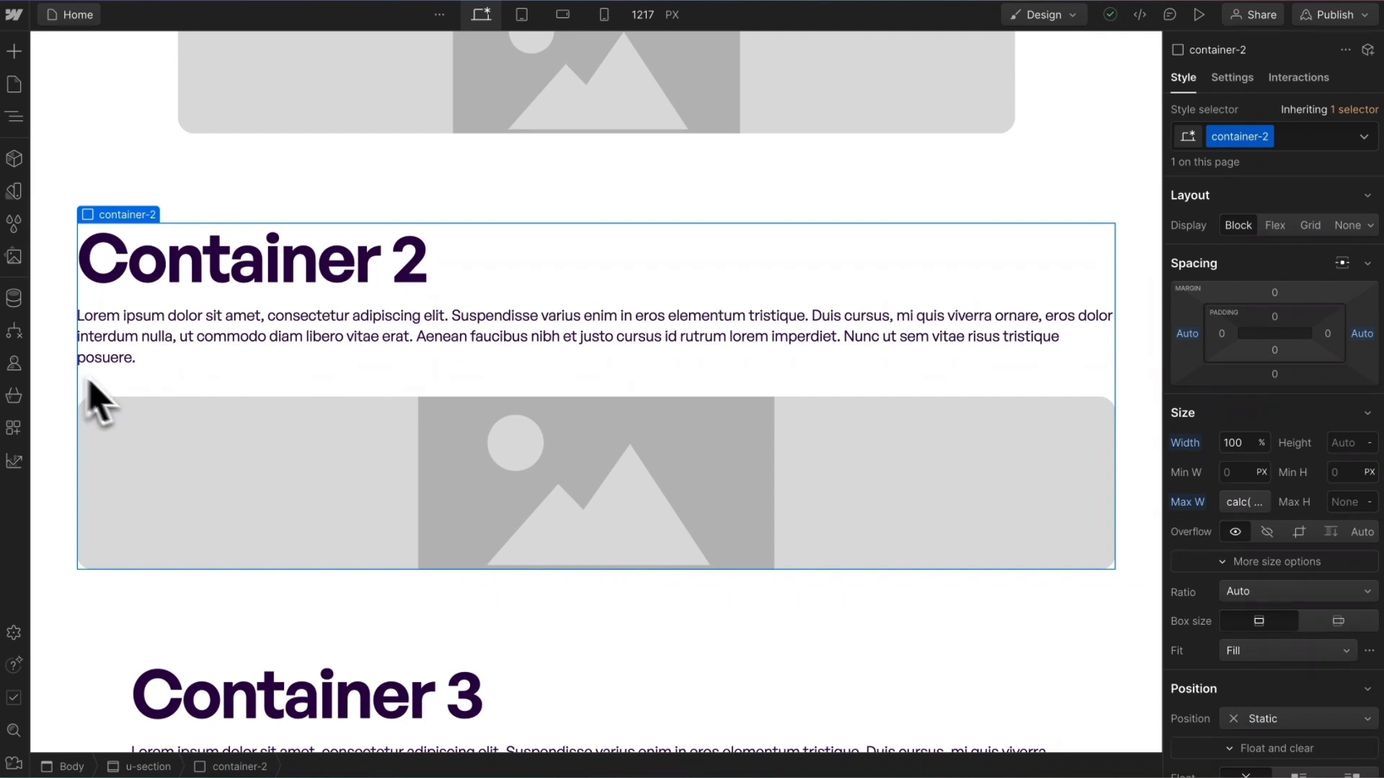
click(605, 15)
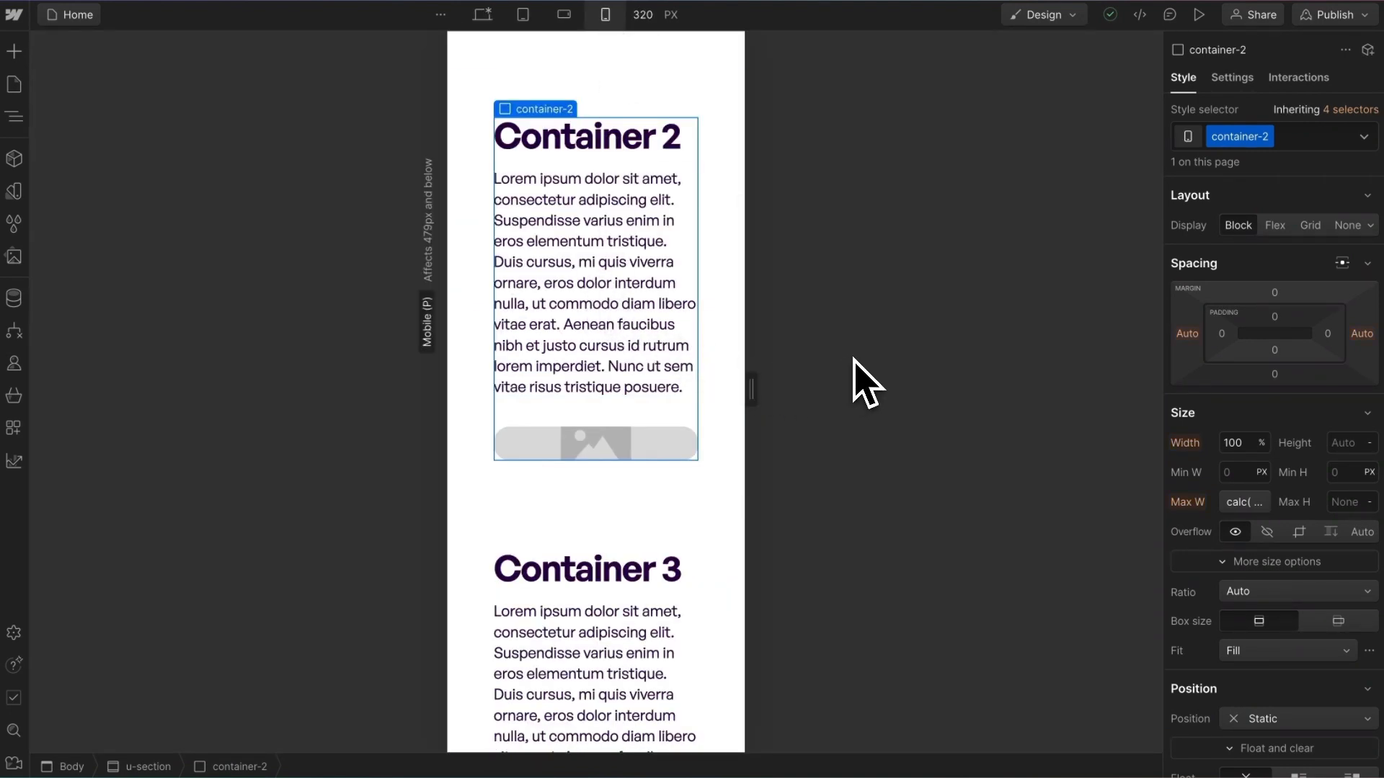
mouse_move(726, 291)
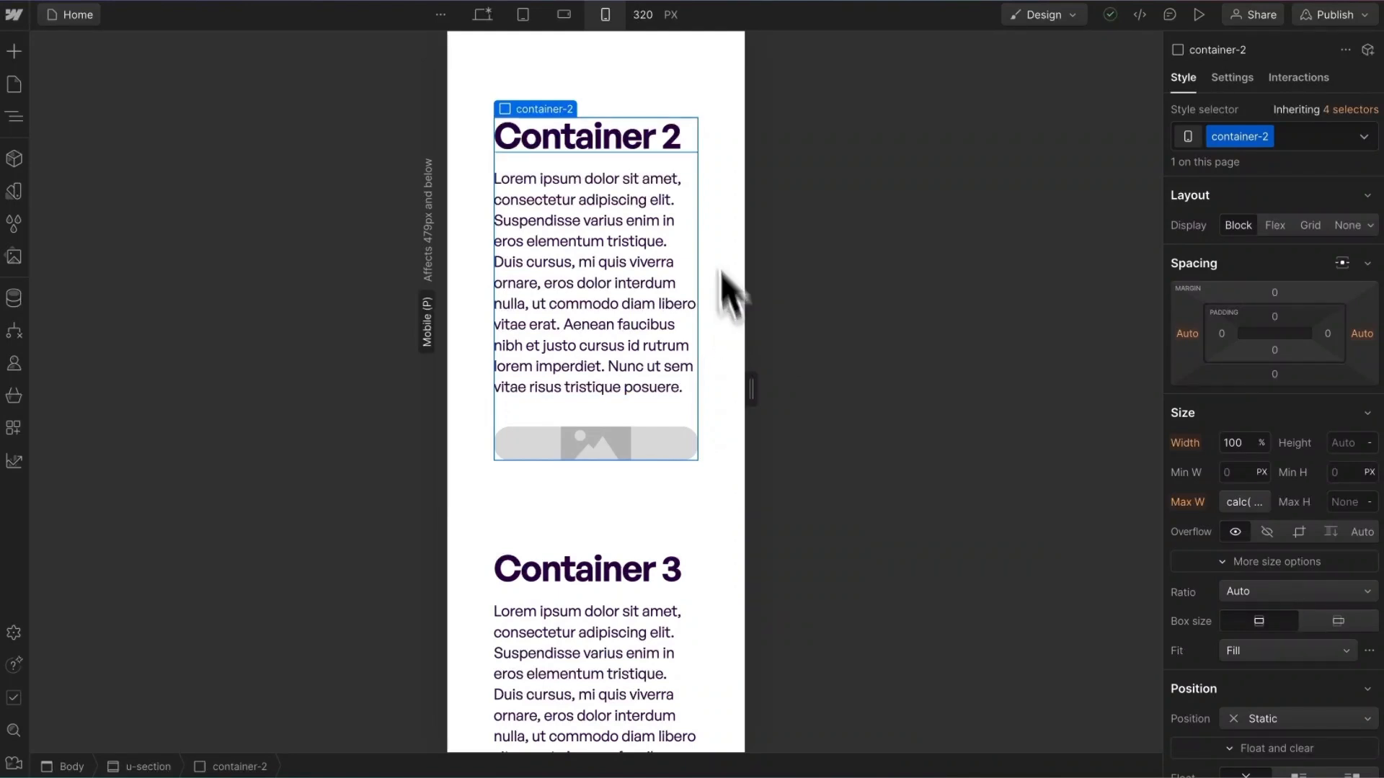
click(480, 14)
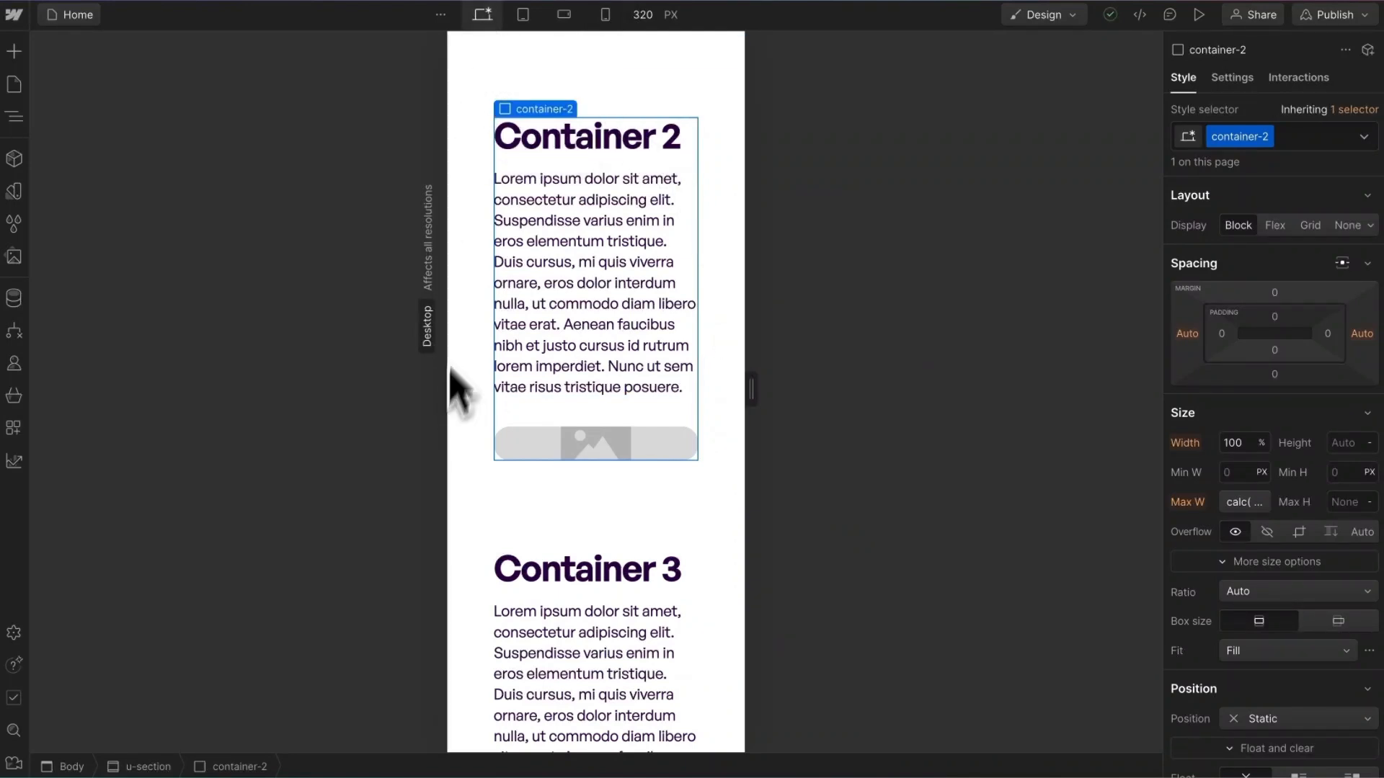
Edit Container 2's custom max width to calc( min(100%, 1000px) - 50px * 2 )
click(479, 14)
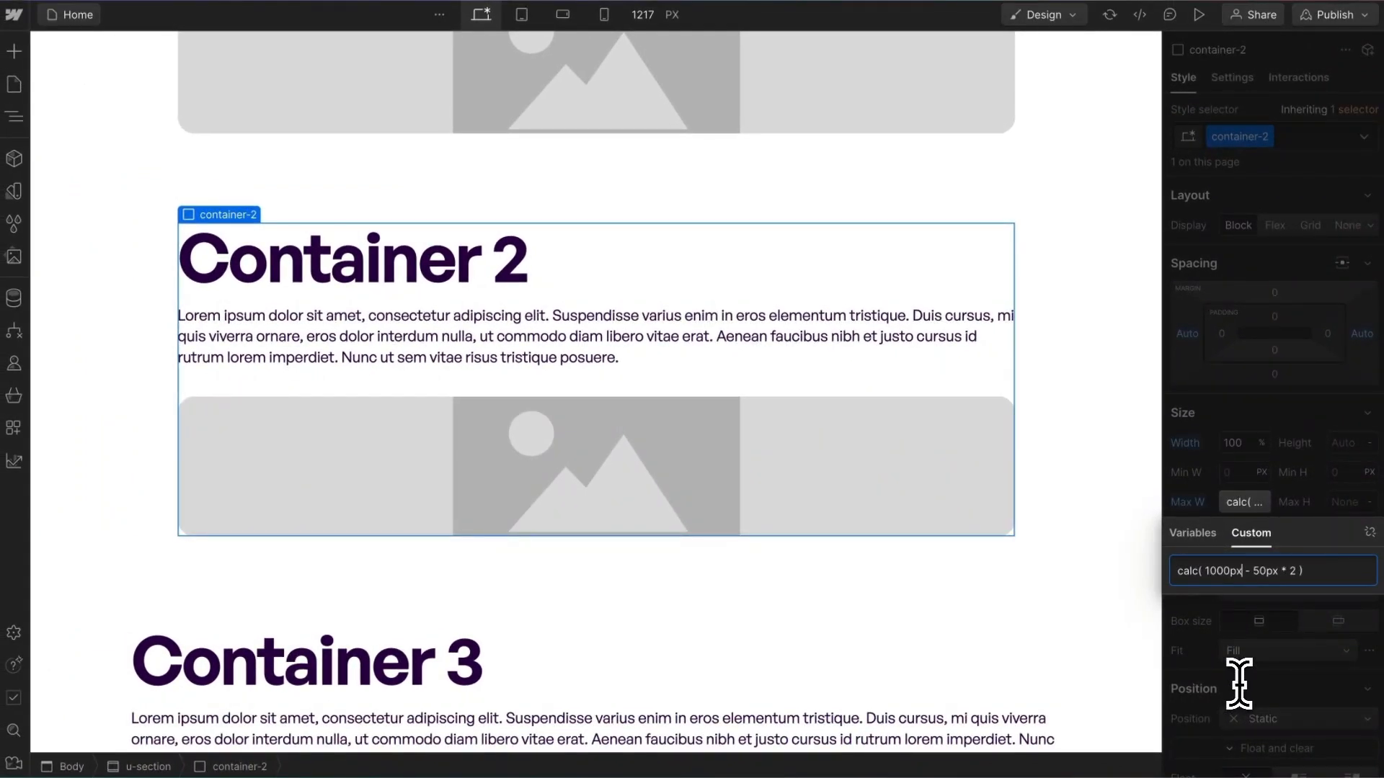
key(Backspace)
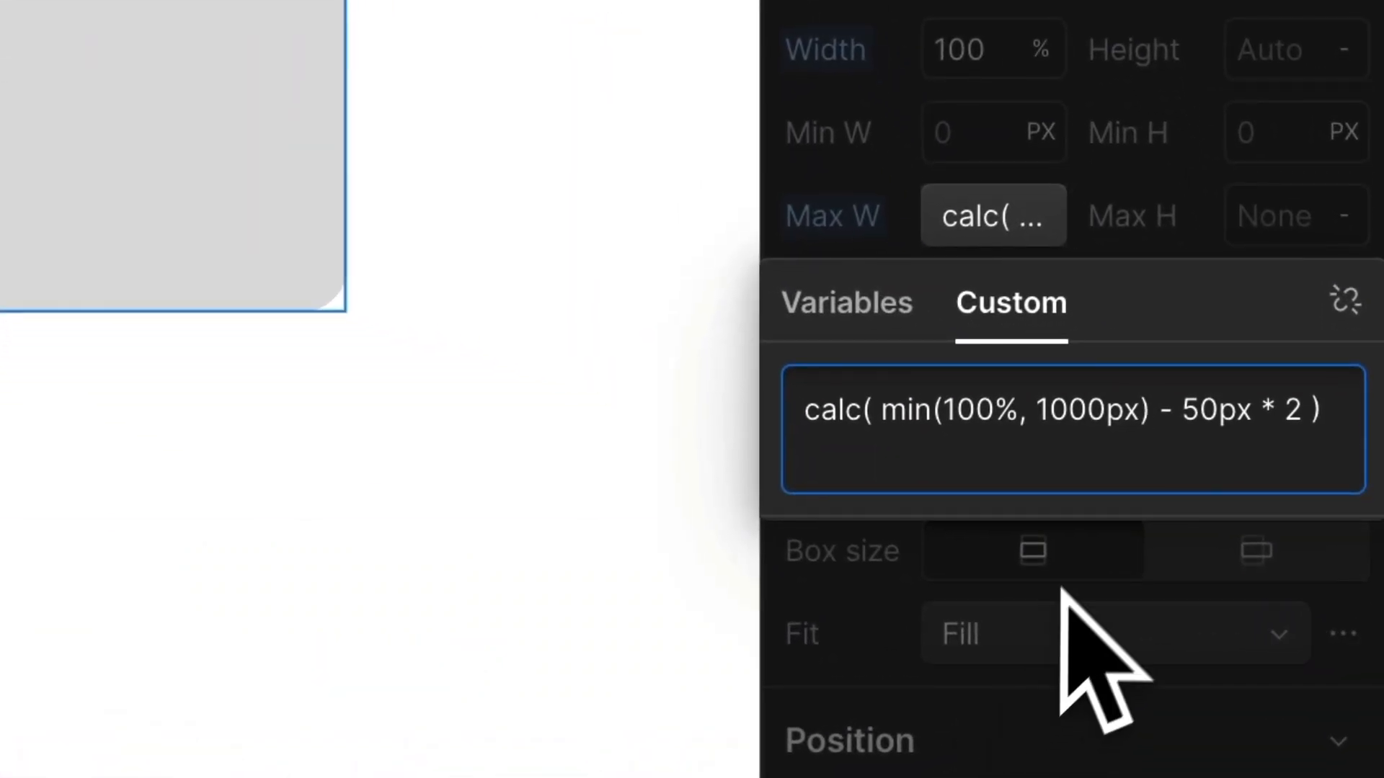
mouse_move(1164, 617)
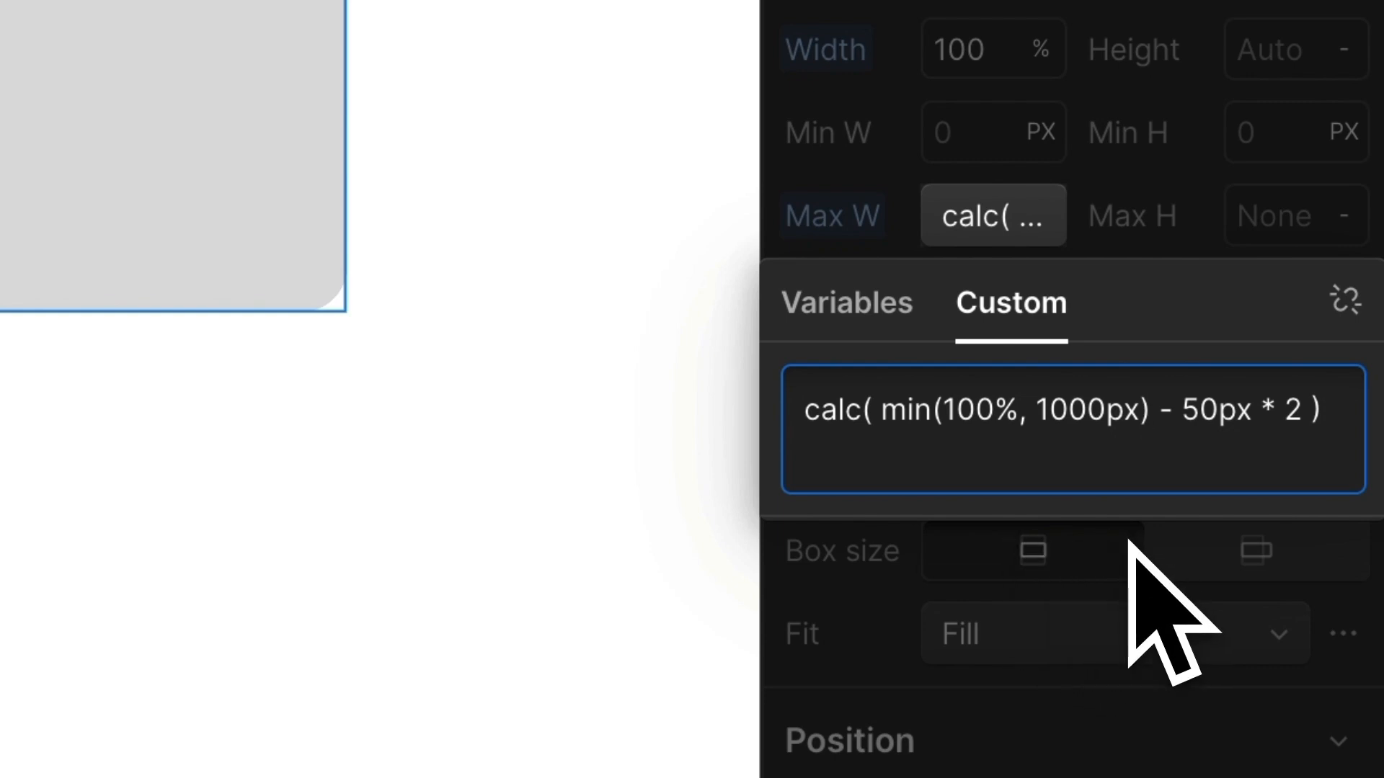
mouse_move(1138, 583)
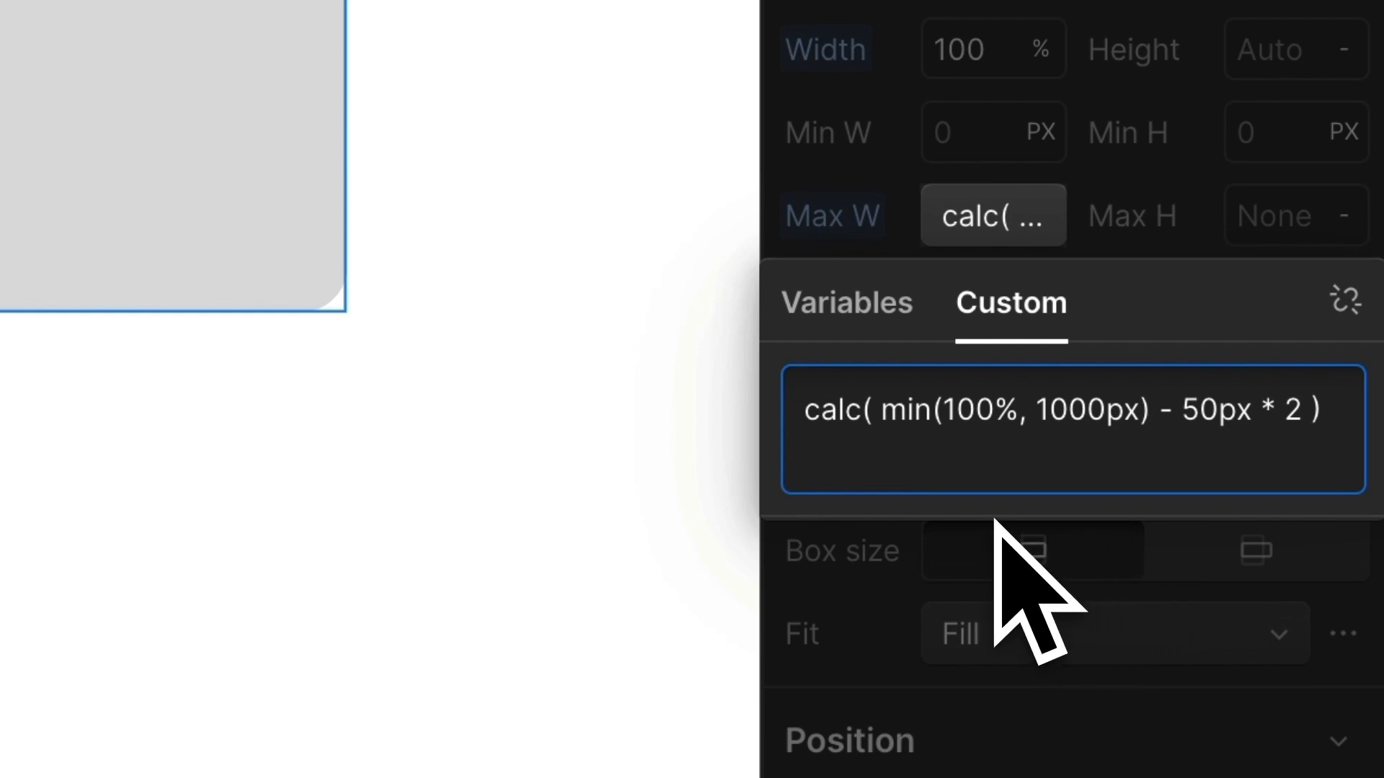
mouse_move(1015, 600)
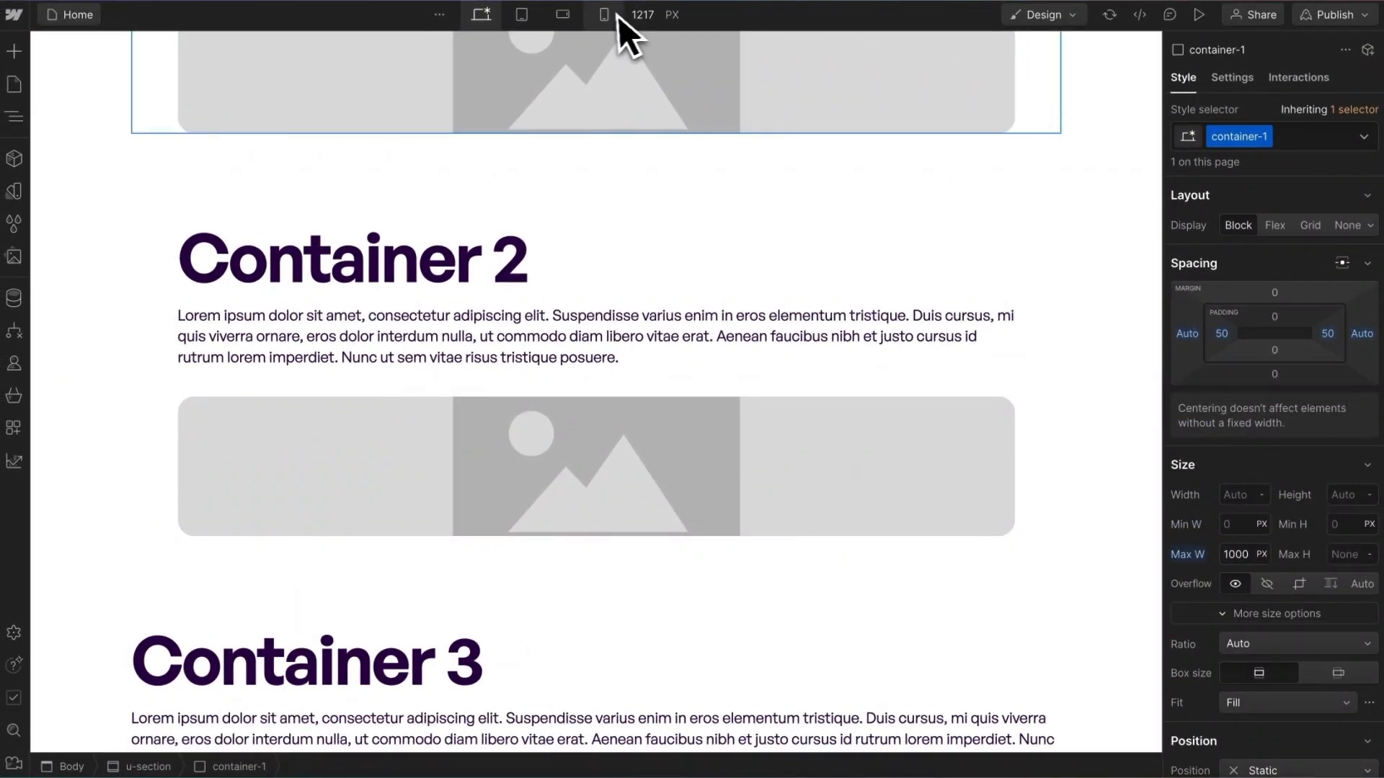
Preview the page at Mobile width and drag the canvas handle to test other widths
click(604, 14)
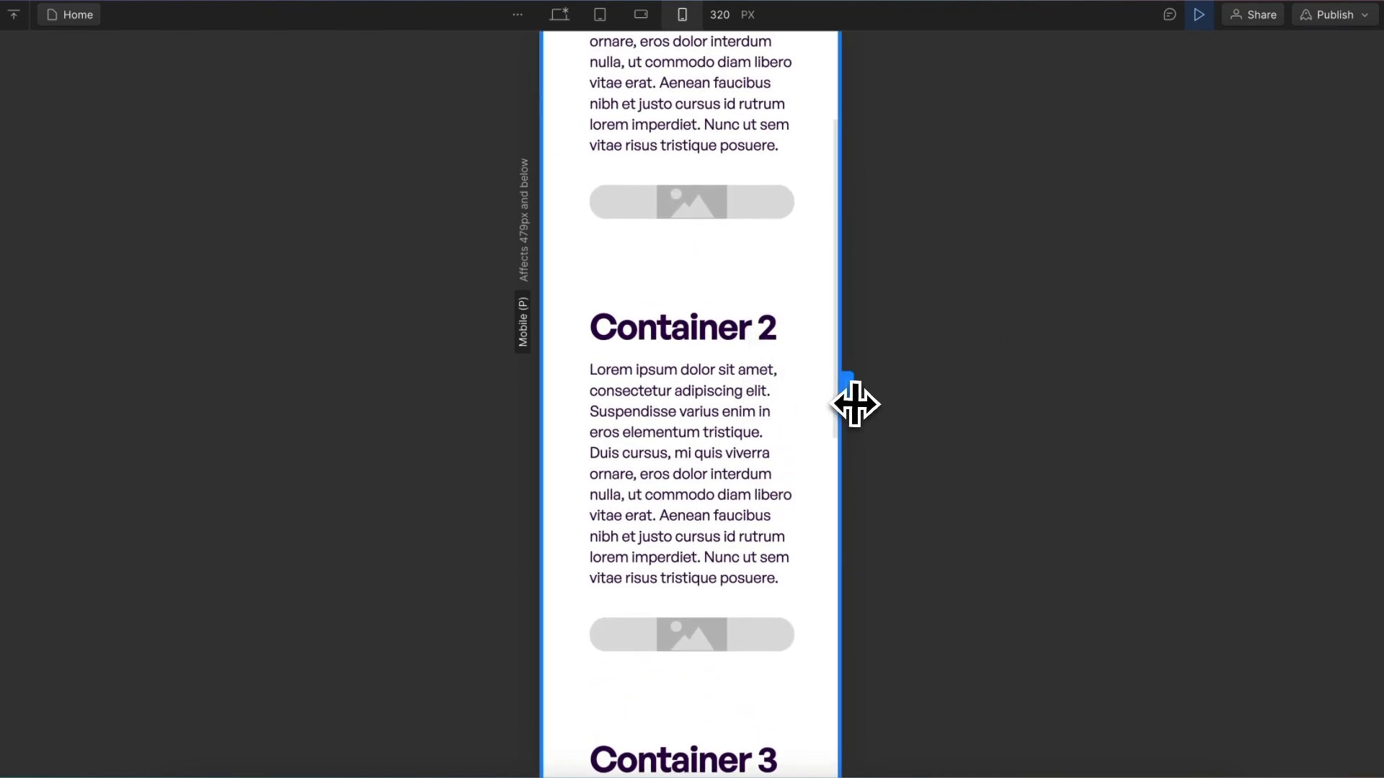
drag(847, 401, 1037, 388)
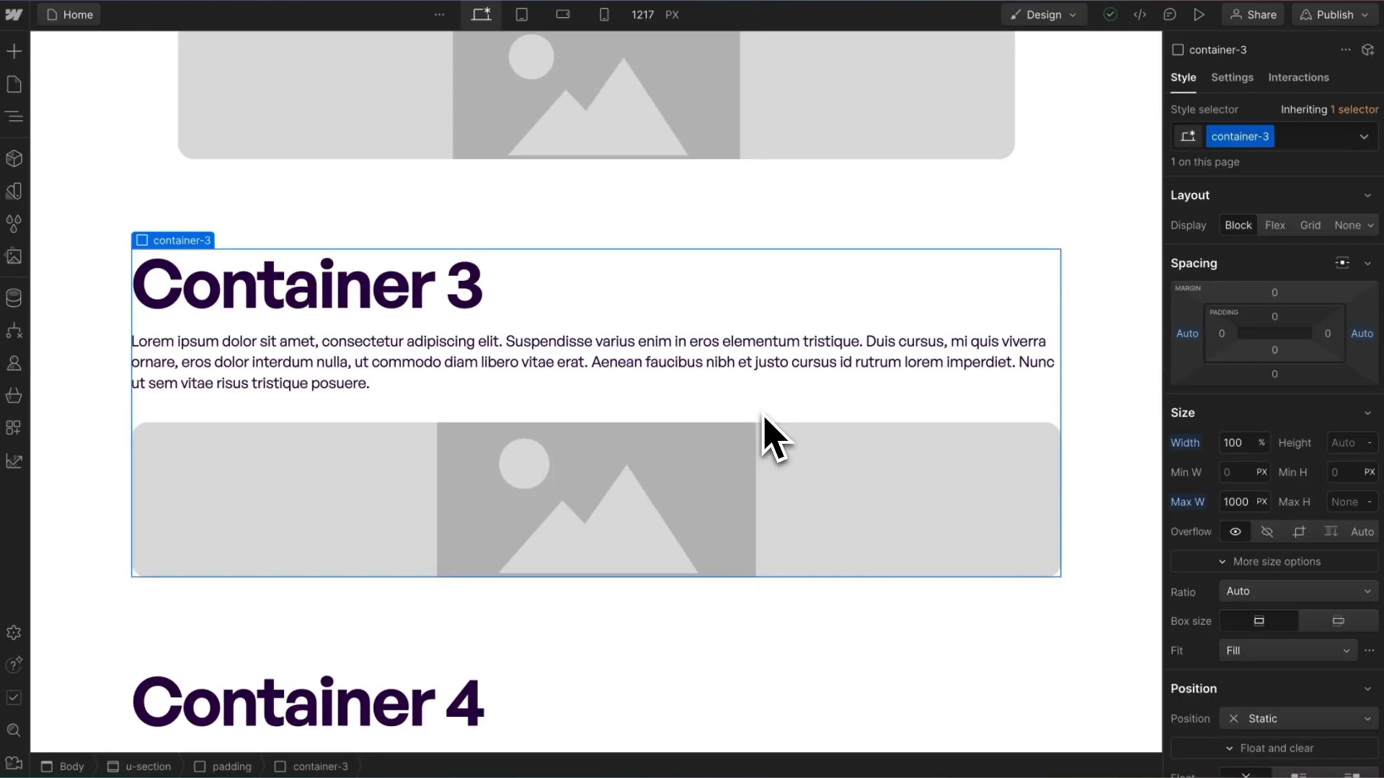
mouse_move(1314, 526)
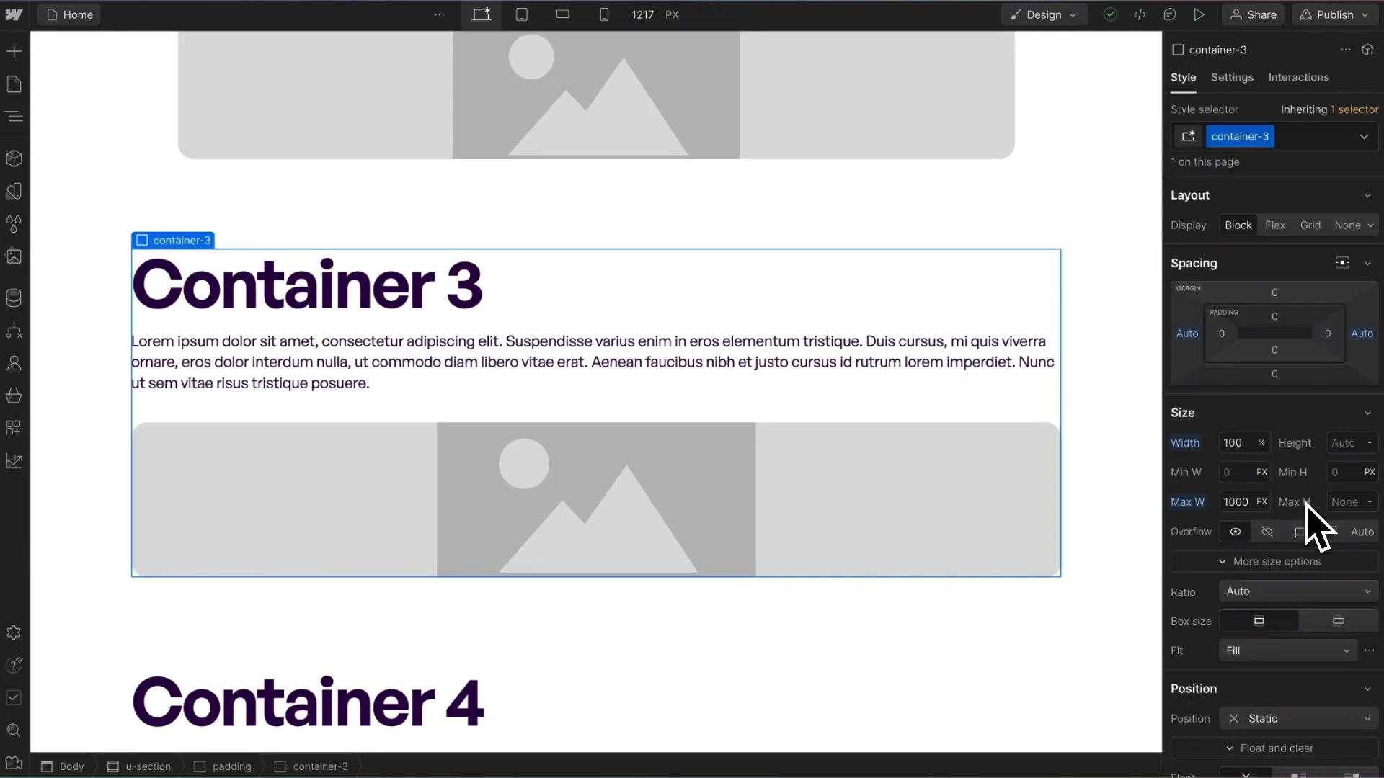
mouse_move(1297, 530)
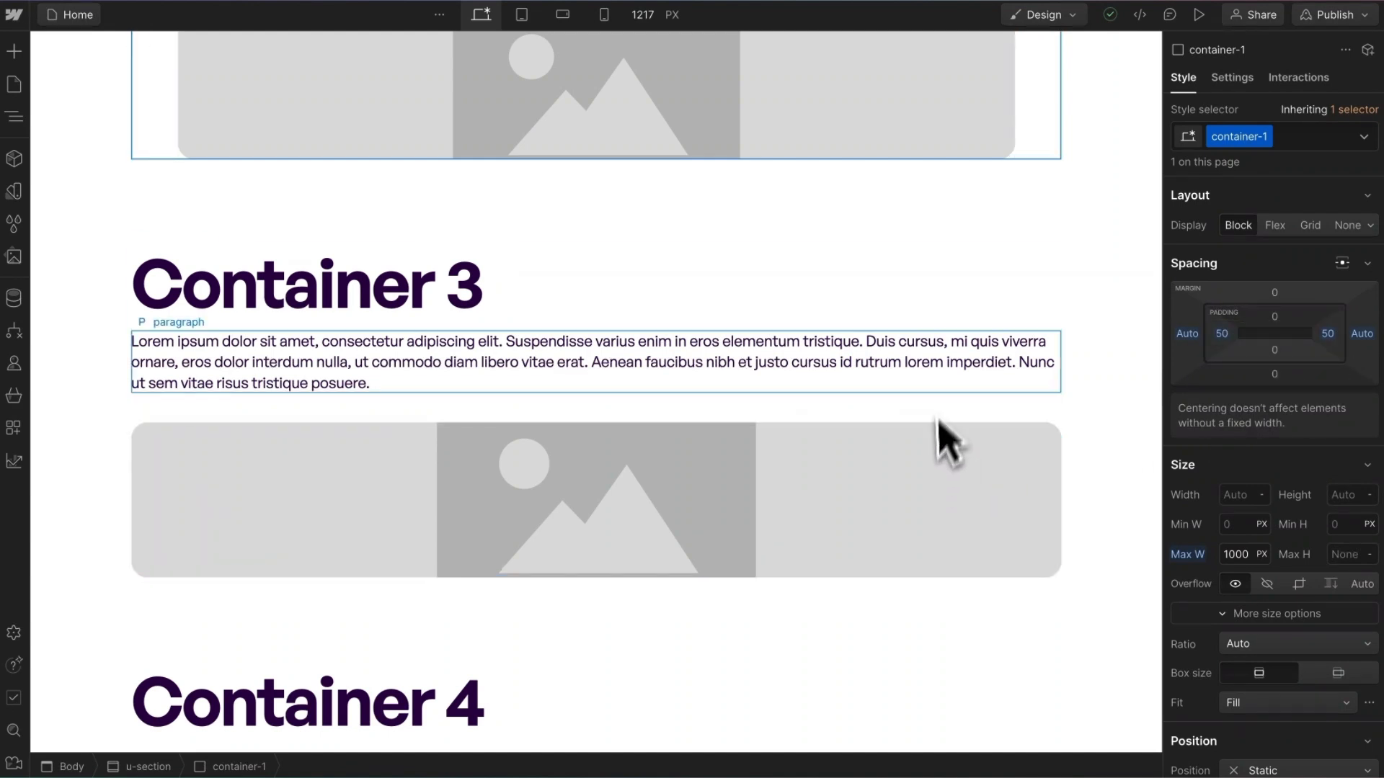
Toggle Tablet and Desktop previews, then gradually widen the canvas to compare container widths
scroll(down, 3)
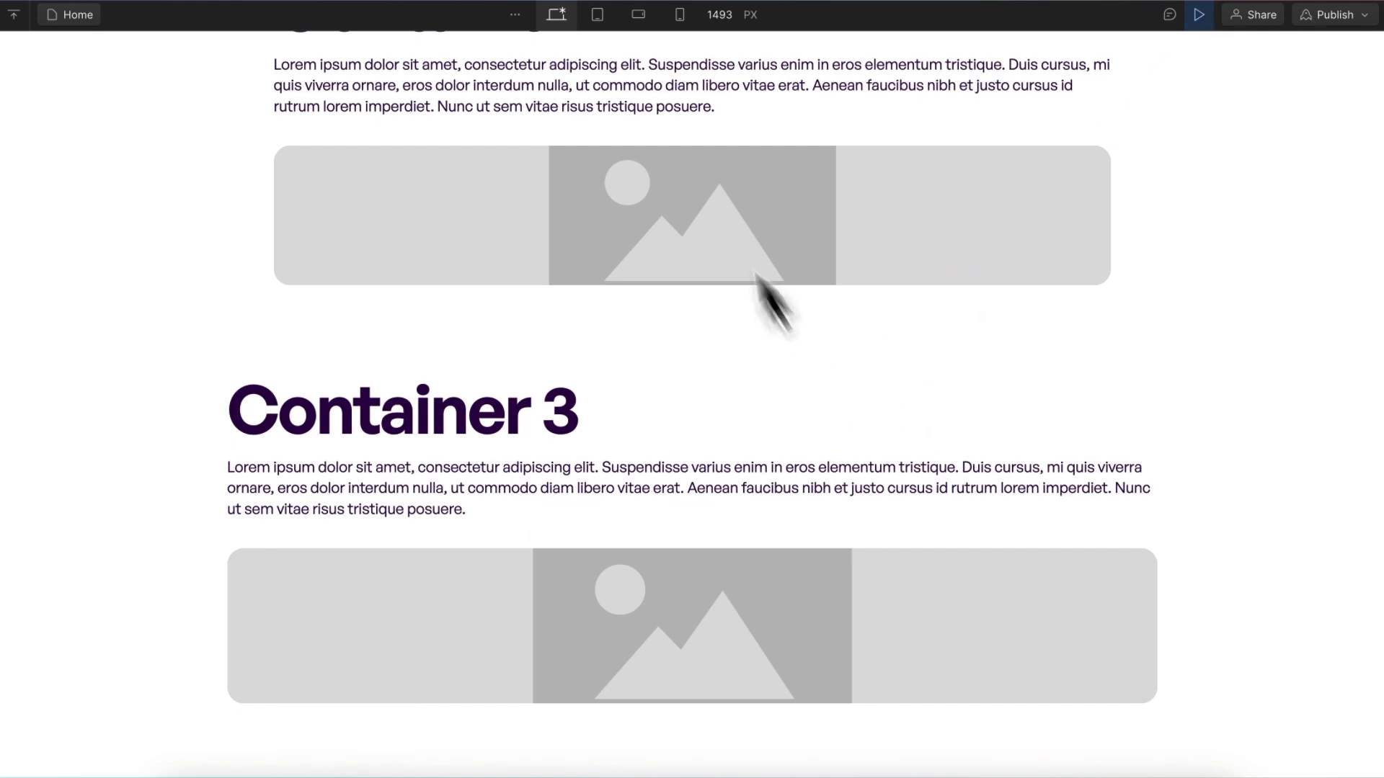
click(598, 14)
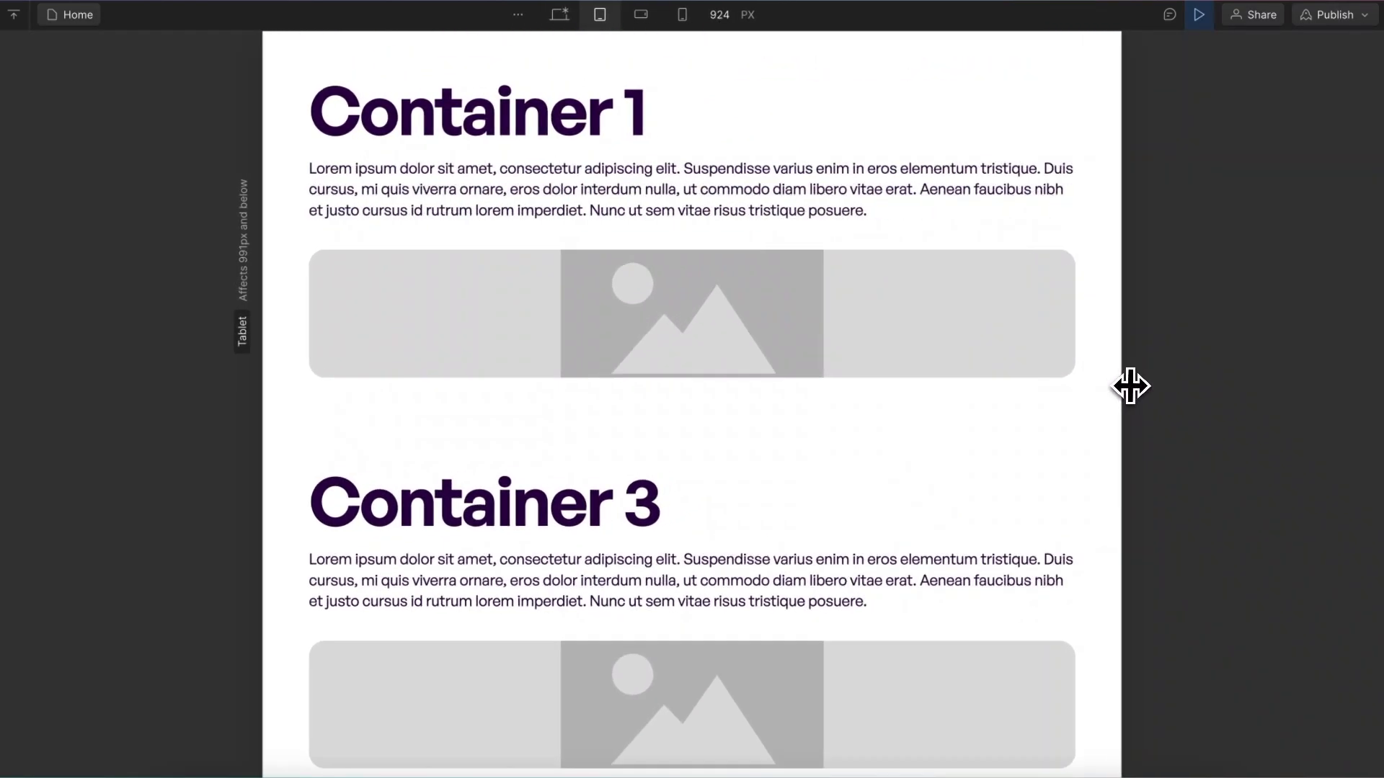
click(556, 14)
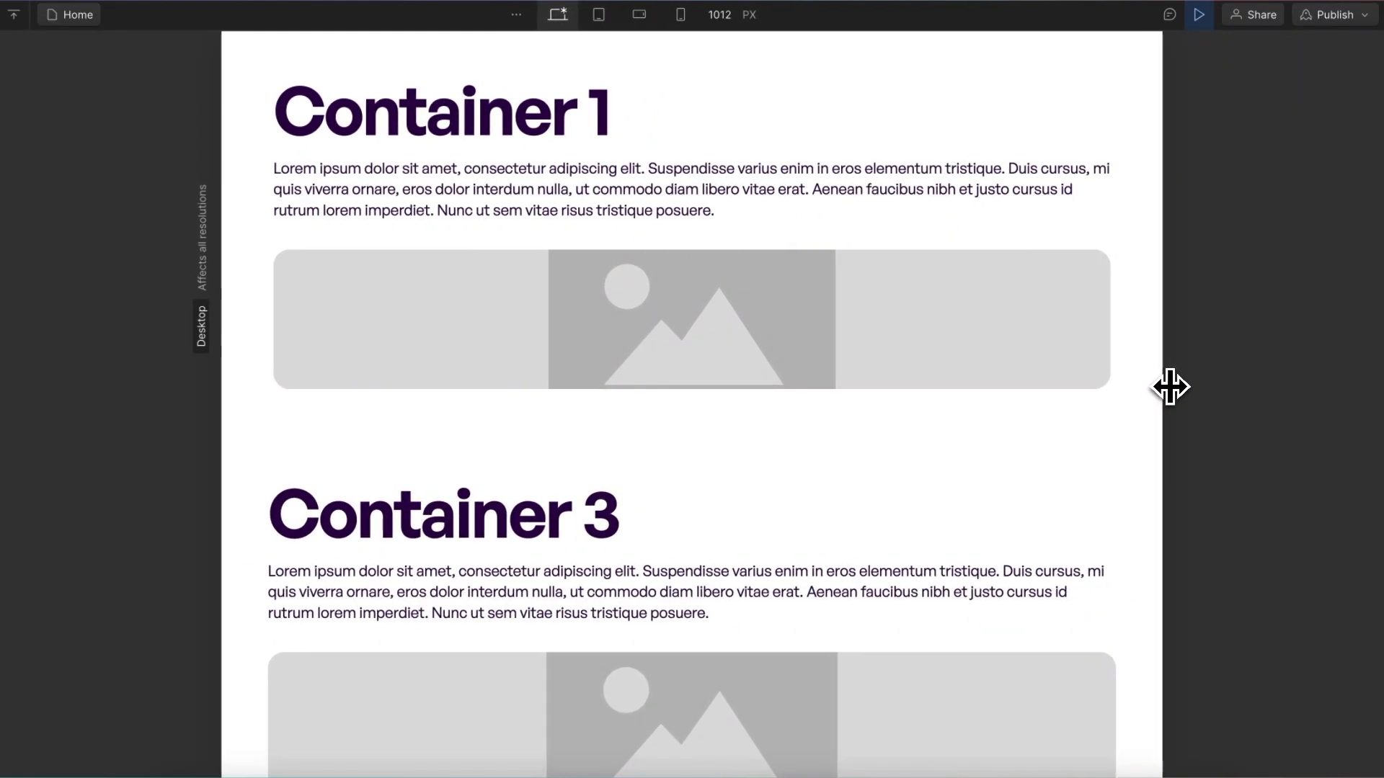
drag(1171, 388, 1173, 389)
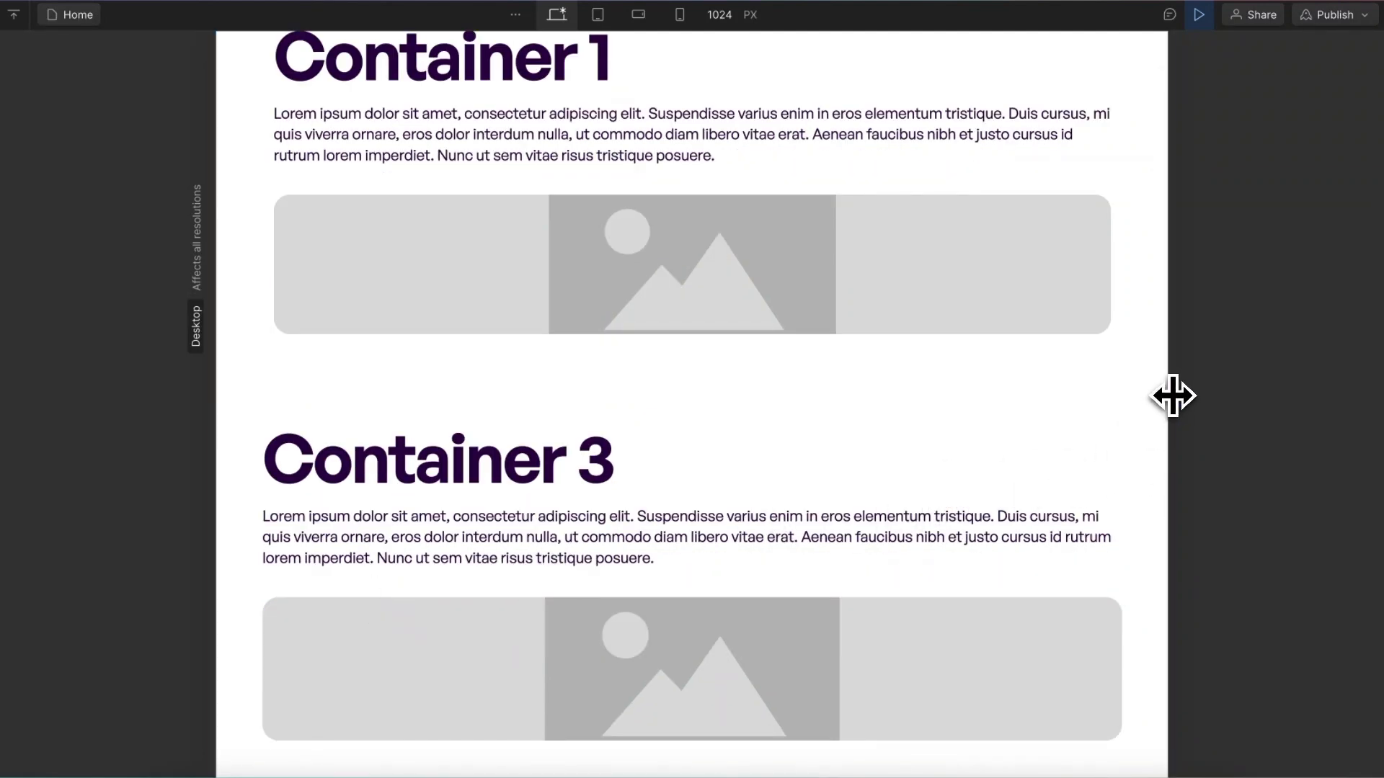
drag(1174, 396, 1198, 396)
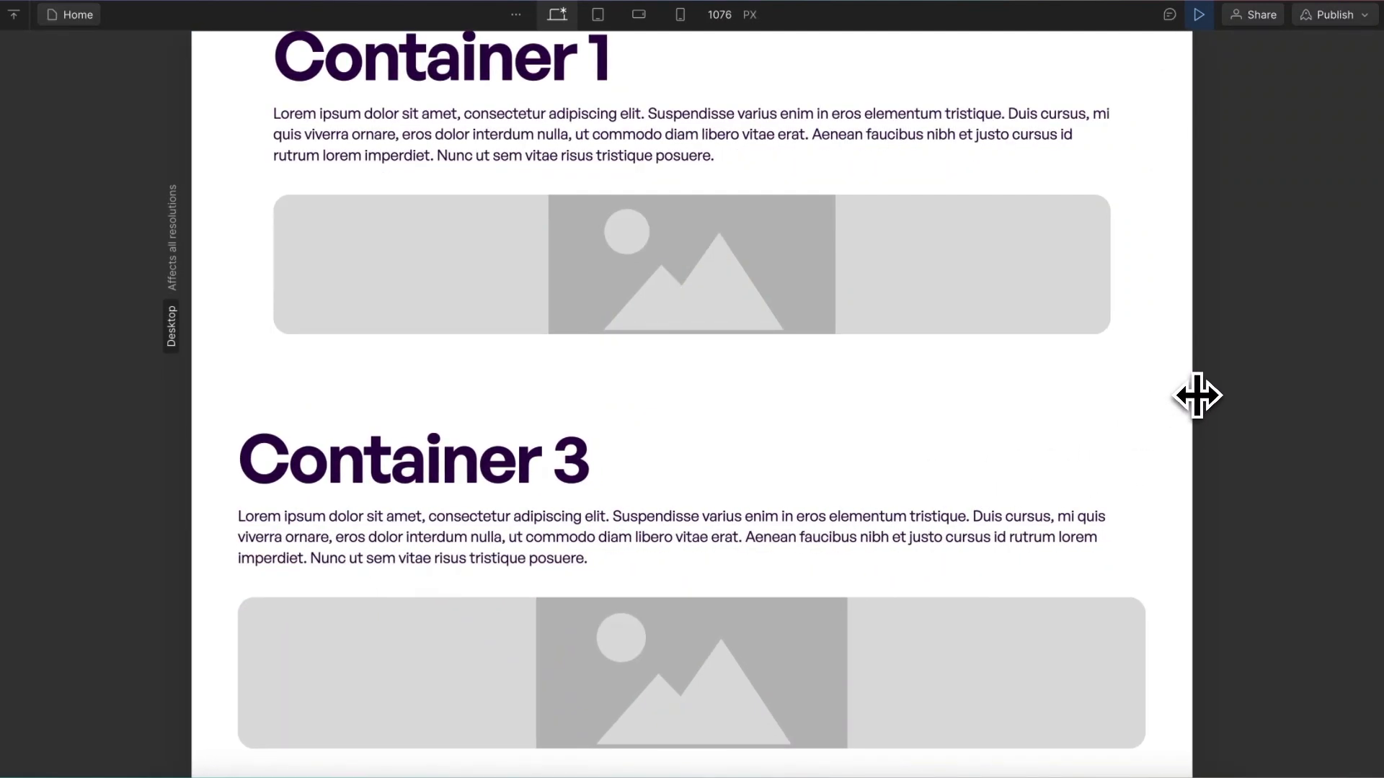
drag(1197, 394, 1207, 395)
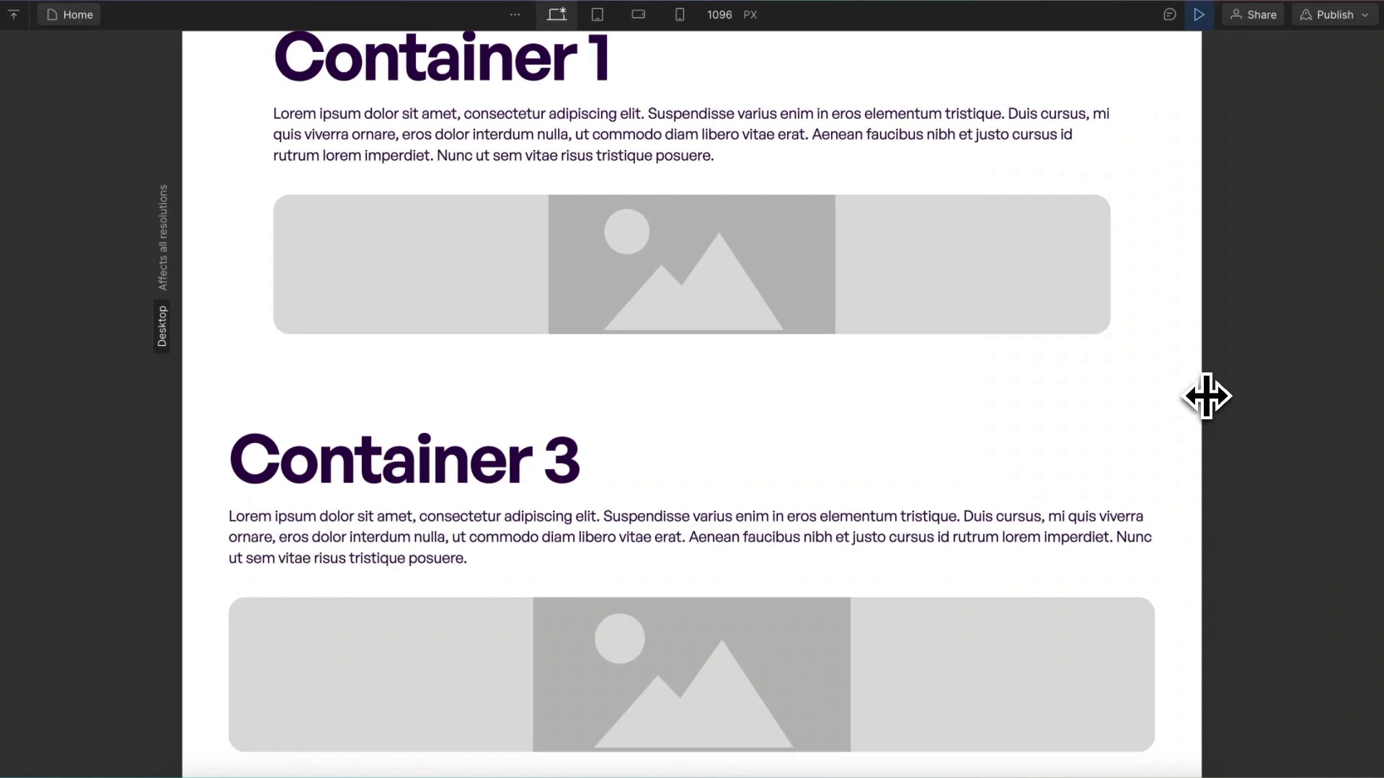
drag(1205, 396, 1212, 398)
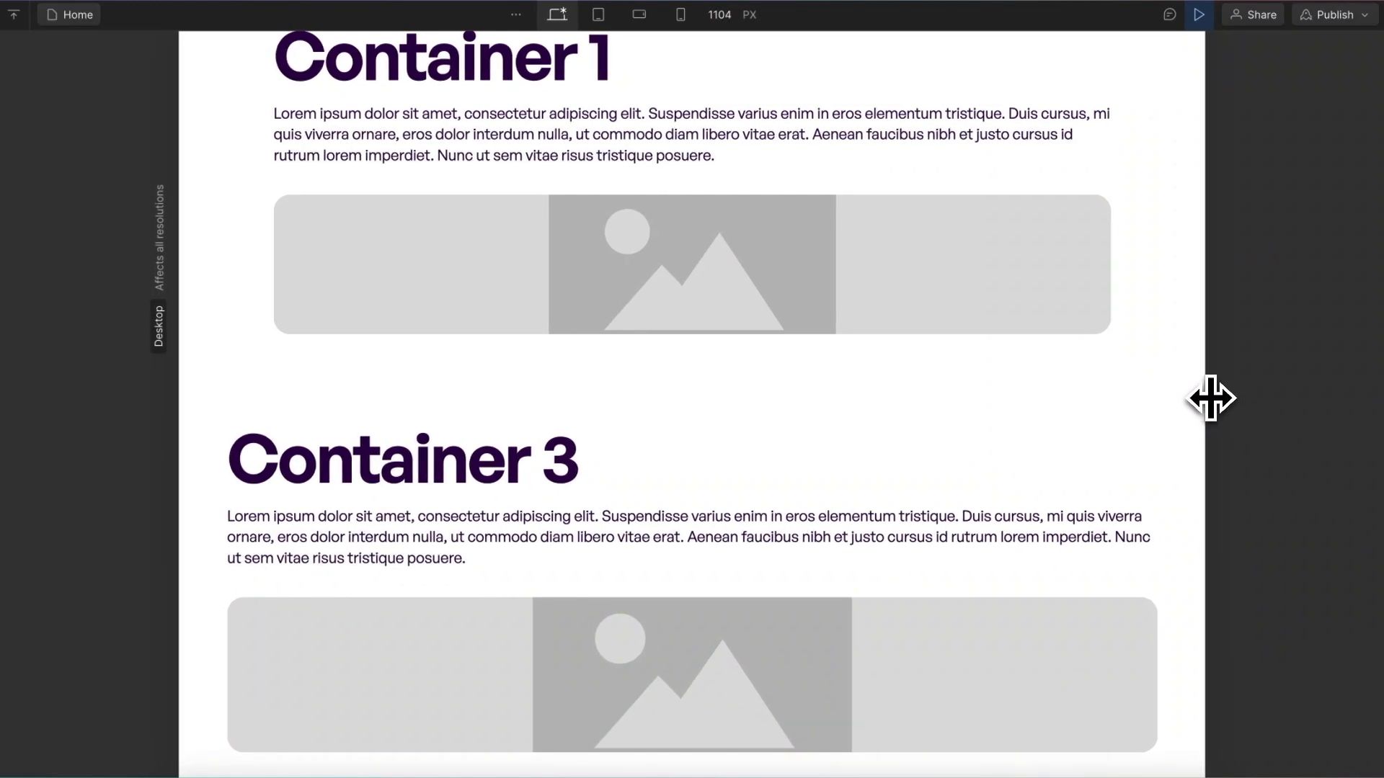
drag(1211, 398, 1222, 400)
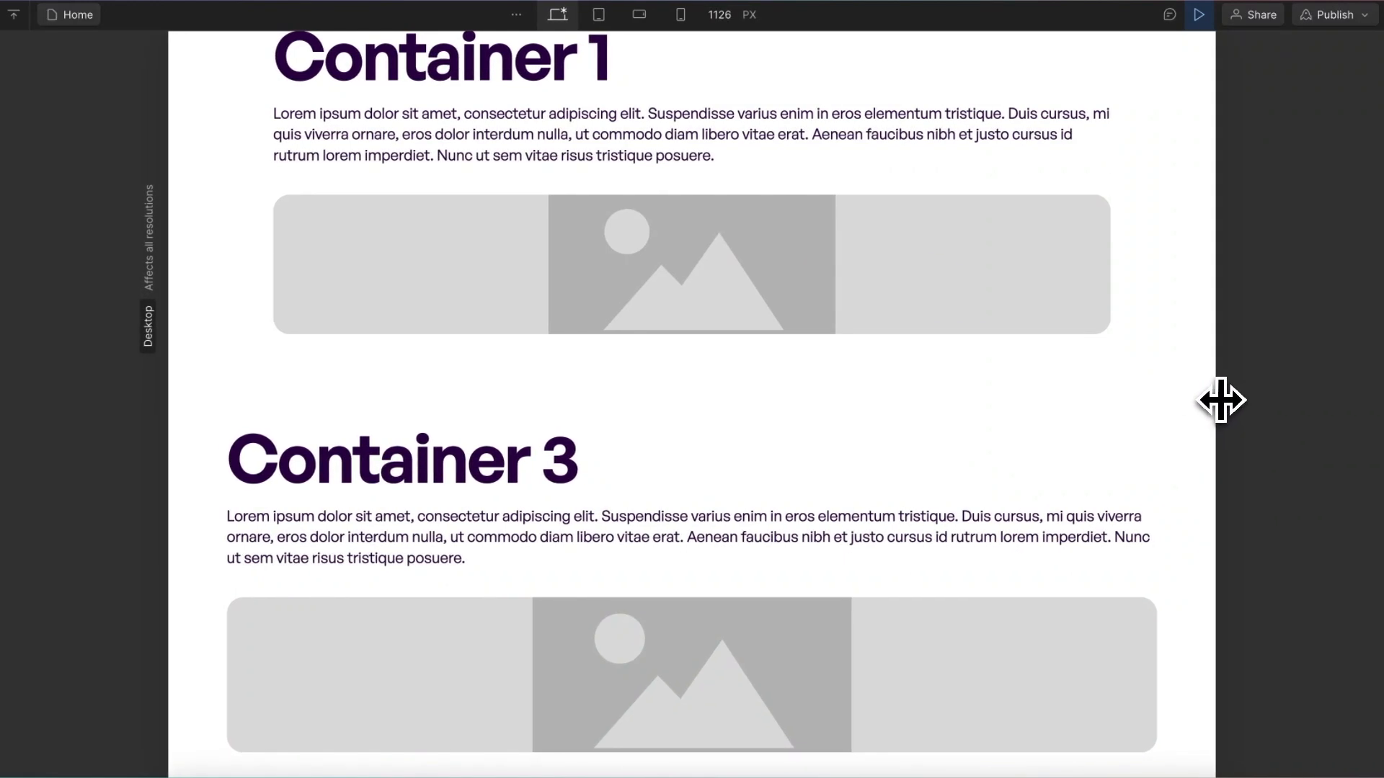
drag(1222, 400, 1235, 408)
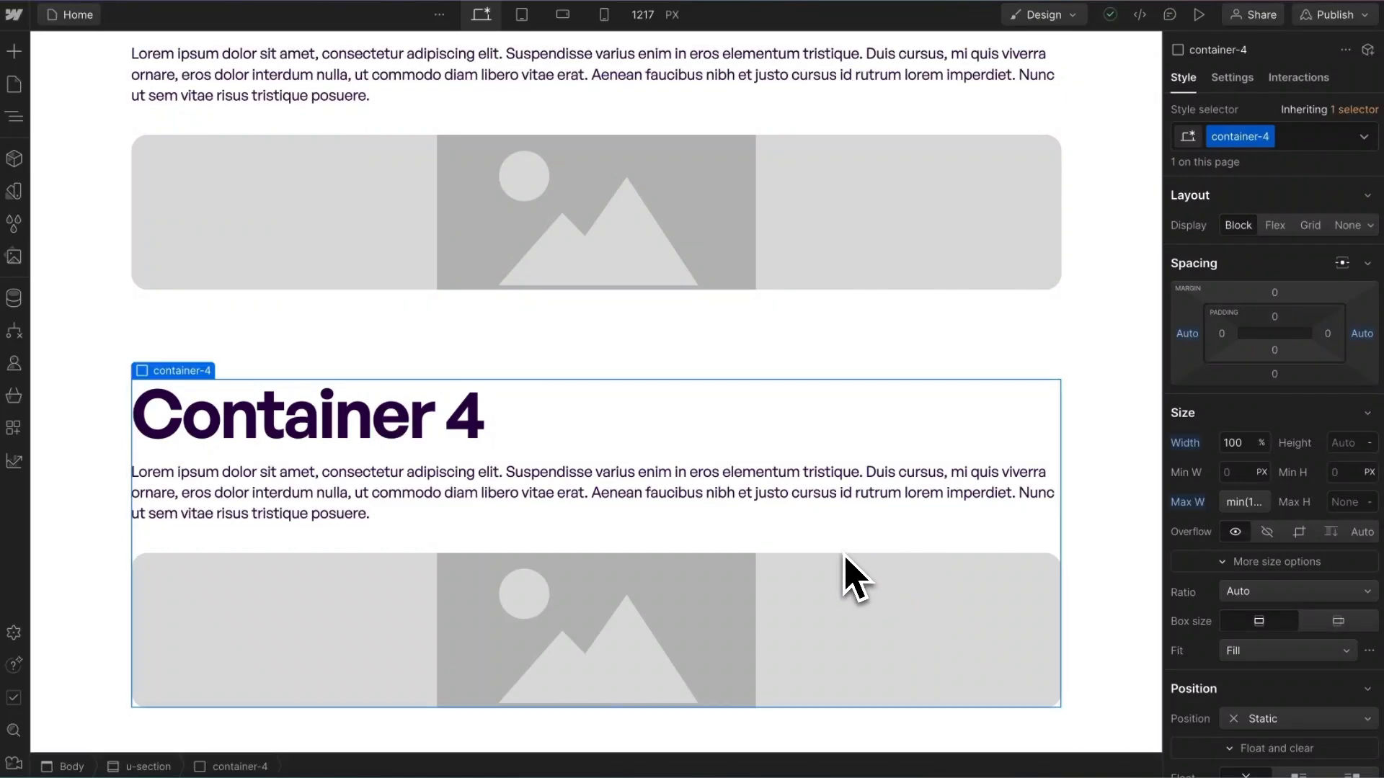
Open Container 4's Max W field to reveal min(100% - 50px * 2, 1000px)
click(1243, 502)
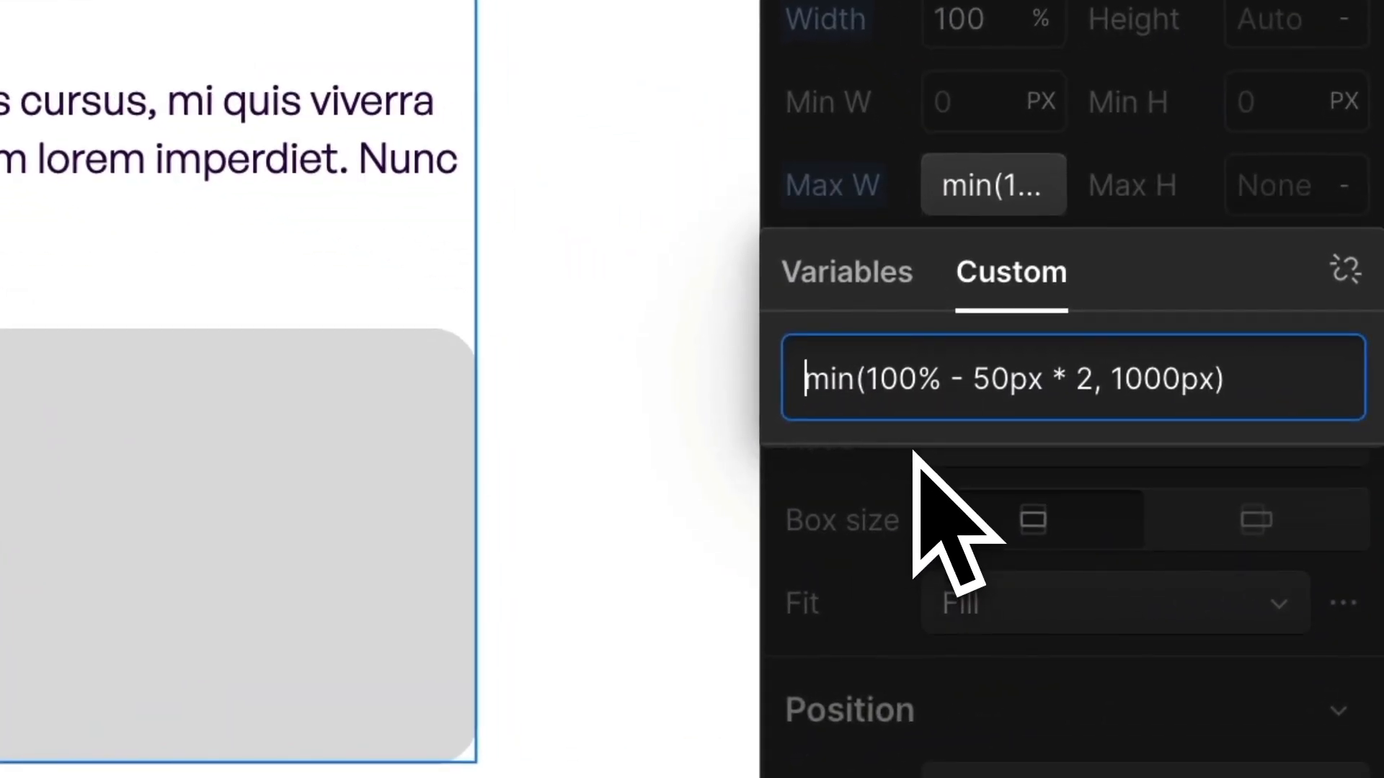
mouse_move(1090, 521)
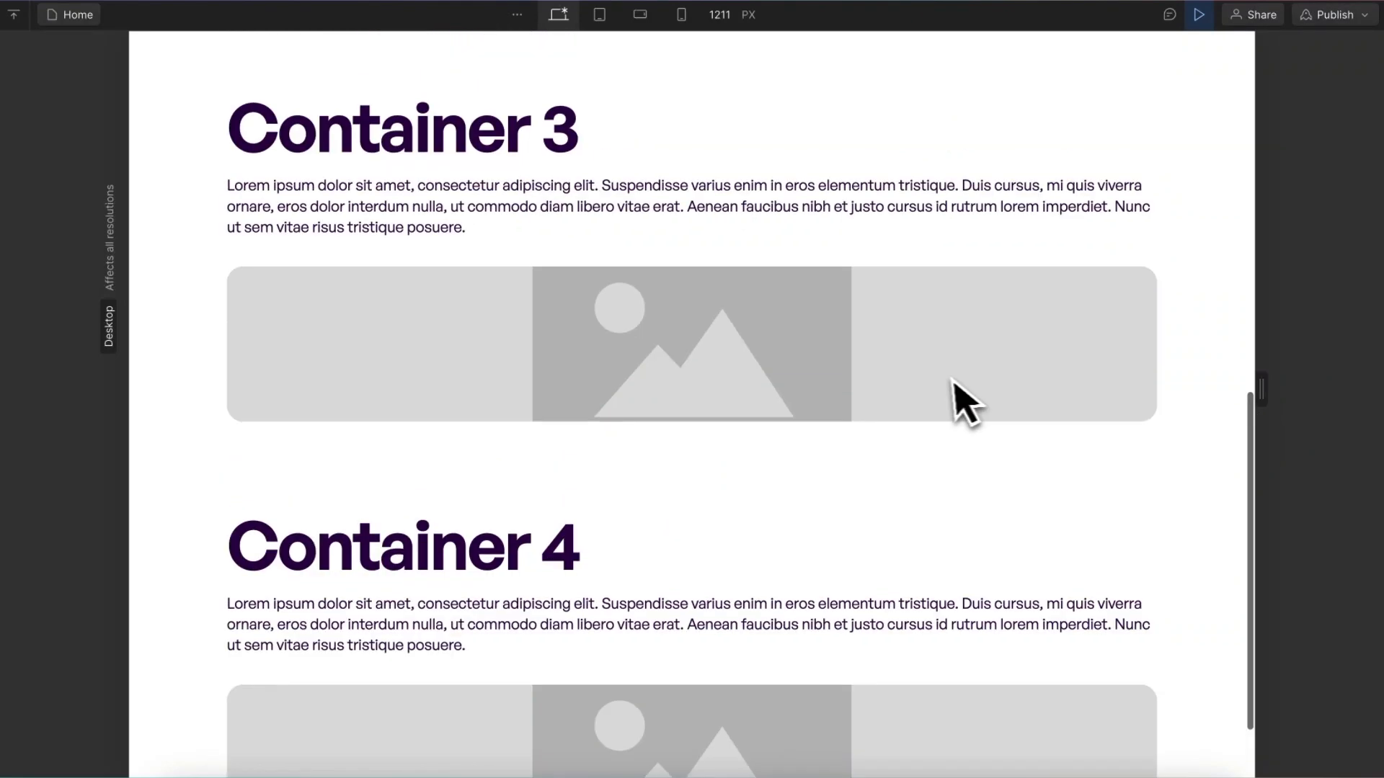
Switch the preview to the Tablet breakpoint and back to Desktop
scroll(up, 3)
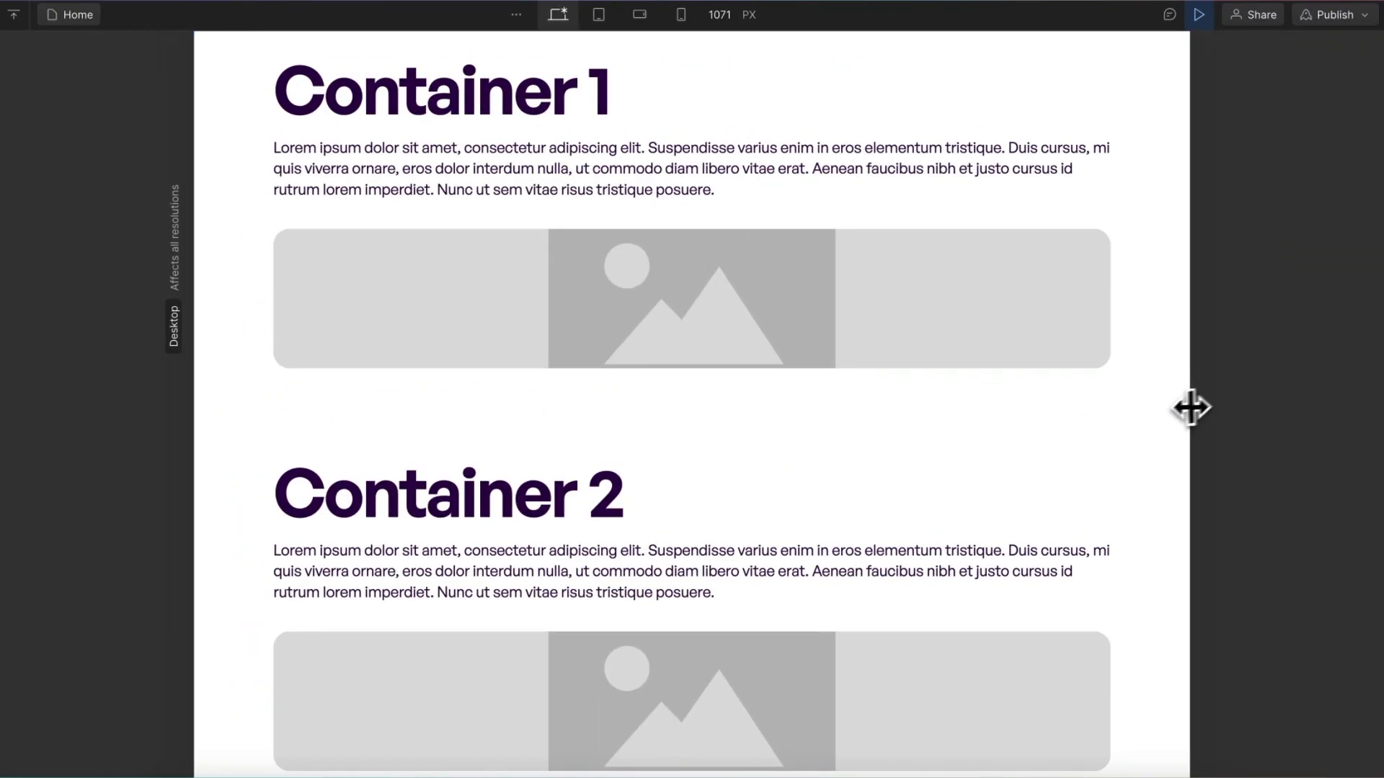
click(599, 14)
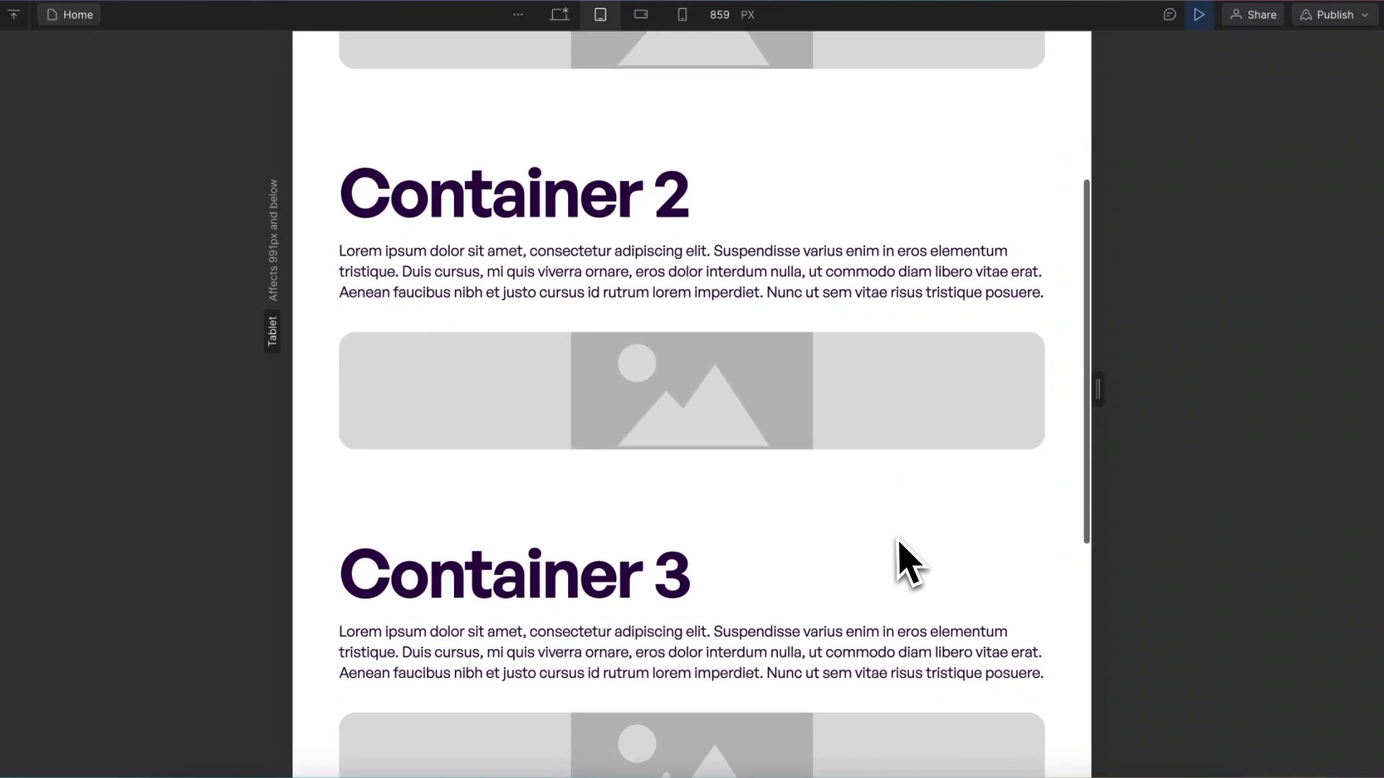
scroll(down, 3)
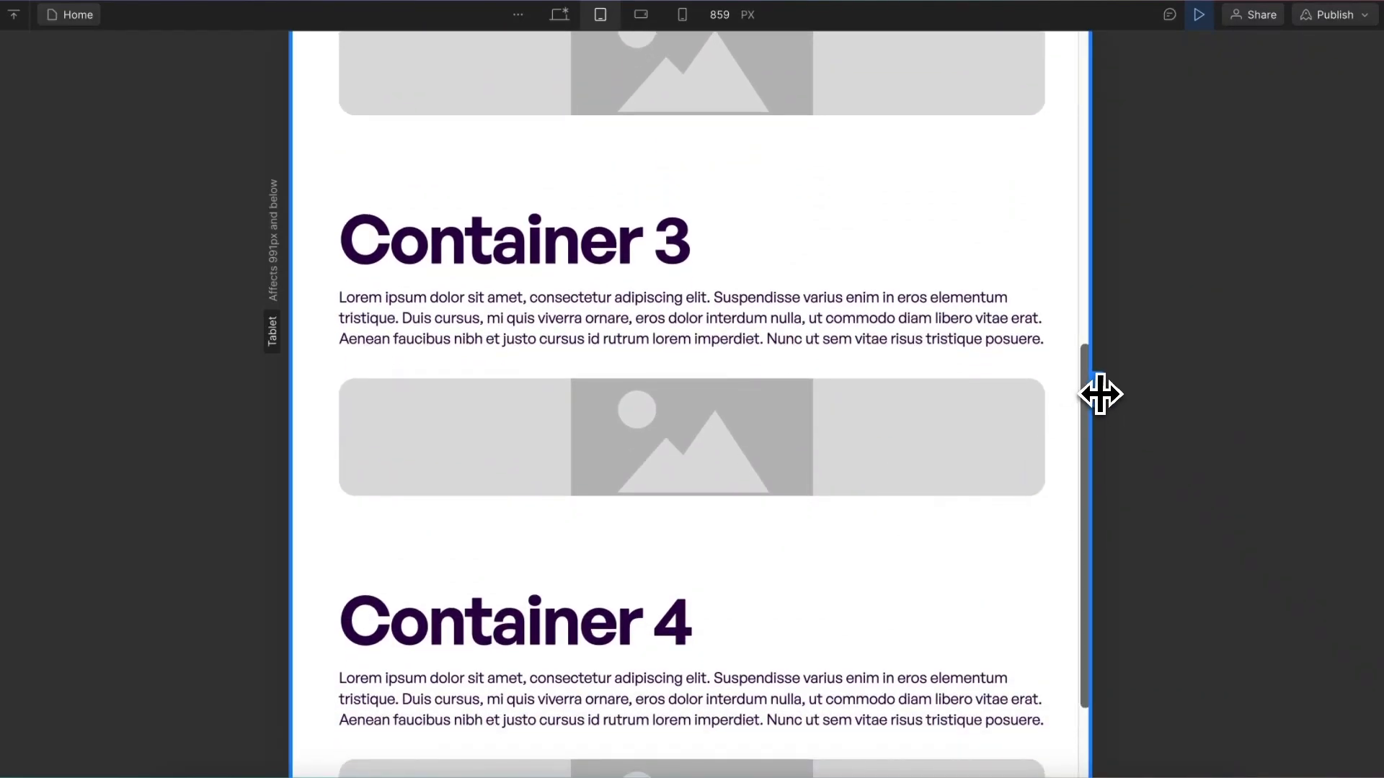
click(557, 15)
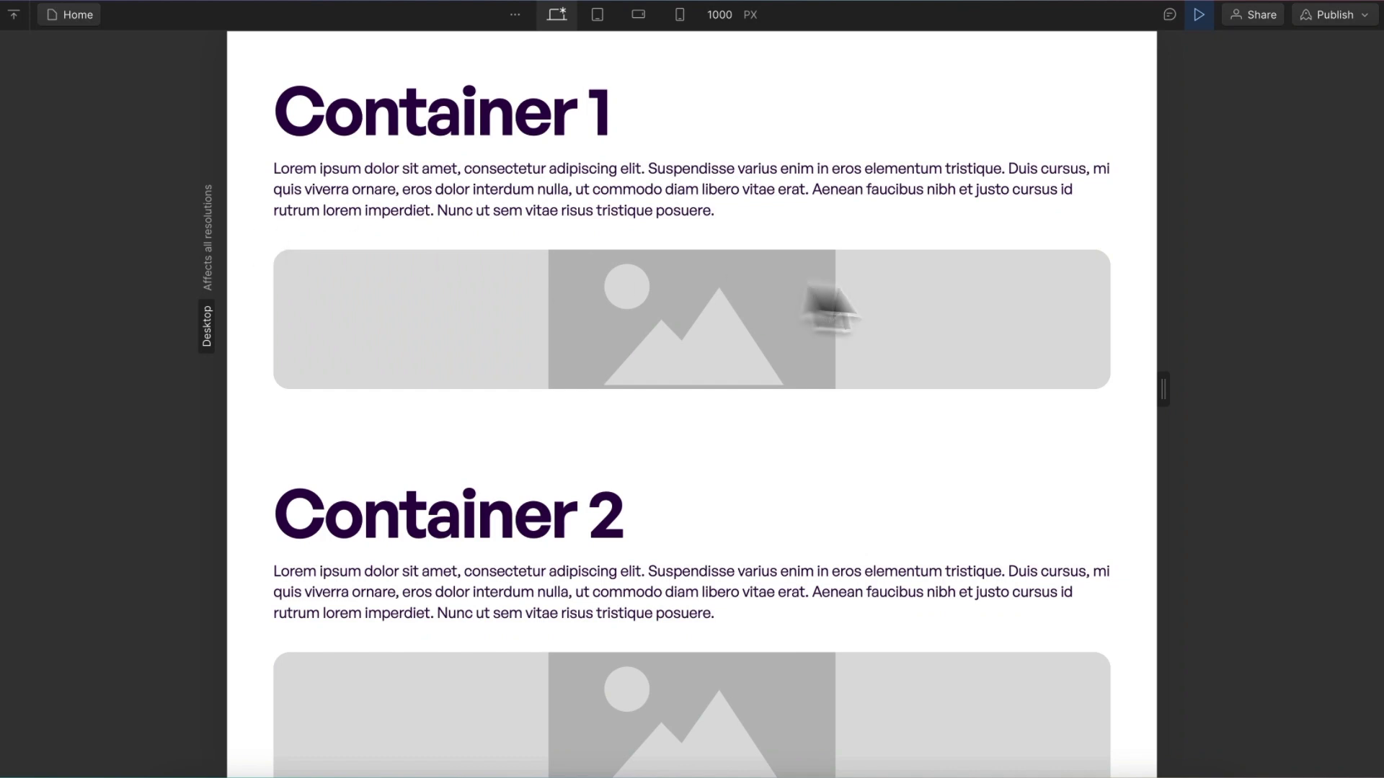
mouse_move(251, 441)
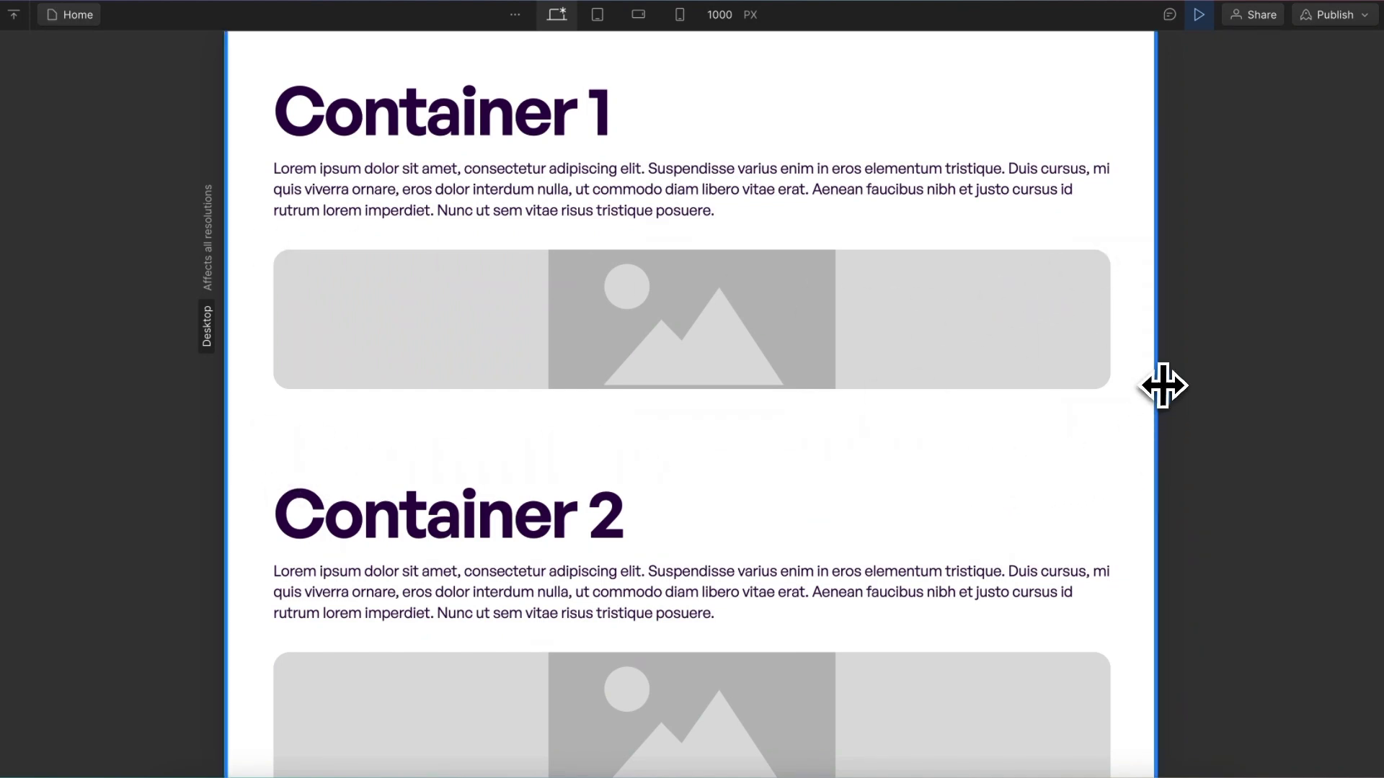
Drag the canvas width to about 1256px, 1060px, tablet size, then 1000px
drag(1162, 385, 1282, 385)
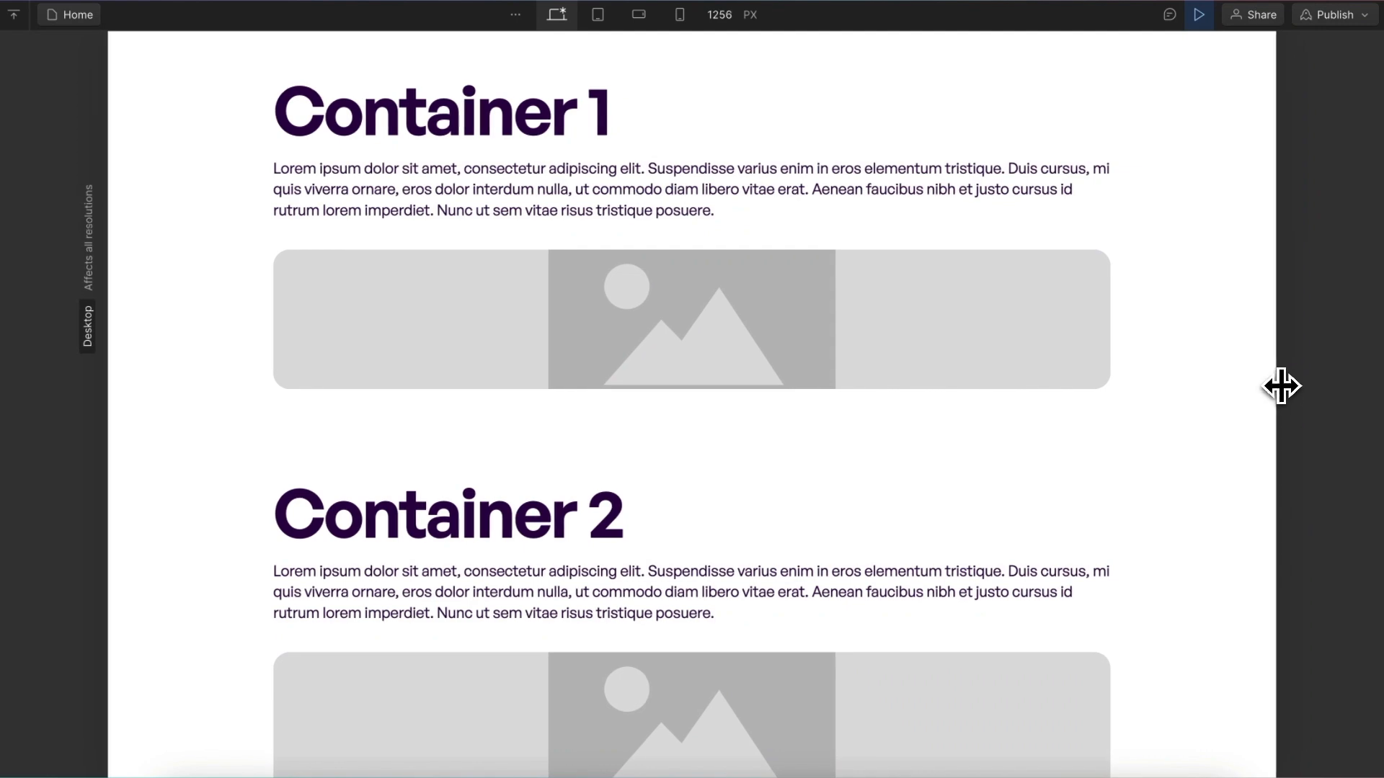
drag(1283, 385, 1190, 397)
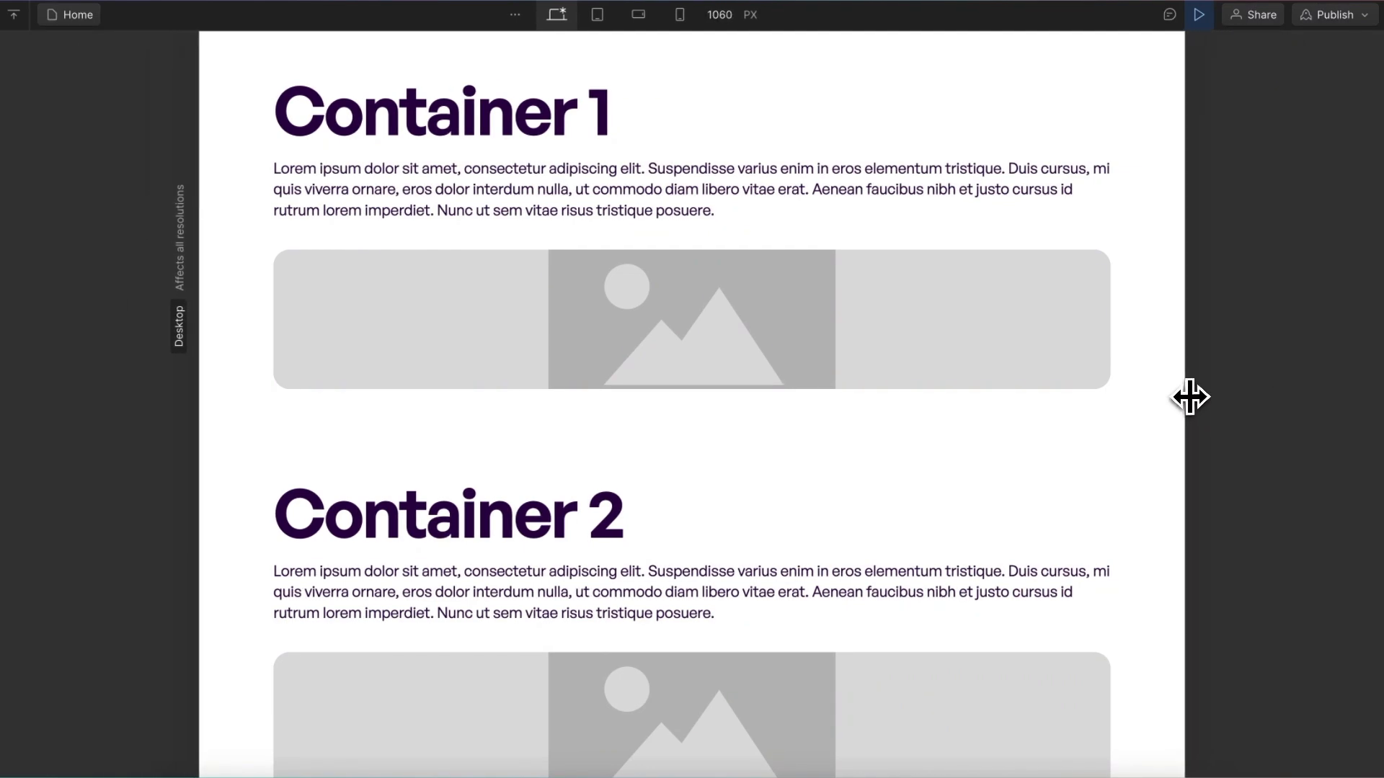
click(598, 15)
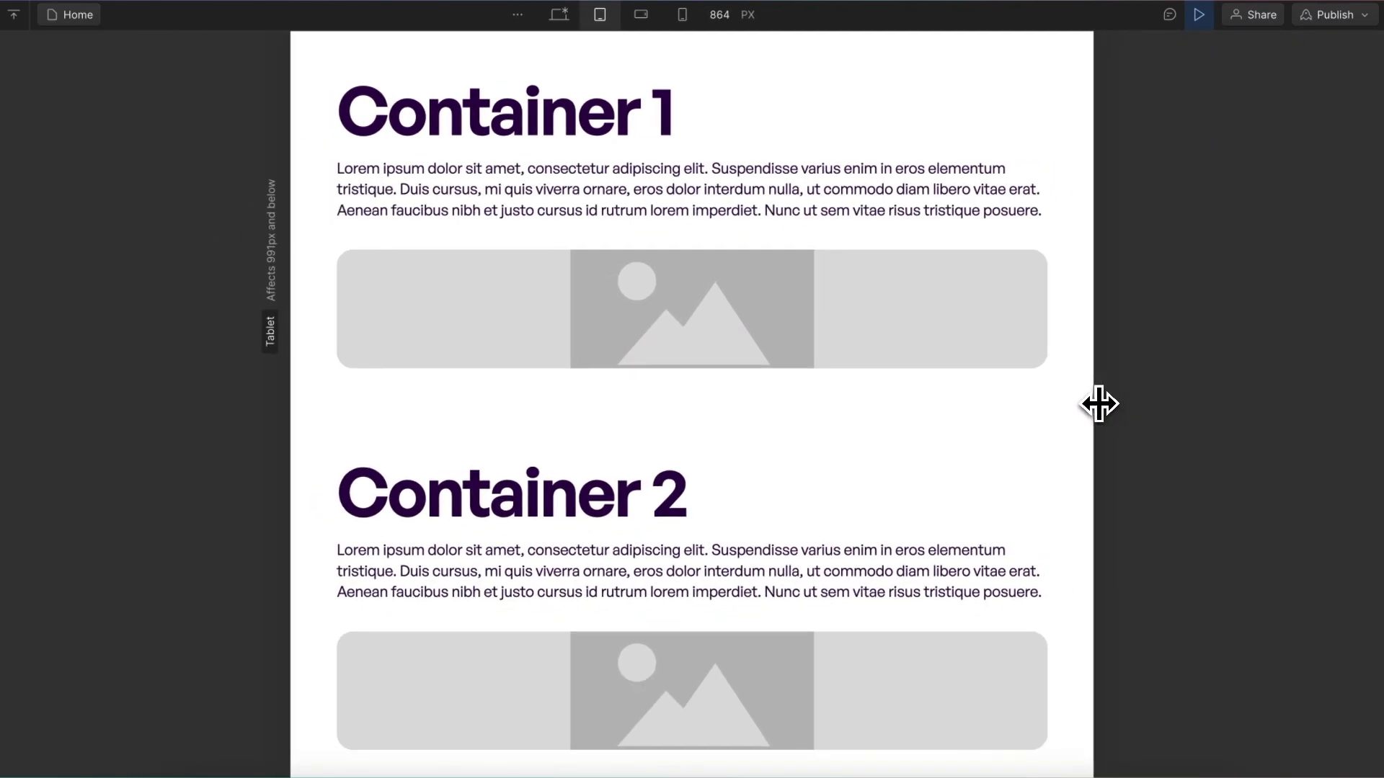
drag(1098, 405, 1129, 412)
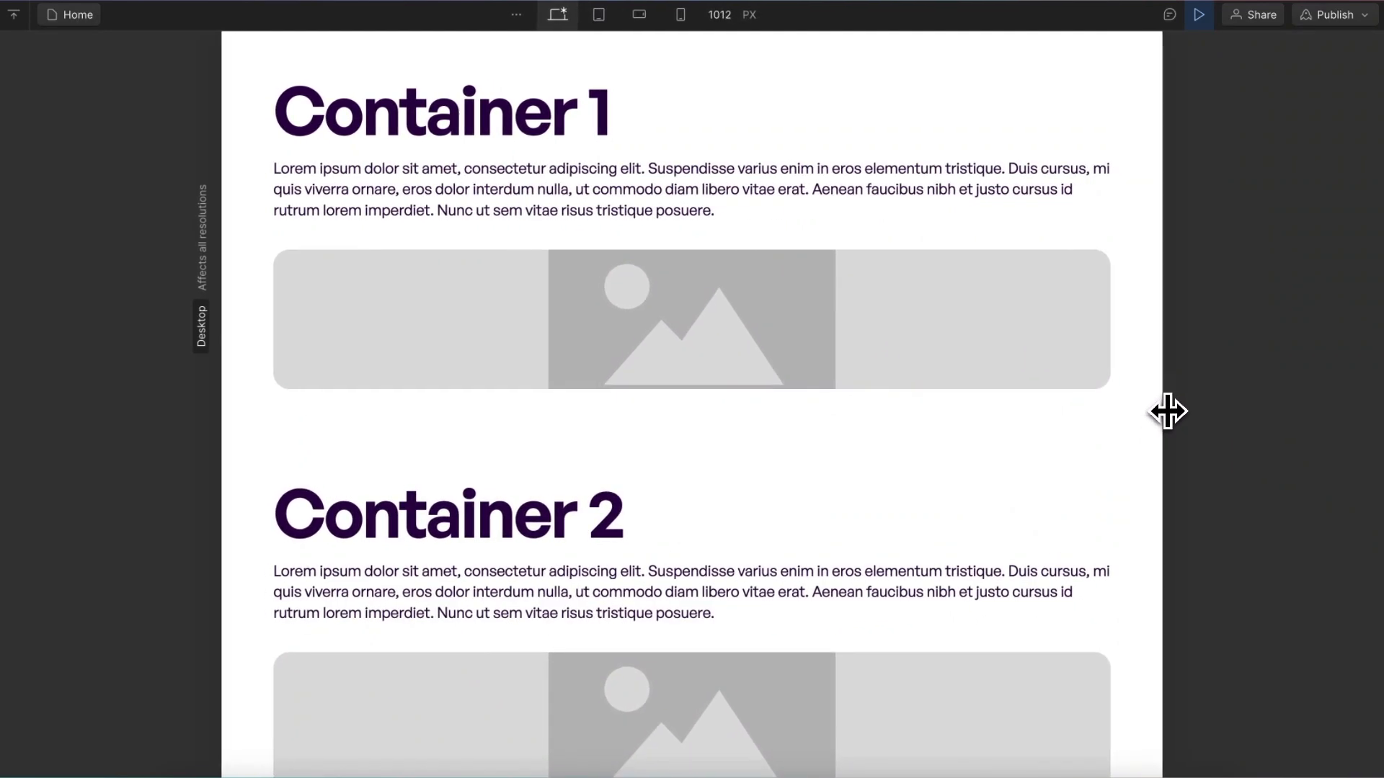
drag(1164, 413, 1156, 412)
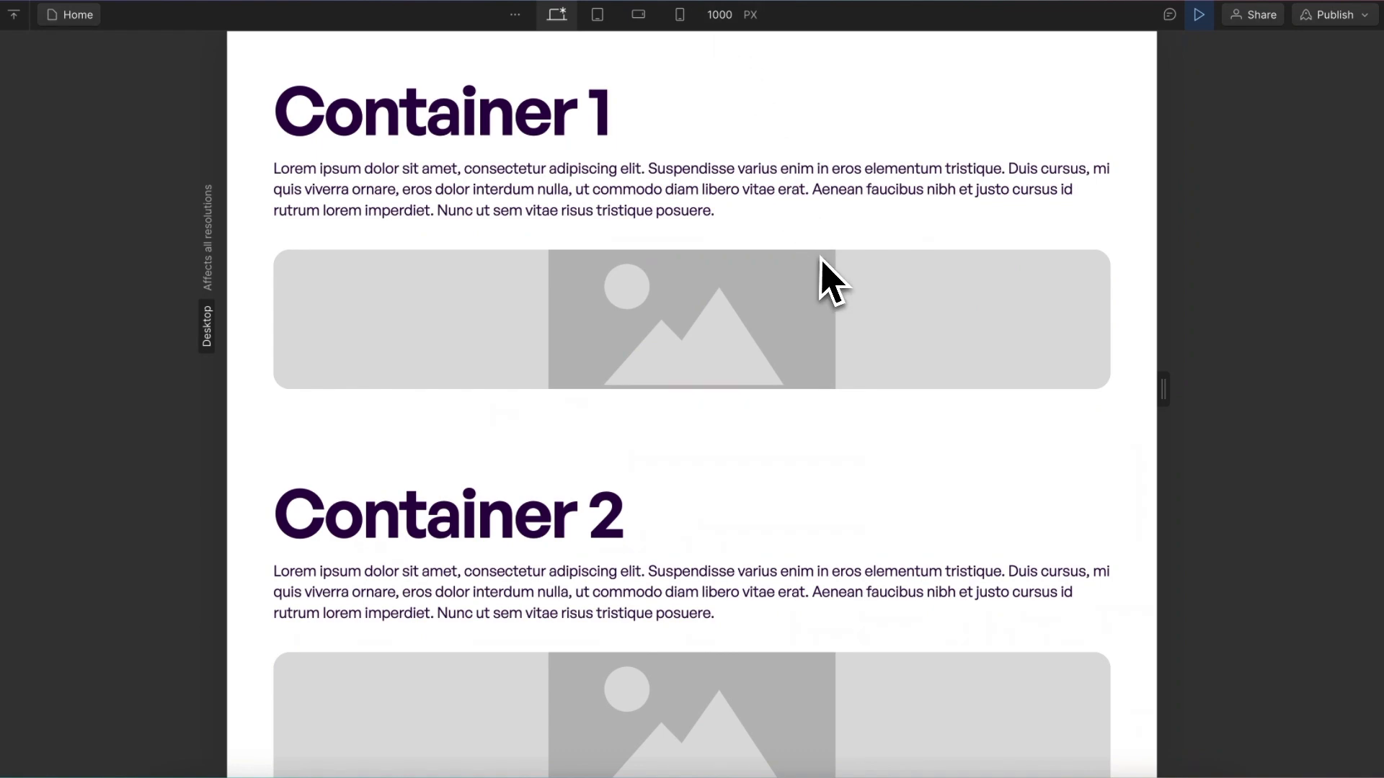
scroll(down, 3)
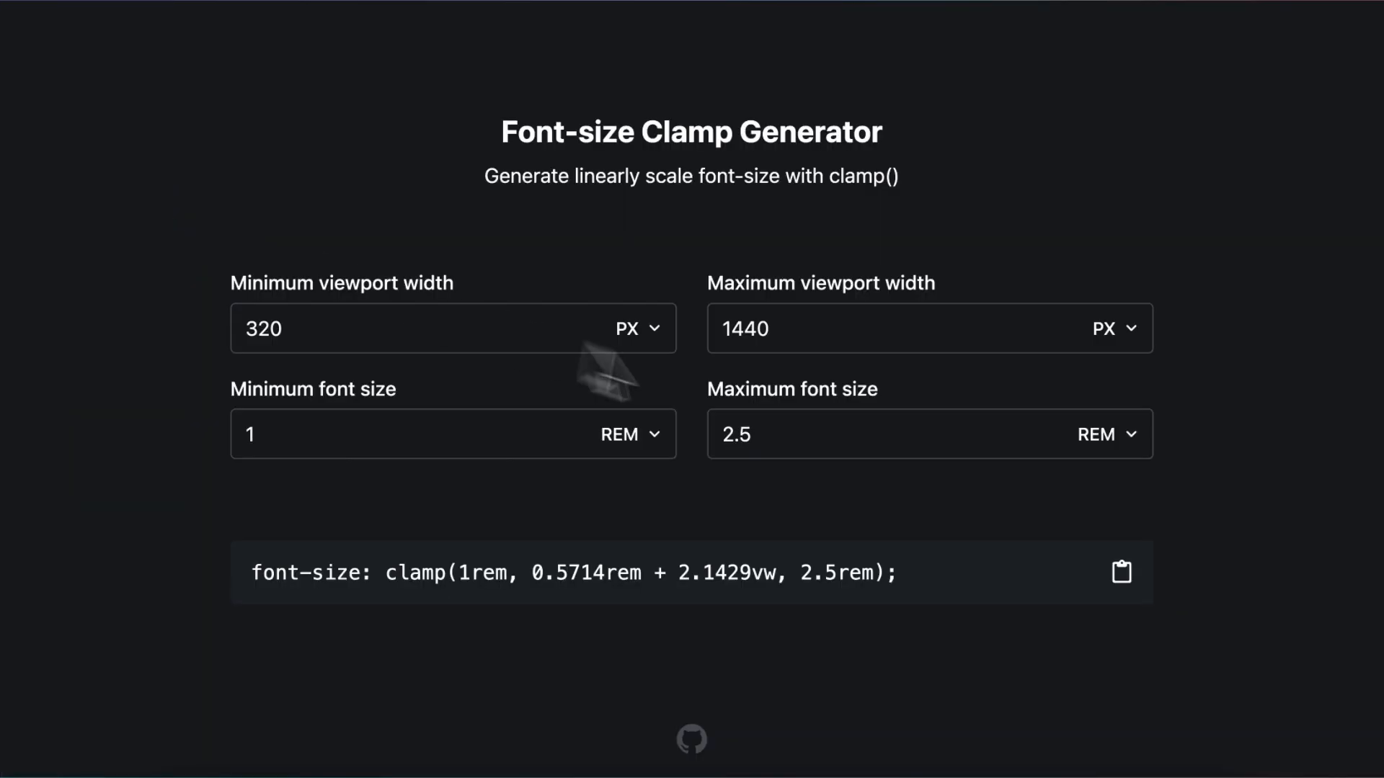
Change the generator's maximum viewport width from 1440 to 1000px and read the new clamp()
text(1100)
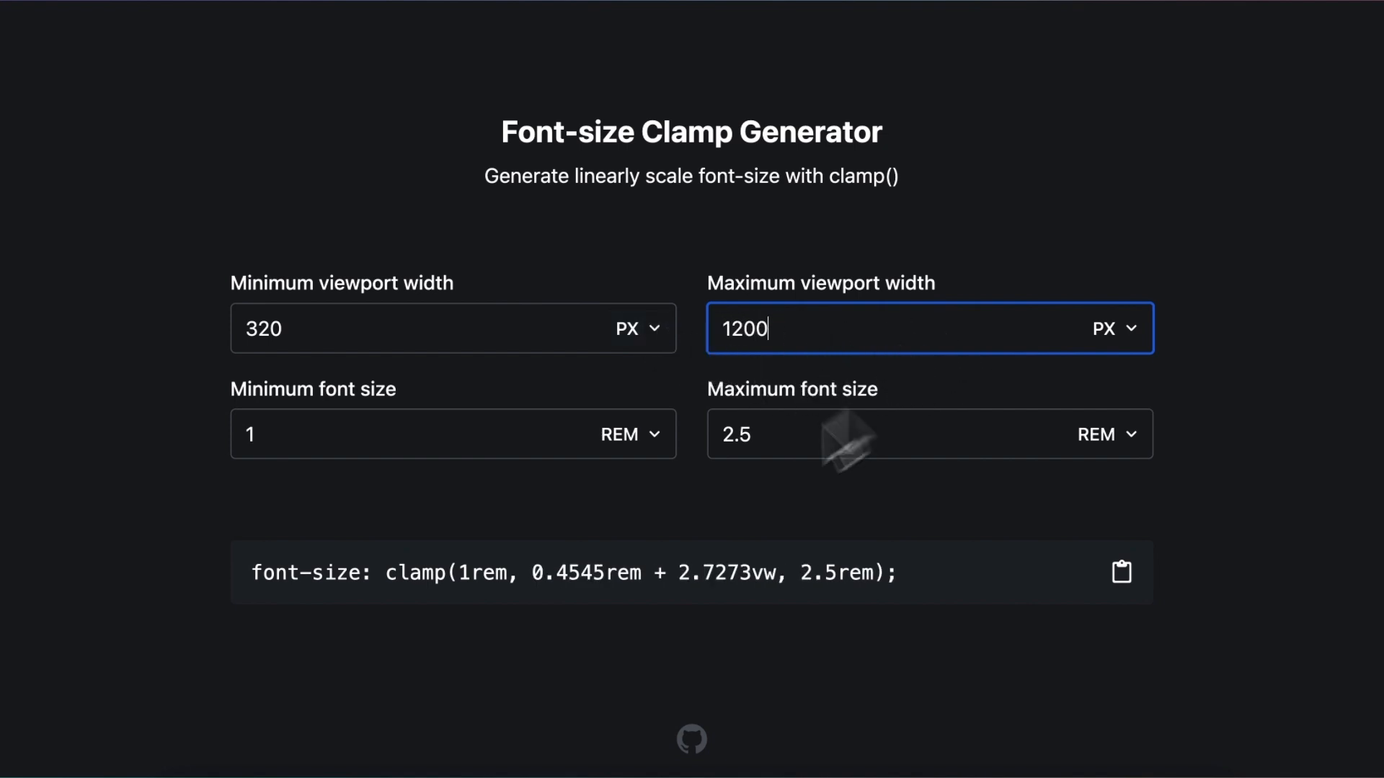
mouse_move(876, 631)
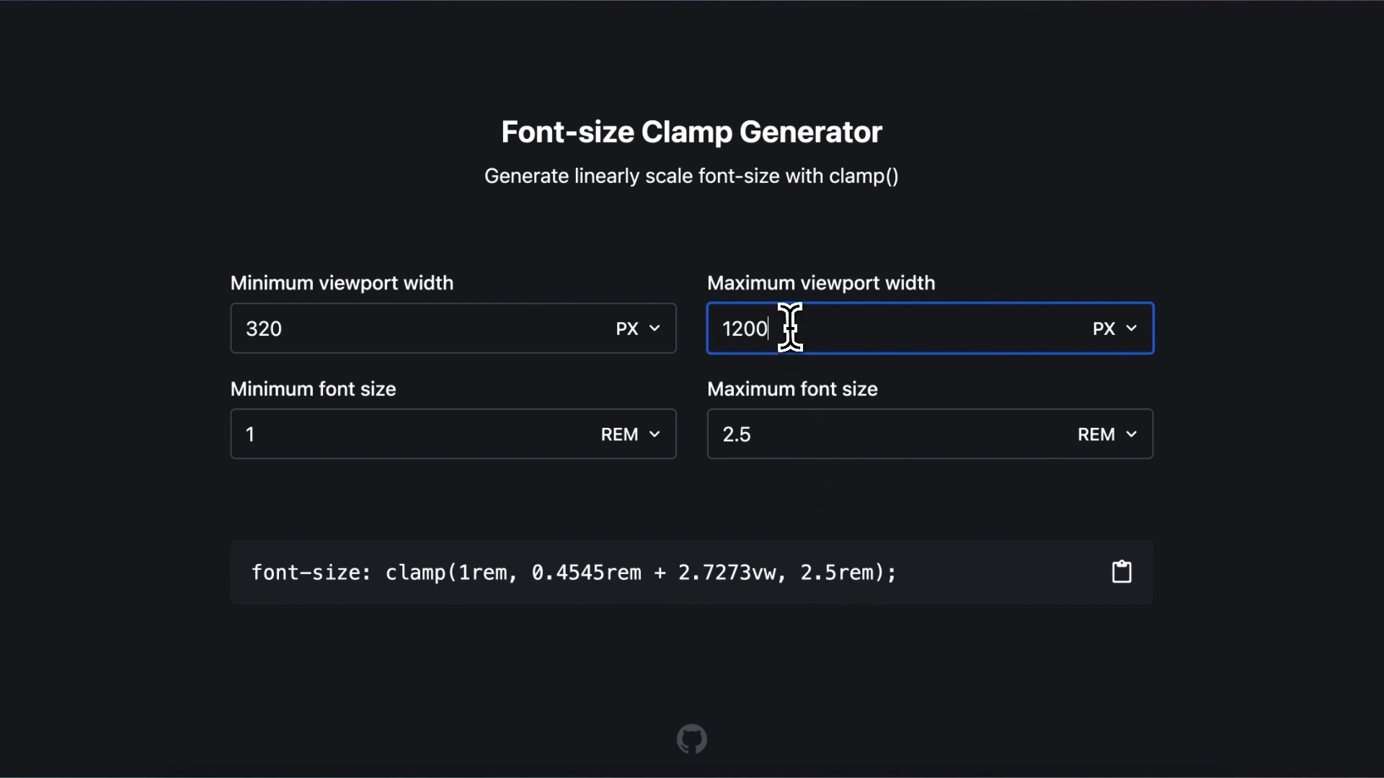
text(100)
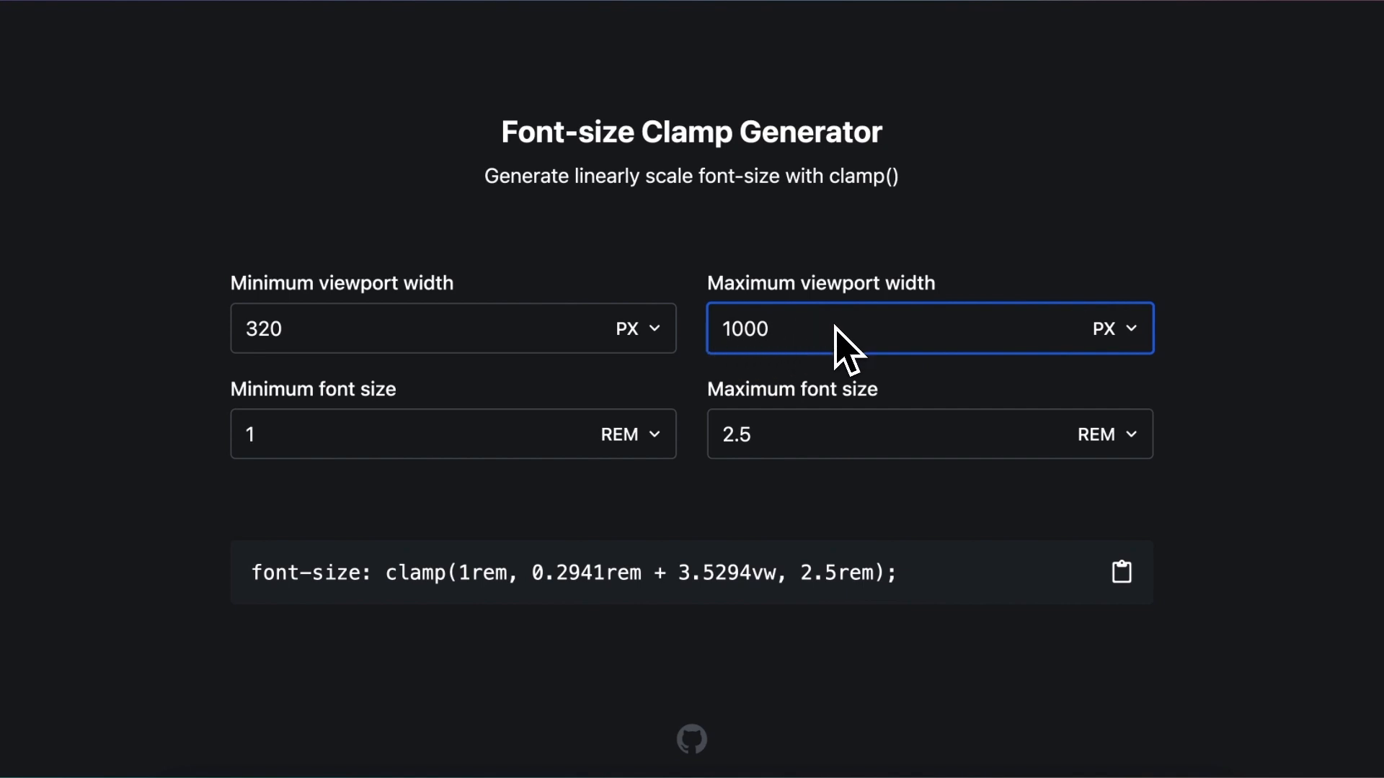
mouse_move(794, 353)
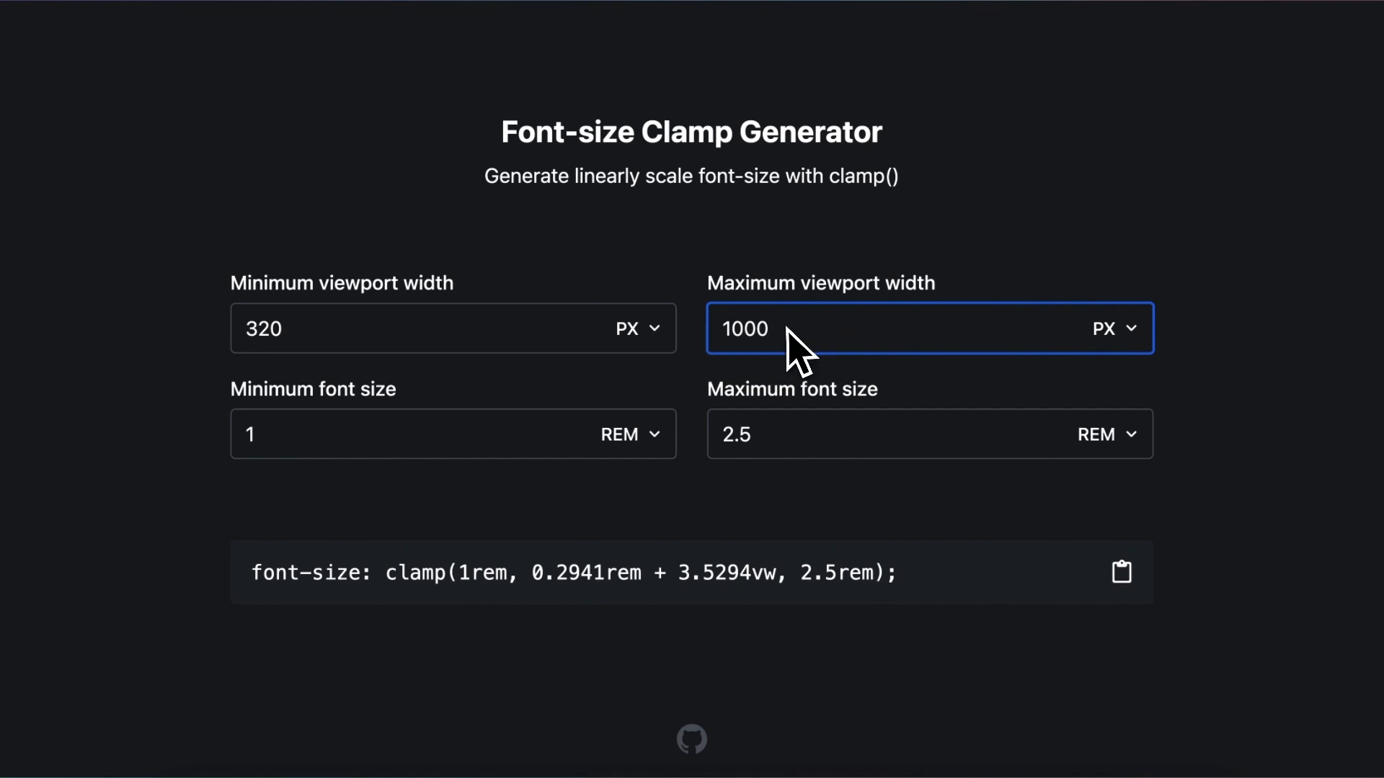
mouse_move(833, 319)
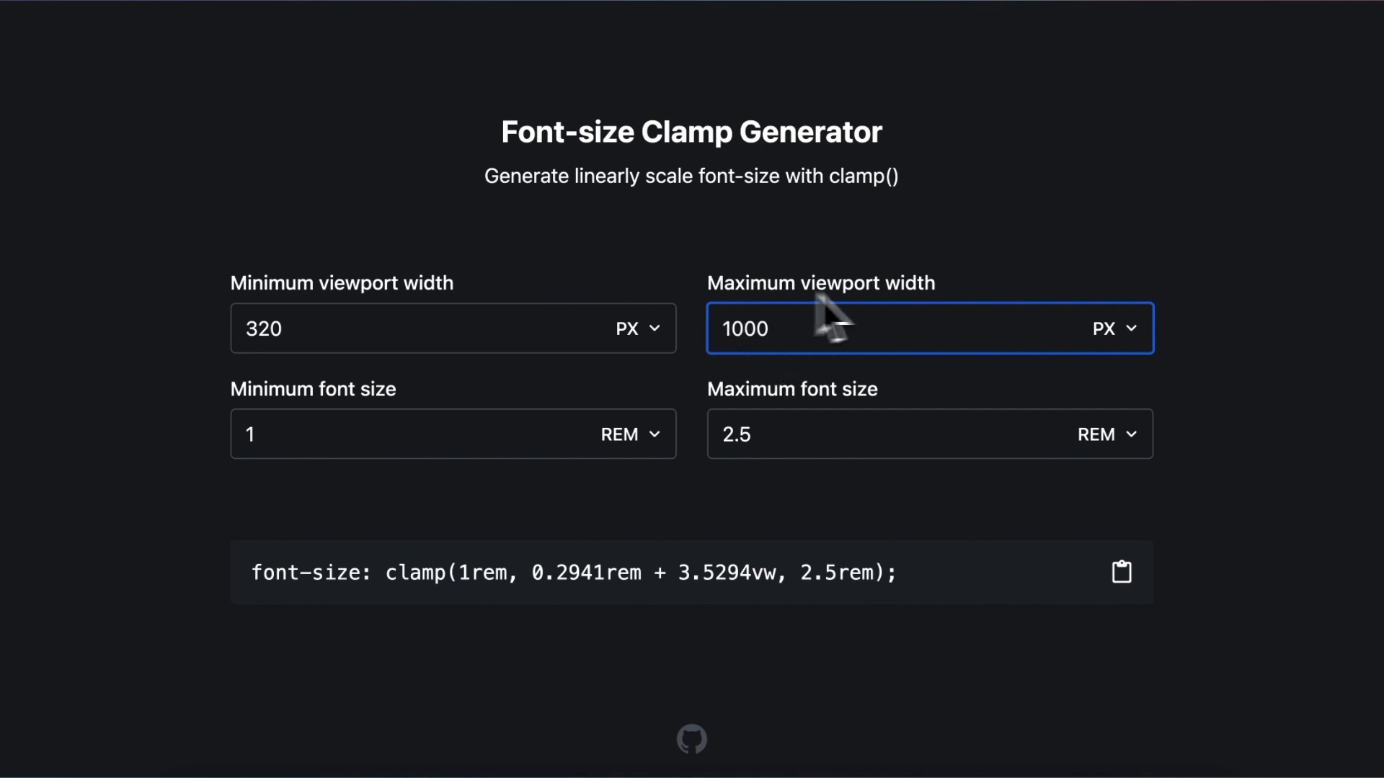
mouse_move(344, 304)
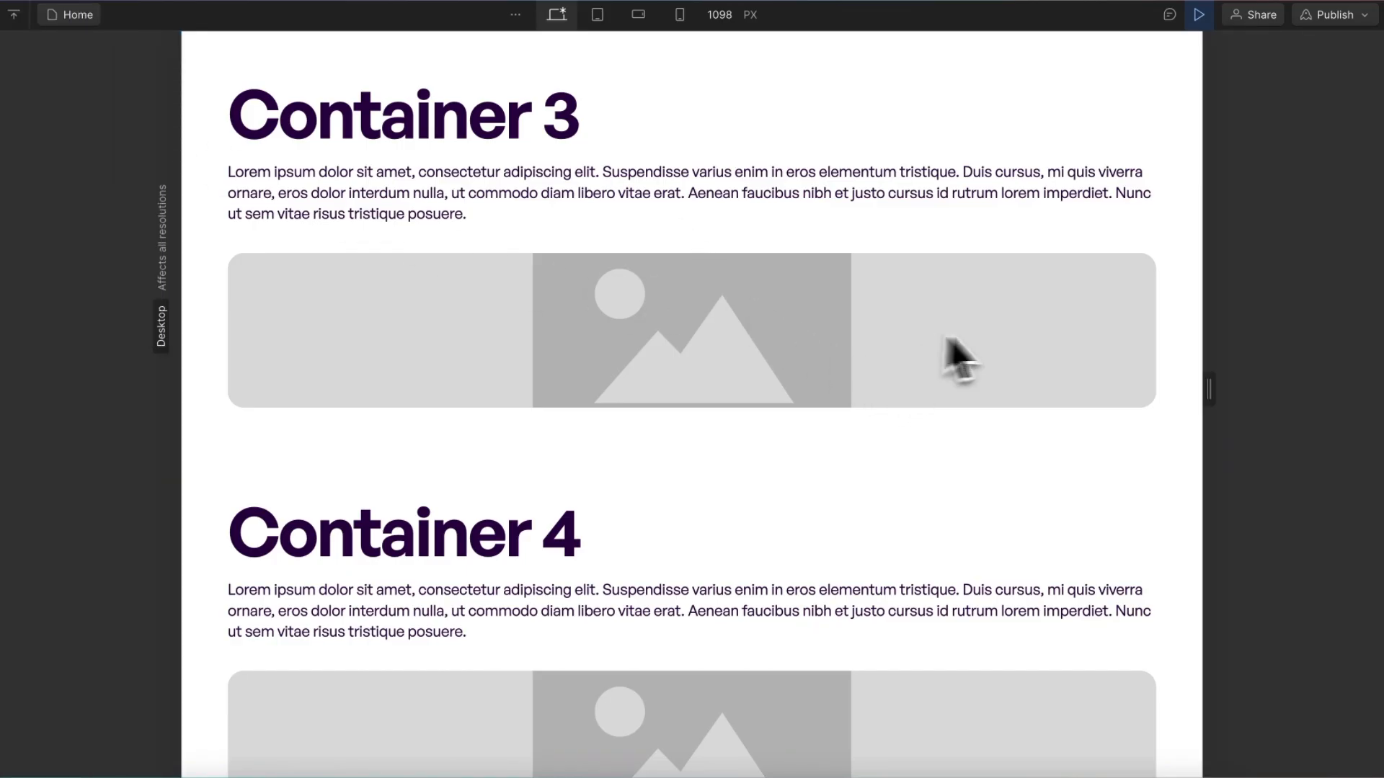
mouse_move(1314, 304)
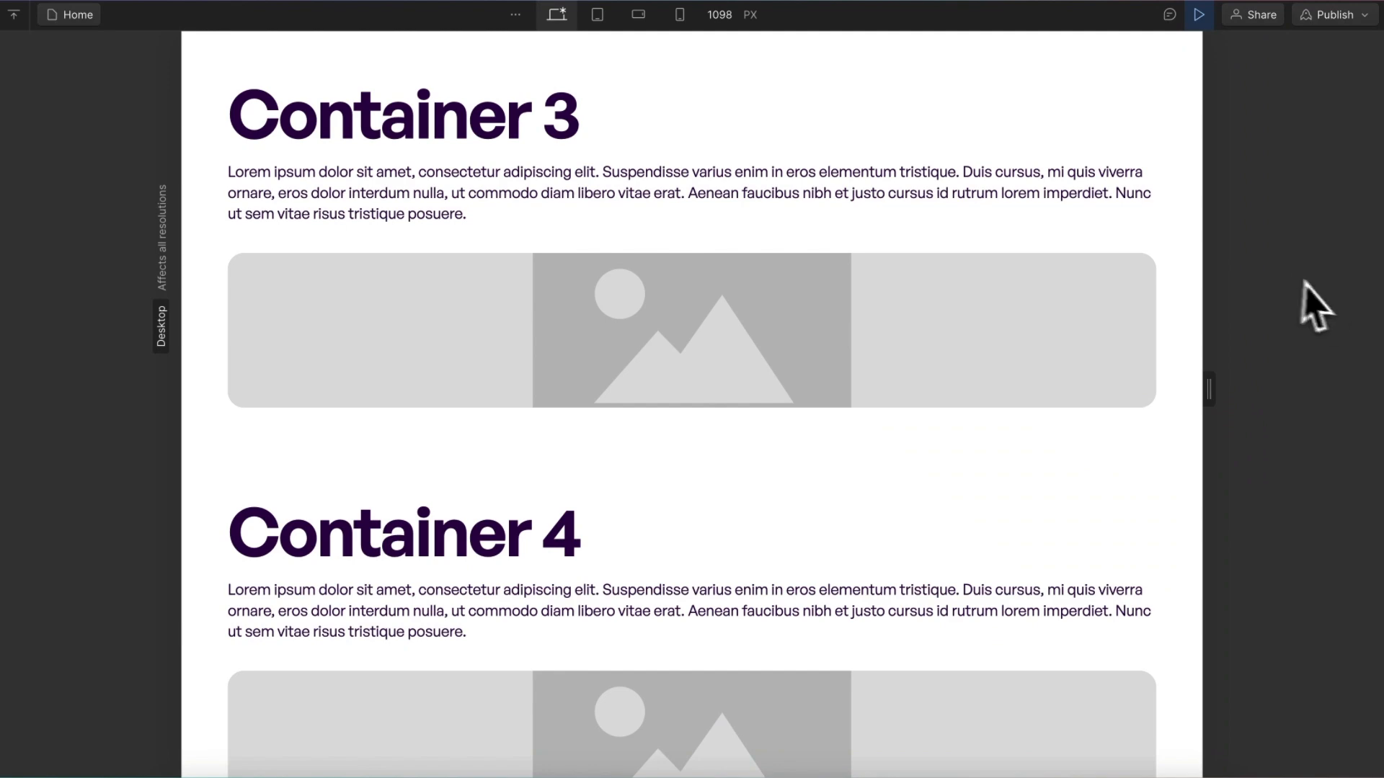
drag(1209, 389, 1218, 390)
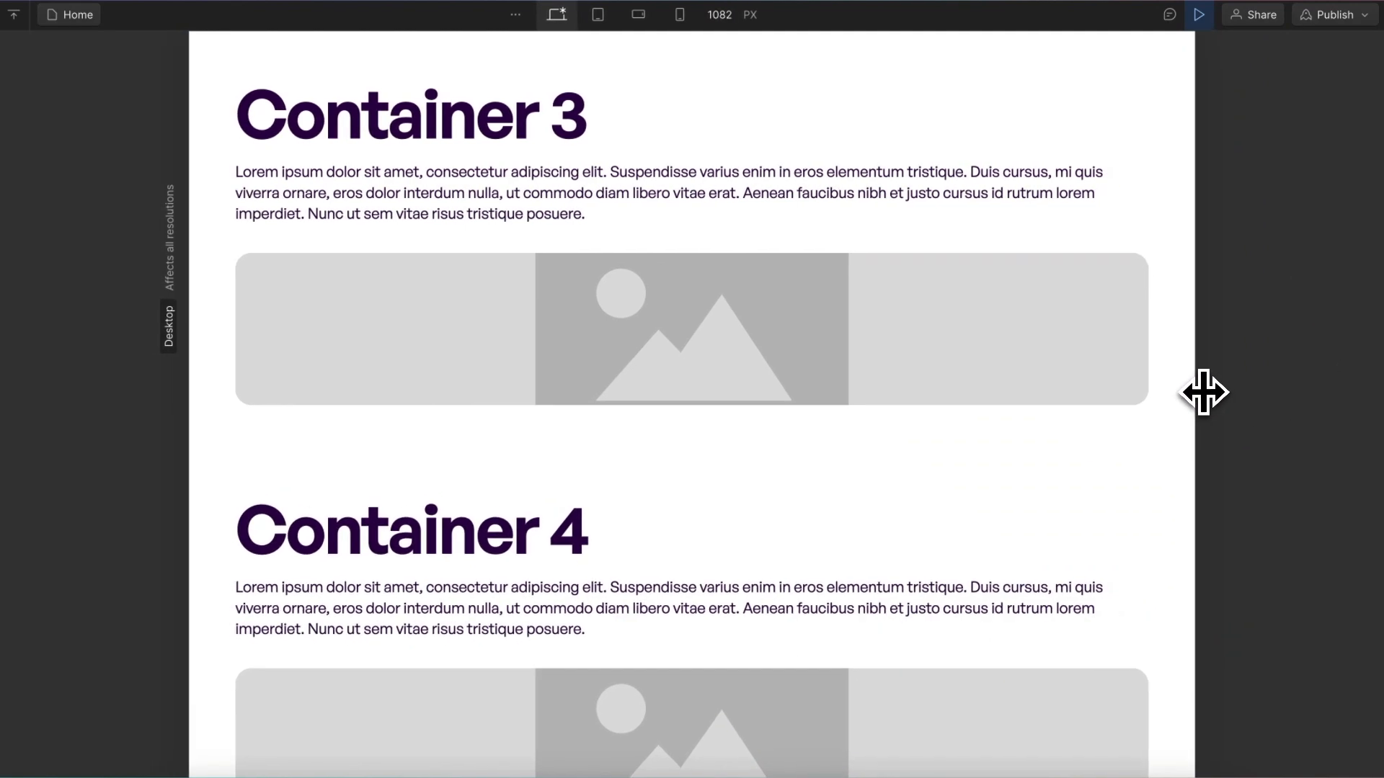
drag(1206, 393, 1214, 393)
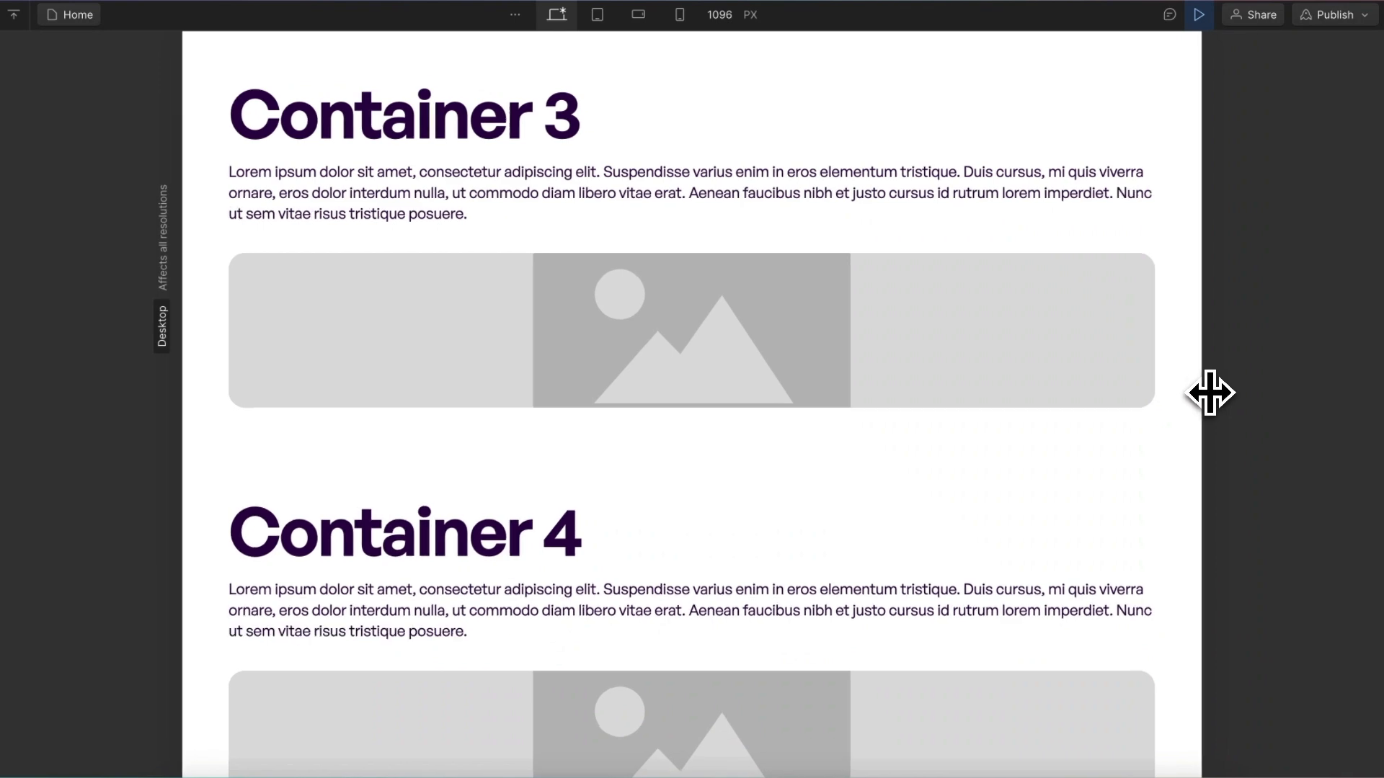
drag(1210, 393, 1206, 388)
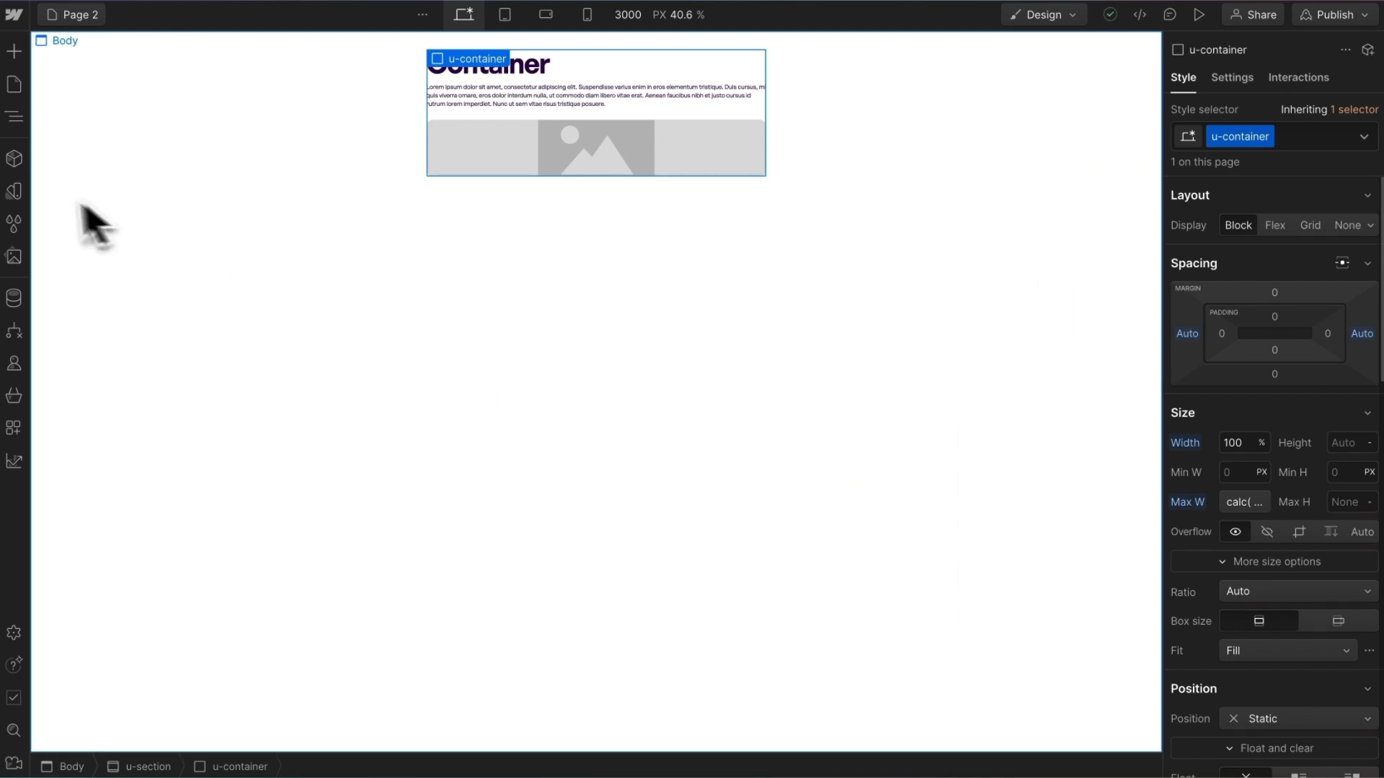
Replace the variable in u-container's max width formula with var(--site--width)
click(14, 191)
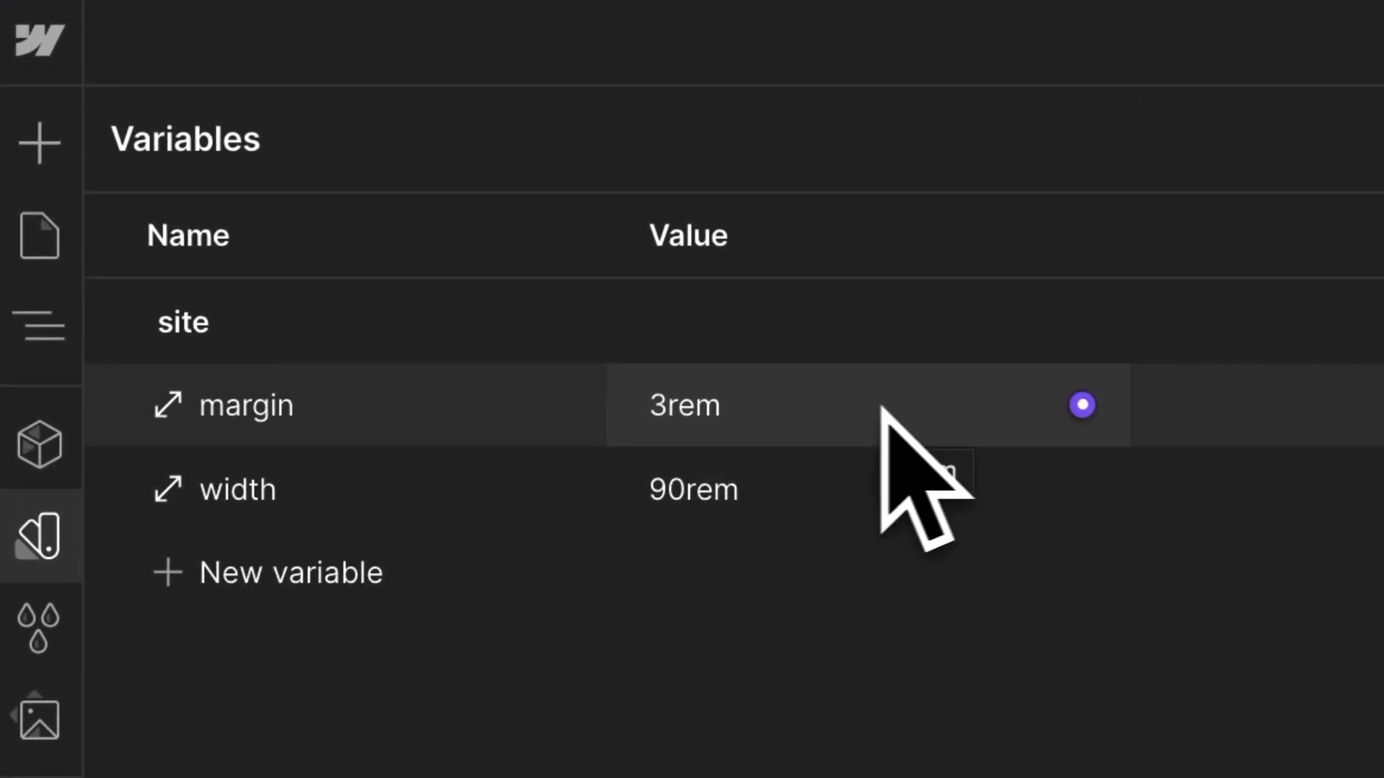
mouse_move(917, 529)
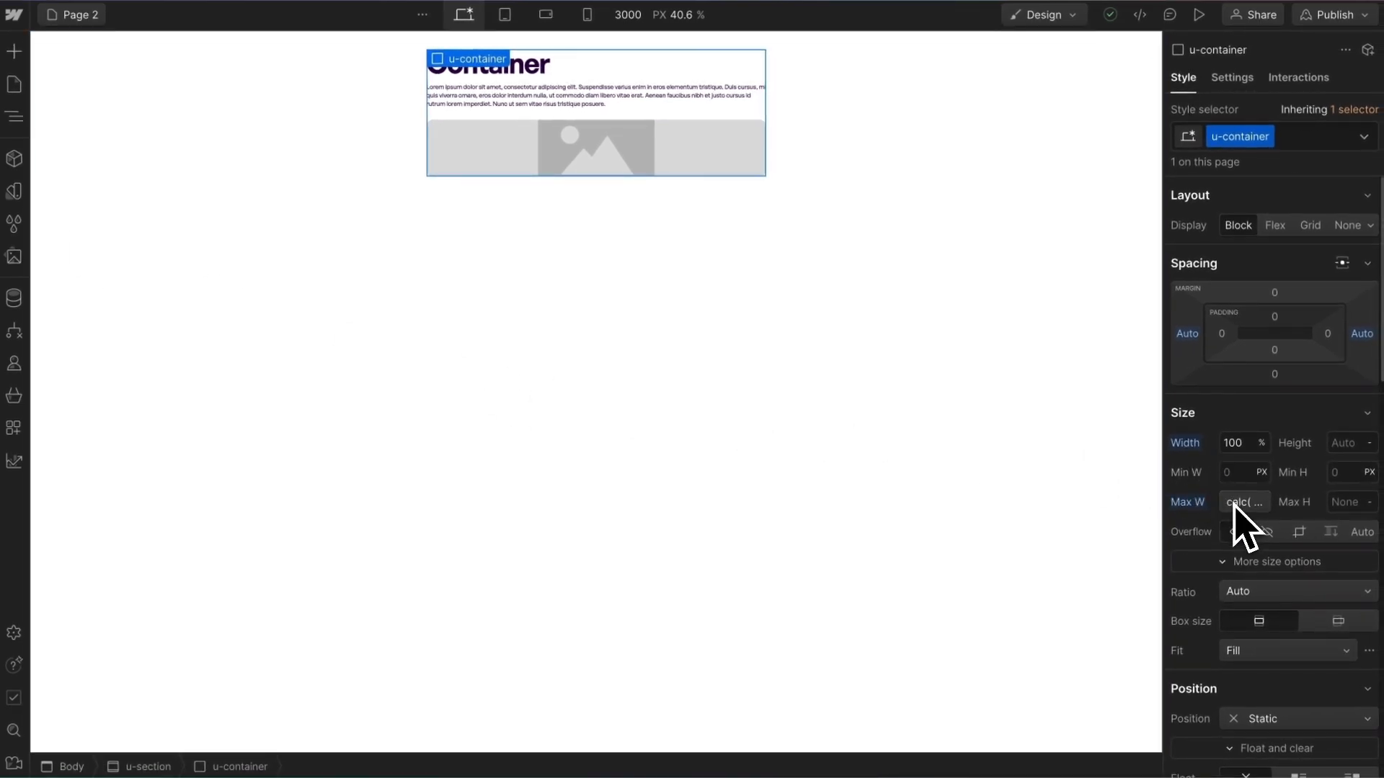
click(1244, 501)
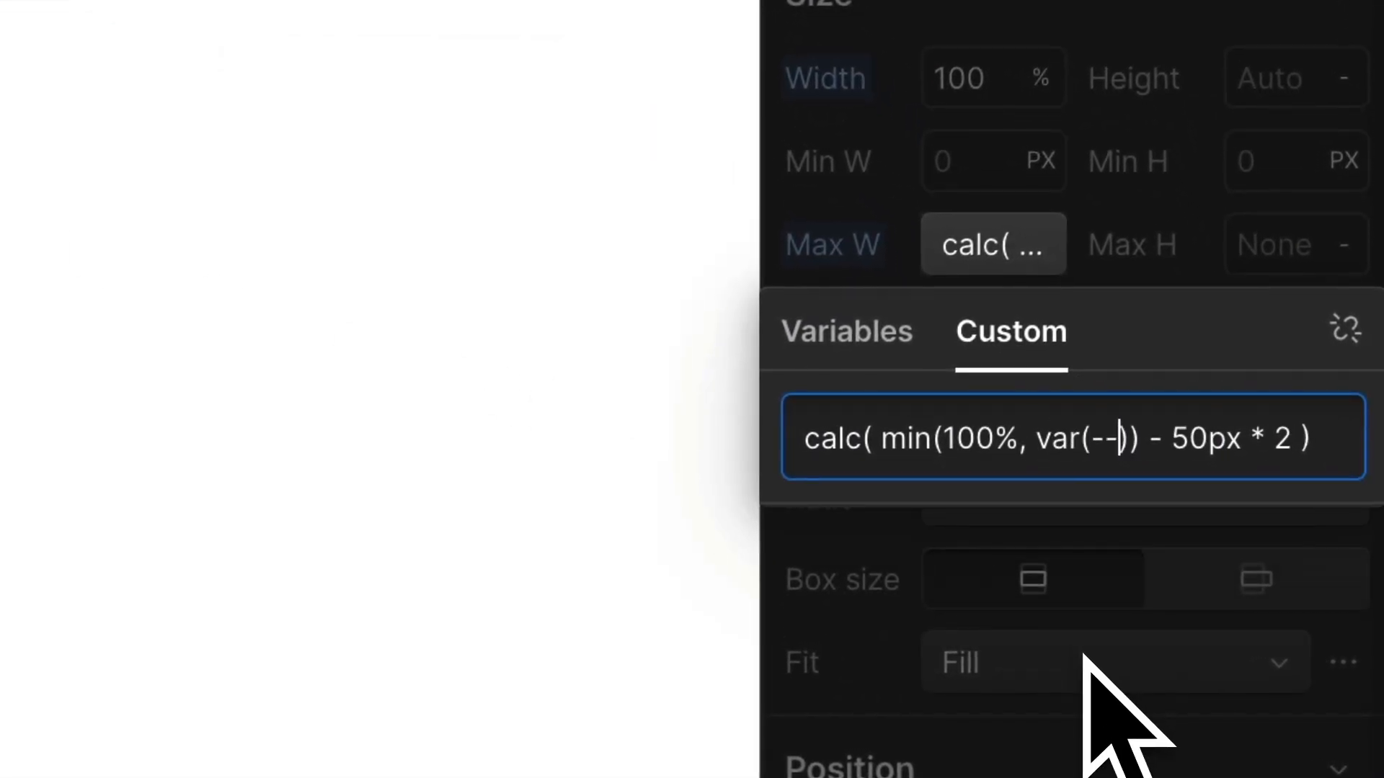
text(site--width)
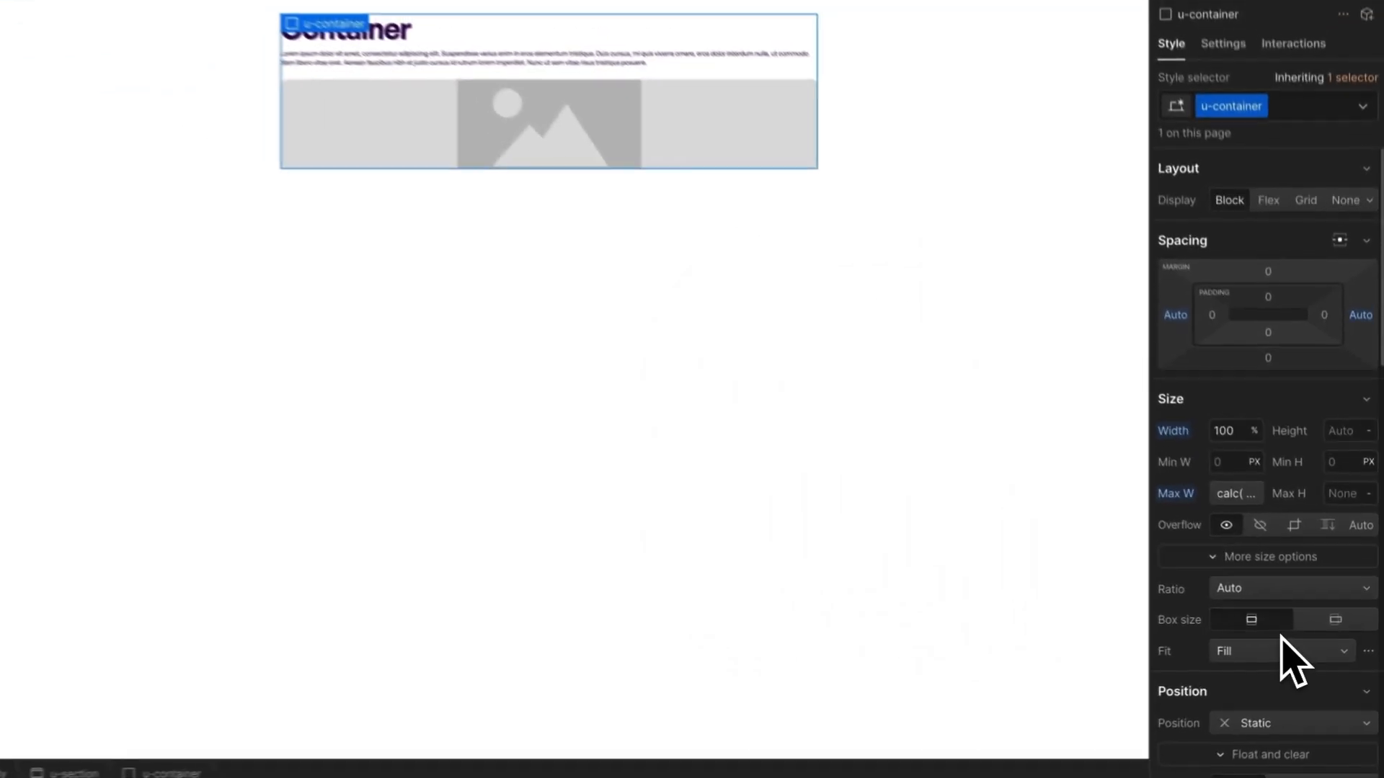
click(1235, 493)
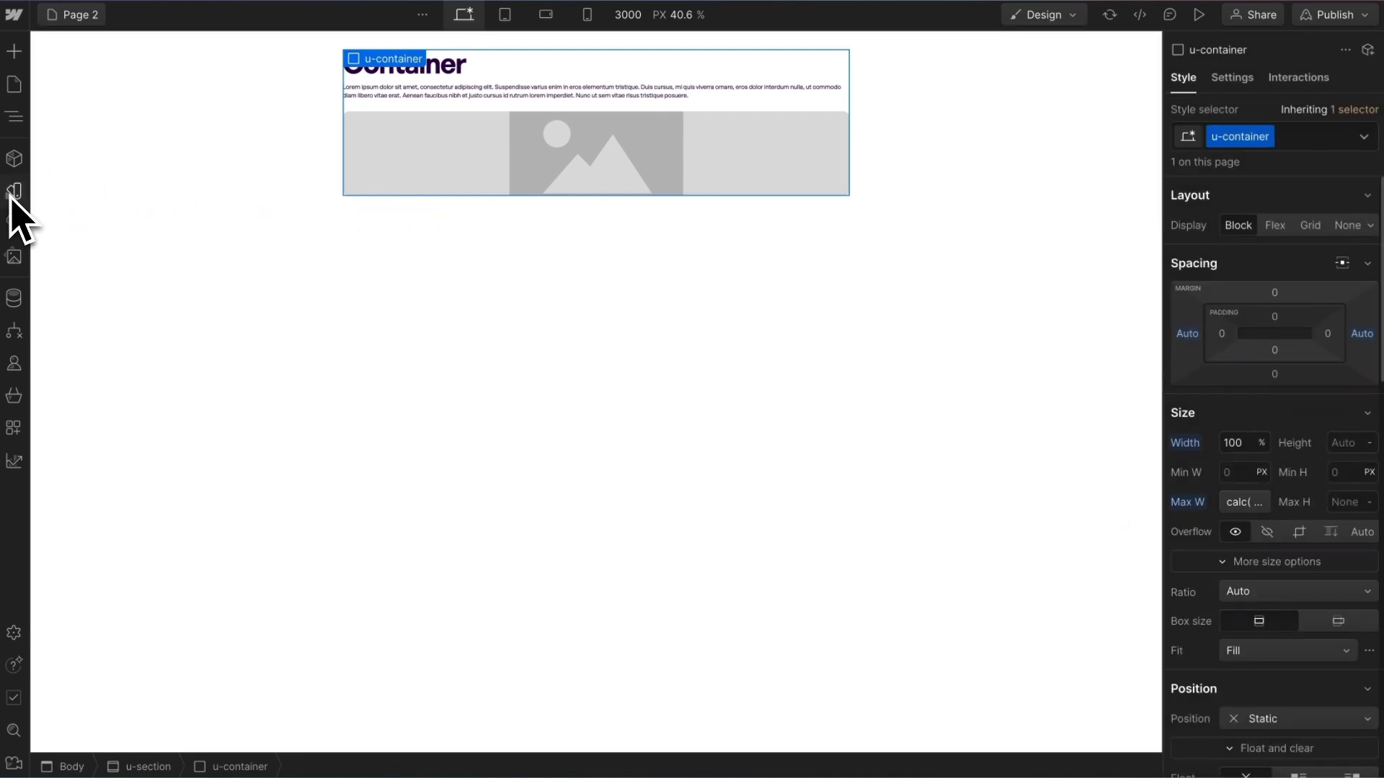
click(14, 190)
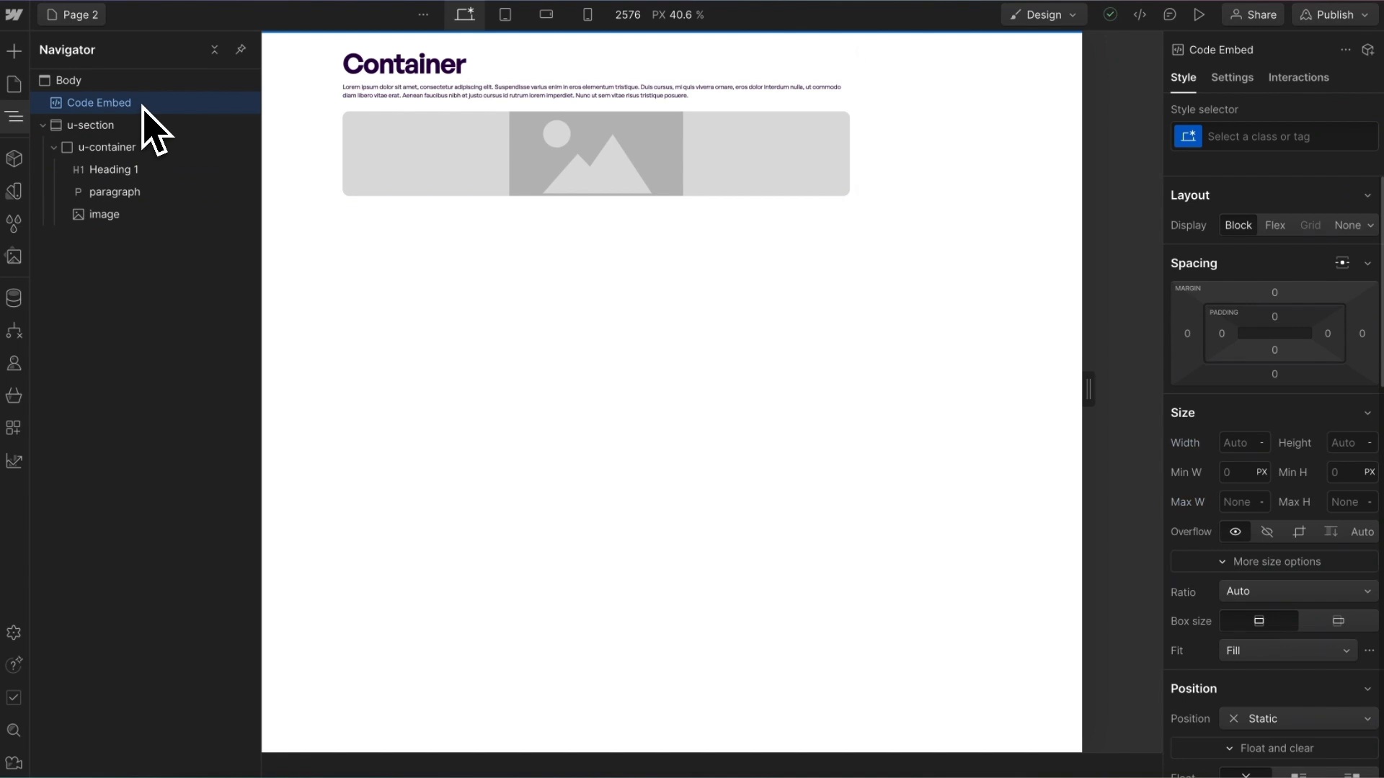
Add --container--main and --container--full calc() declarations from site width and margin to the Code Embed, then save
double_click(99, 103)
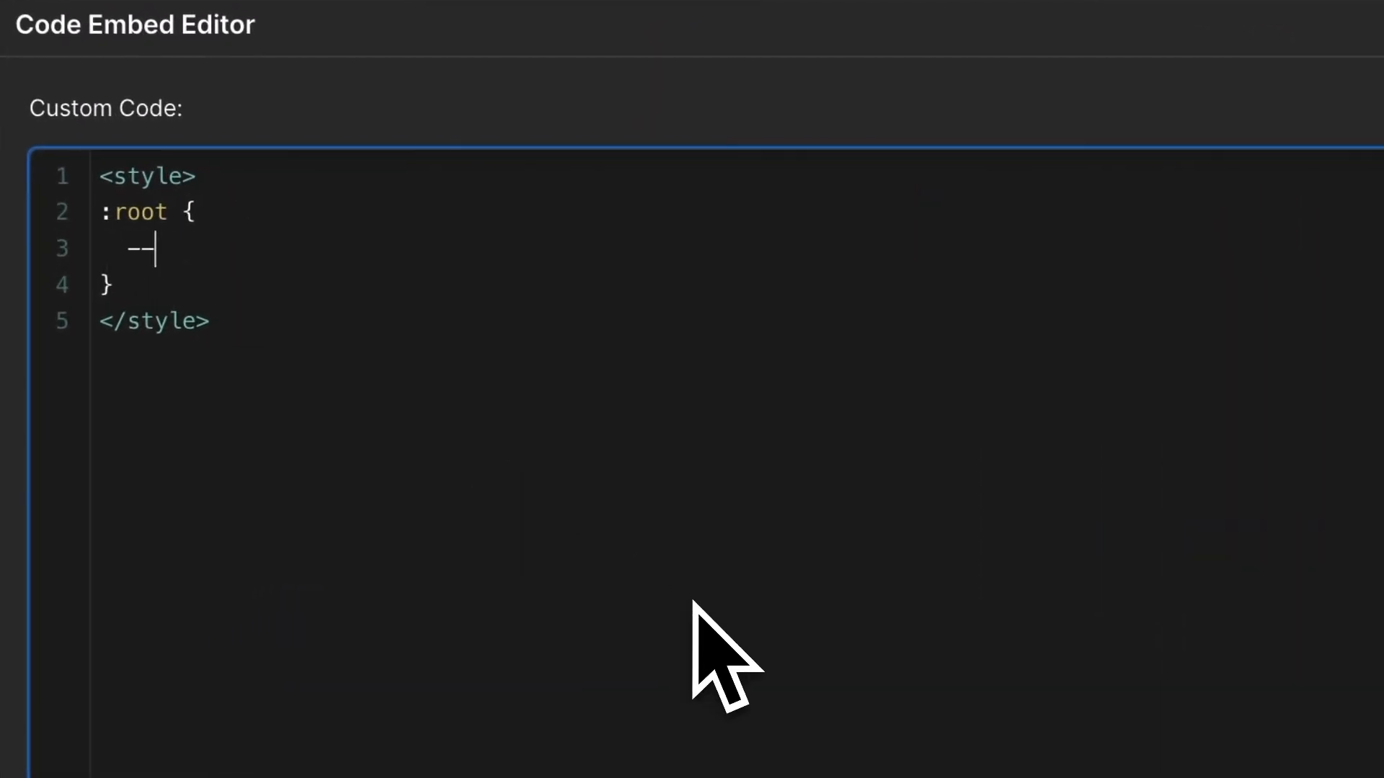
text(container--main:)
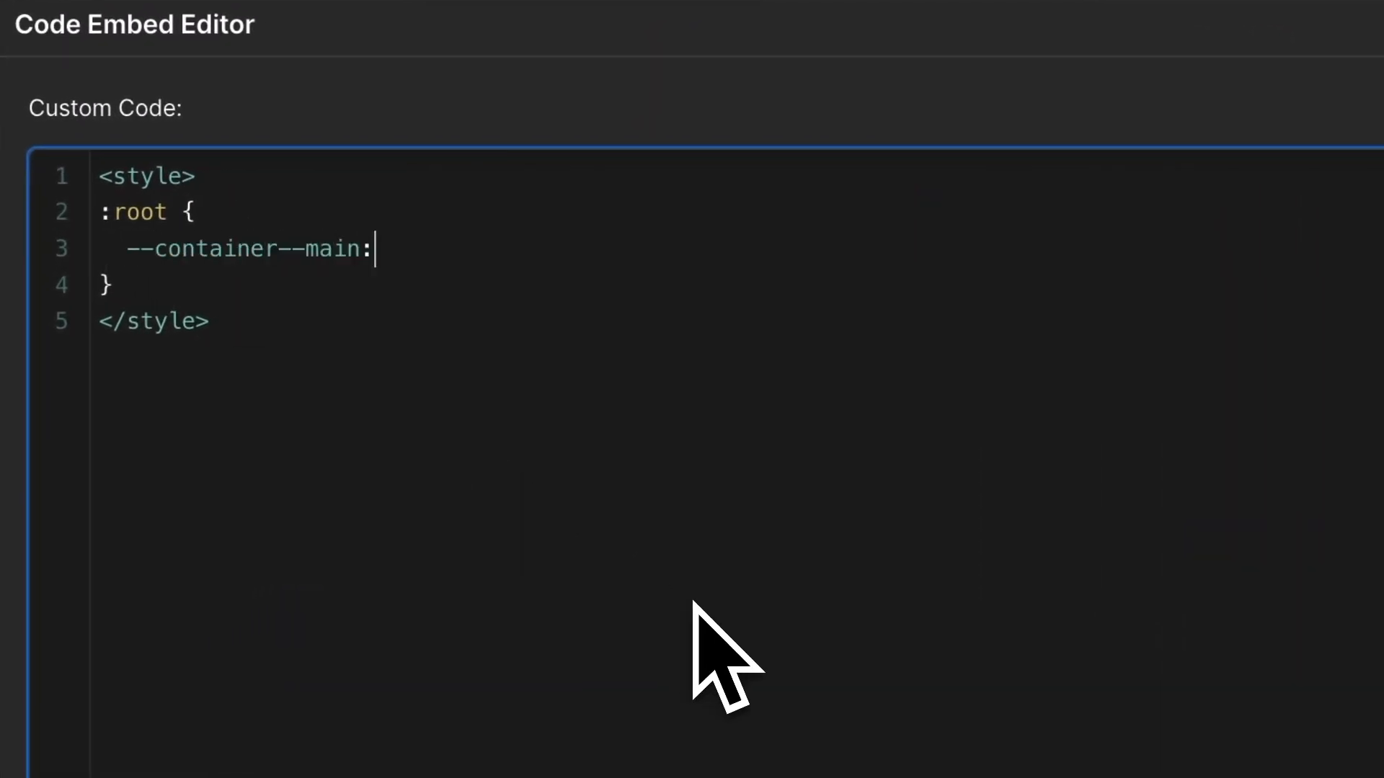
text(calc( min(100%, var(--site--width)) - var(--site--margin) * 2 );)
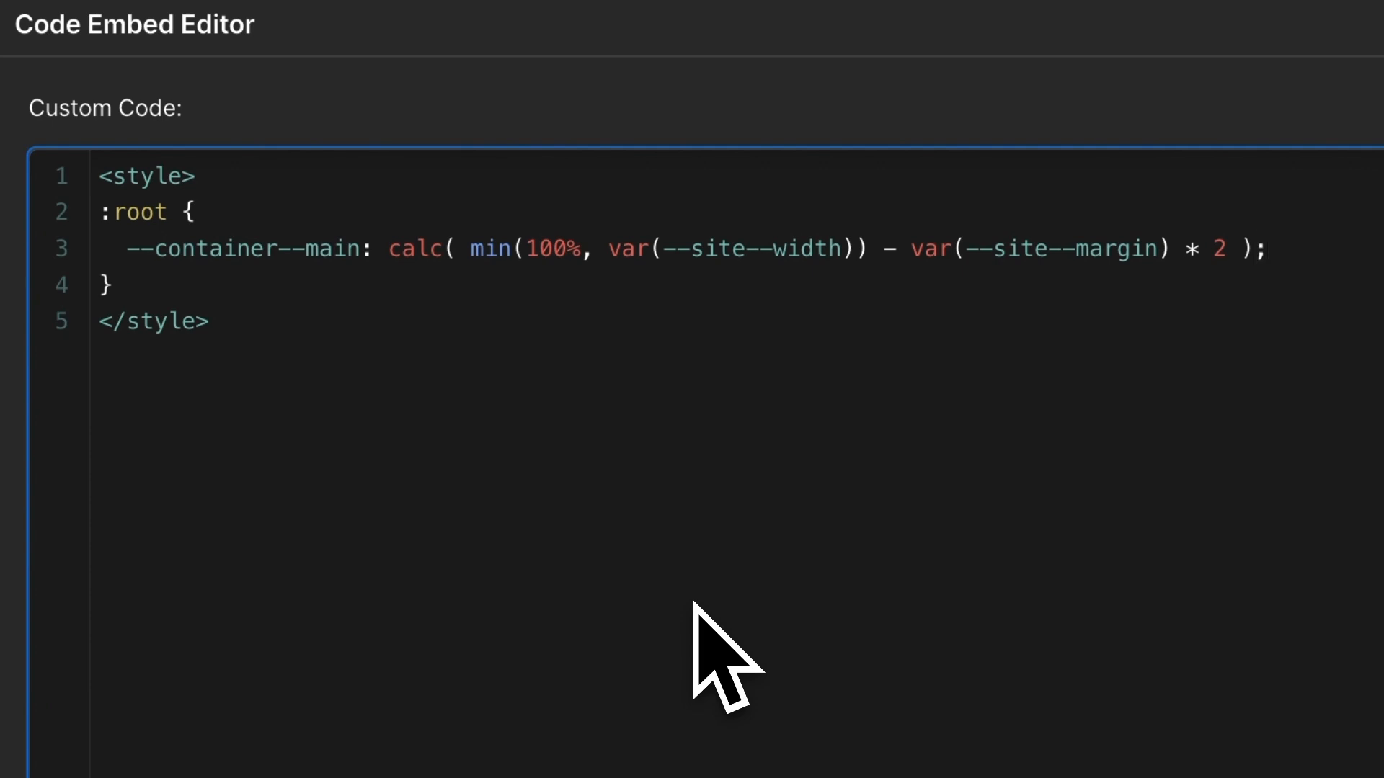
text(--container--full:)
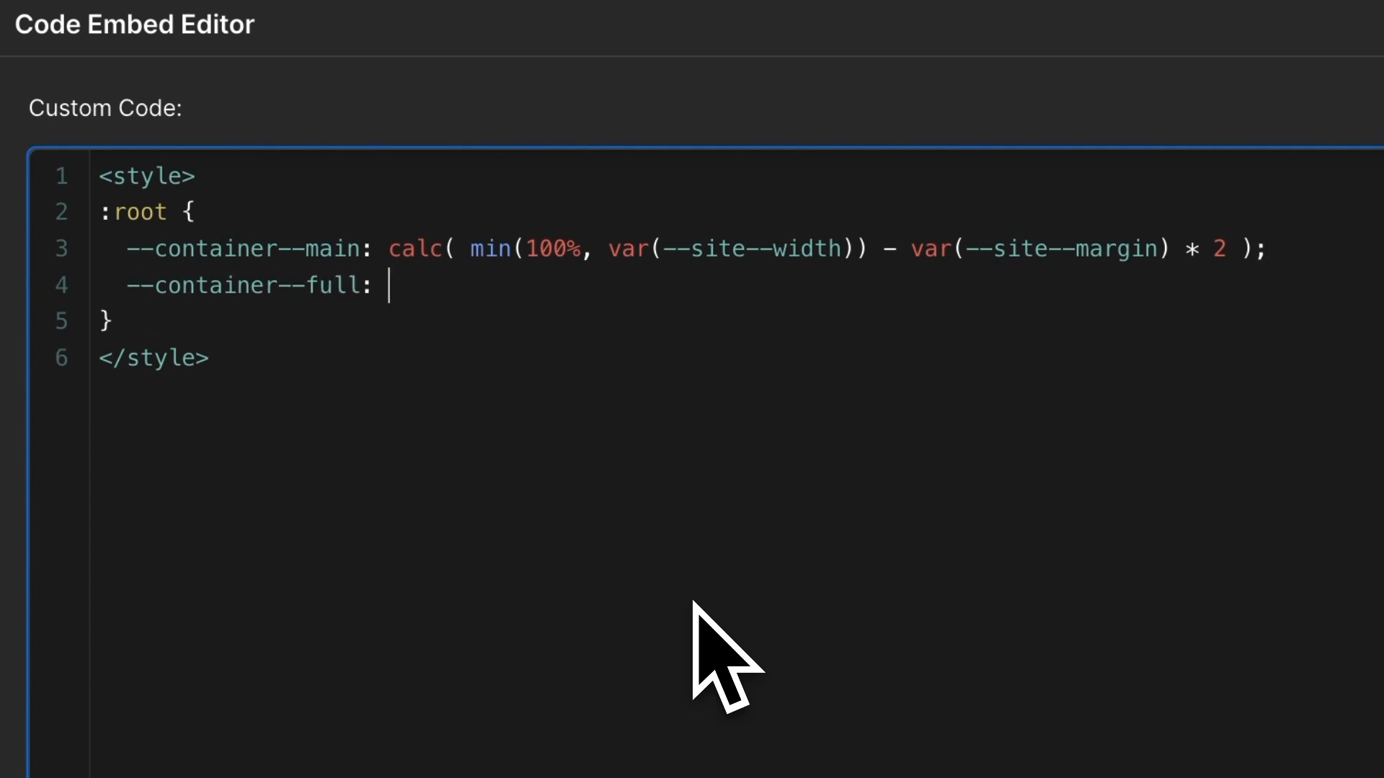
text(calc( min(100%, var(--site--width)) - var(--site--margin) * 2 ))
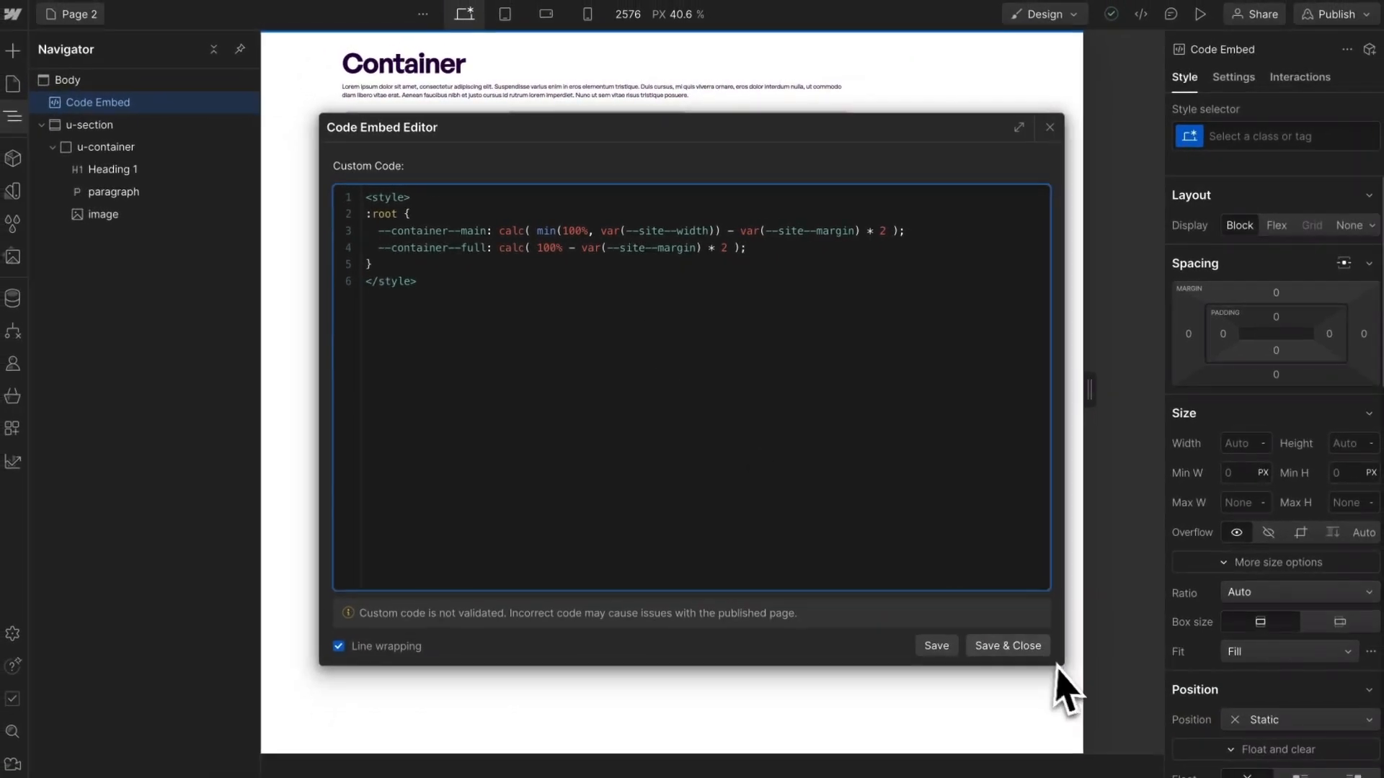
click(1006, 645)
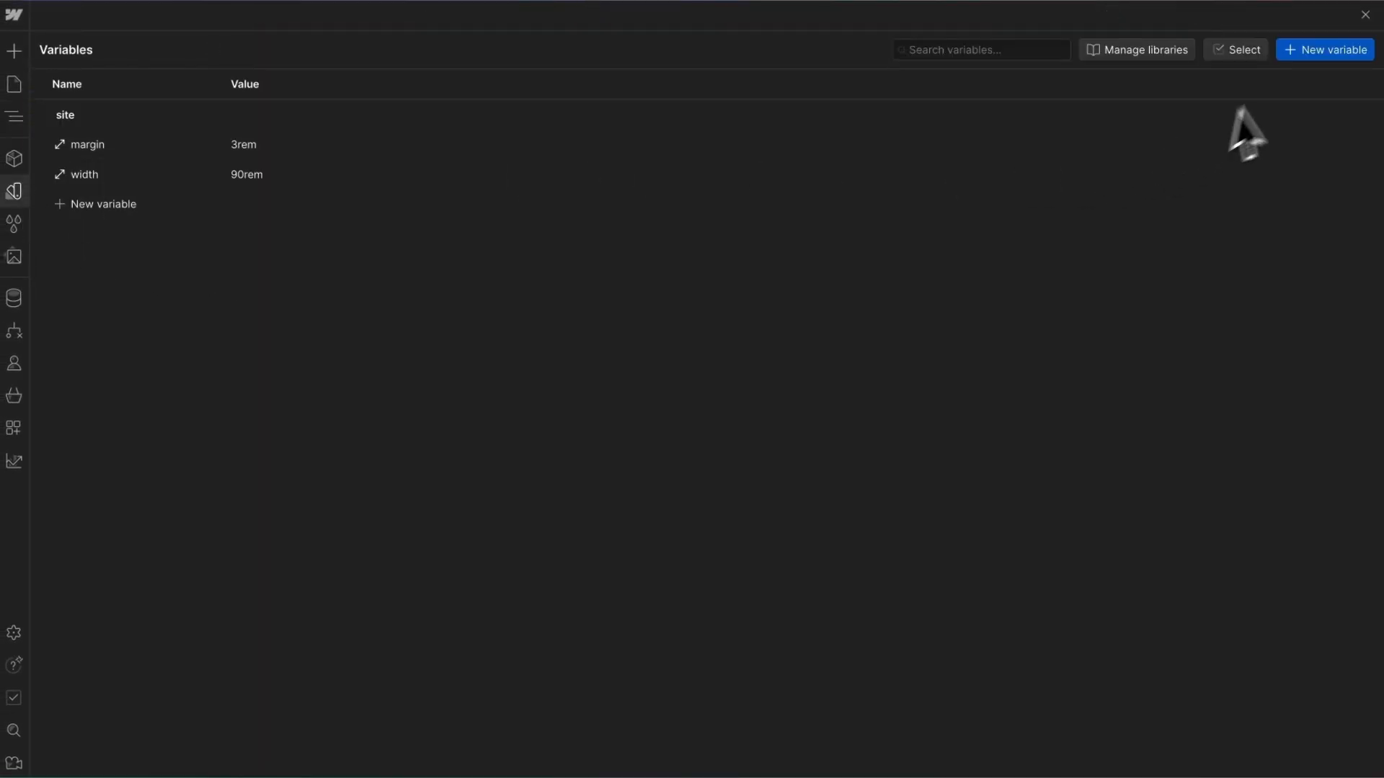
Name the new variable 'container main' and add another size variable to the container group
text(cont)
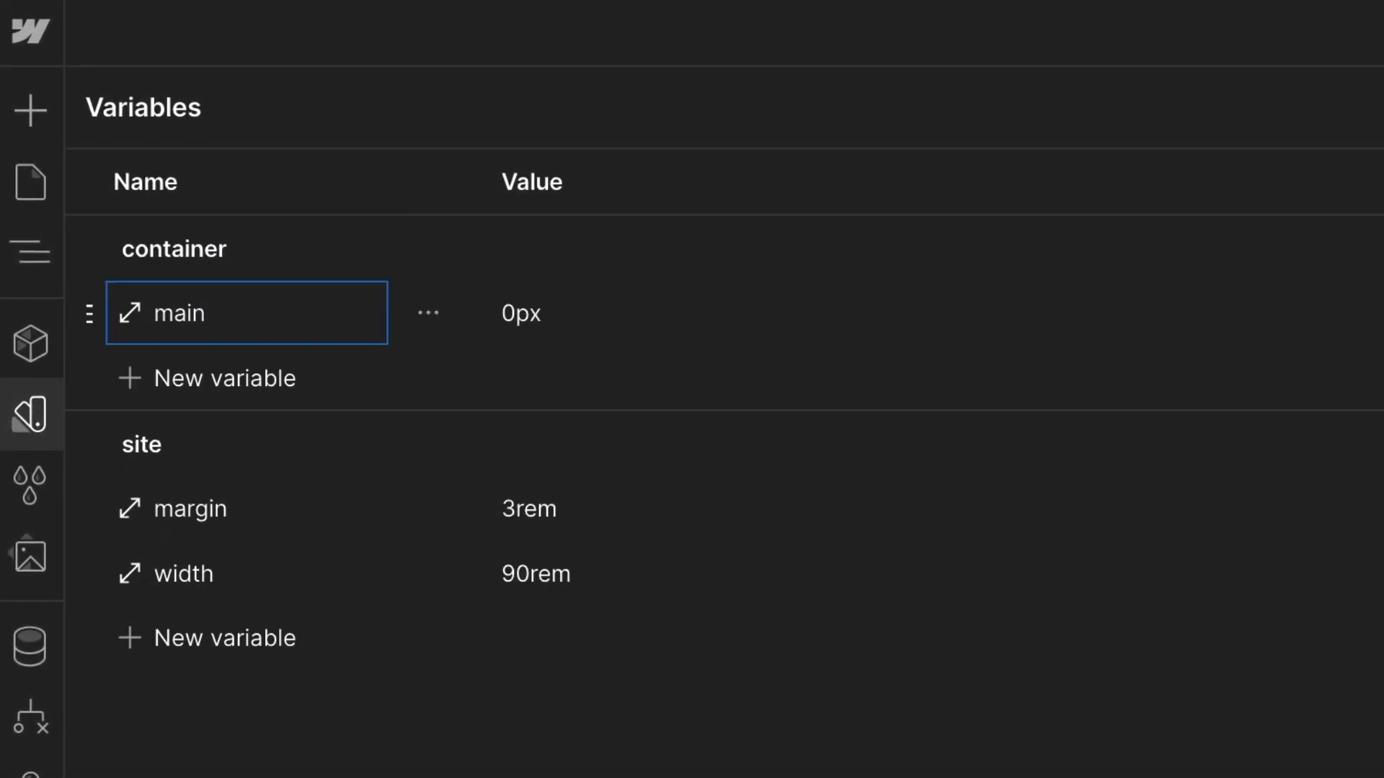
click(223, 378)
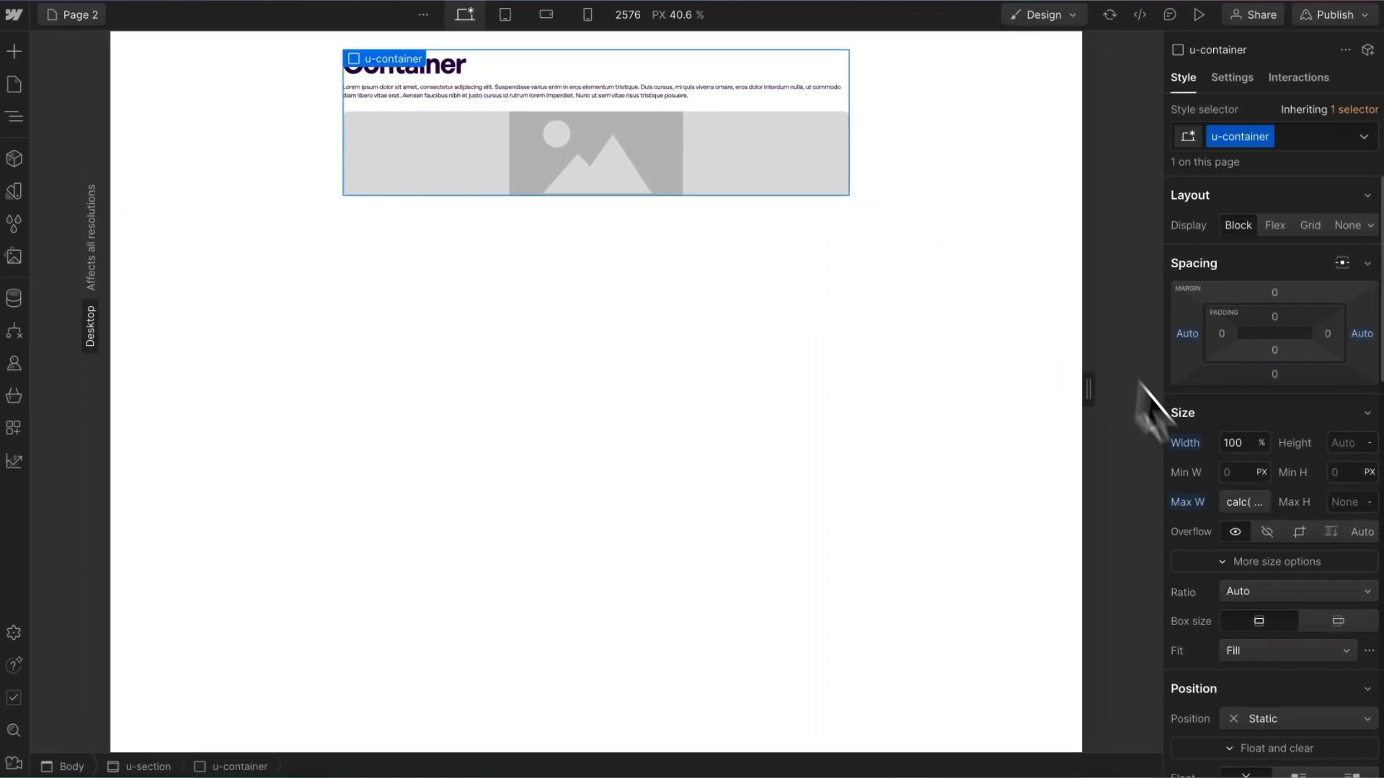
Set u-container's max width to the container full variable in place of the calc formula
click(1243, 502)
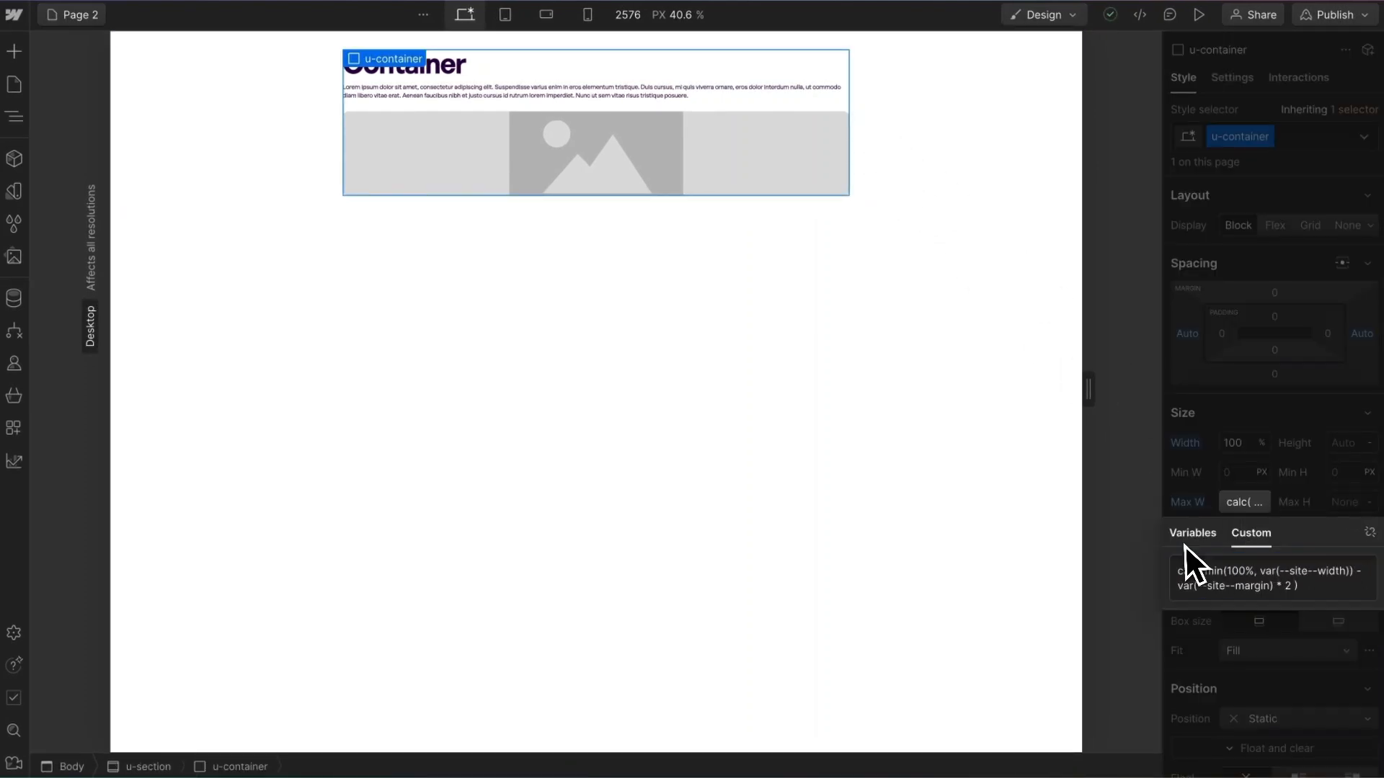
click(1192, 532)
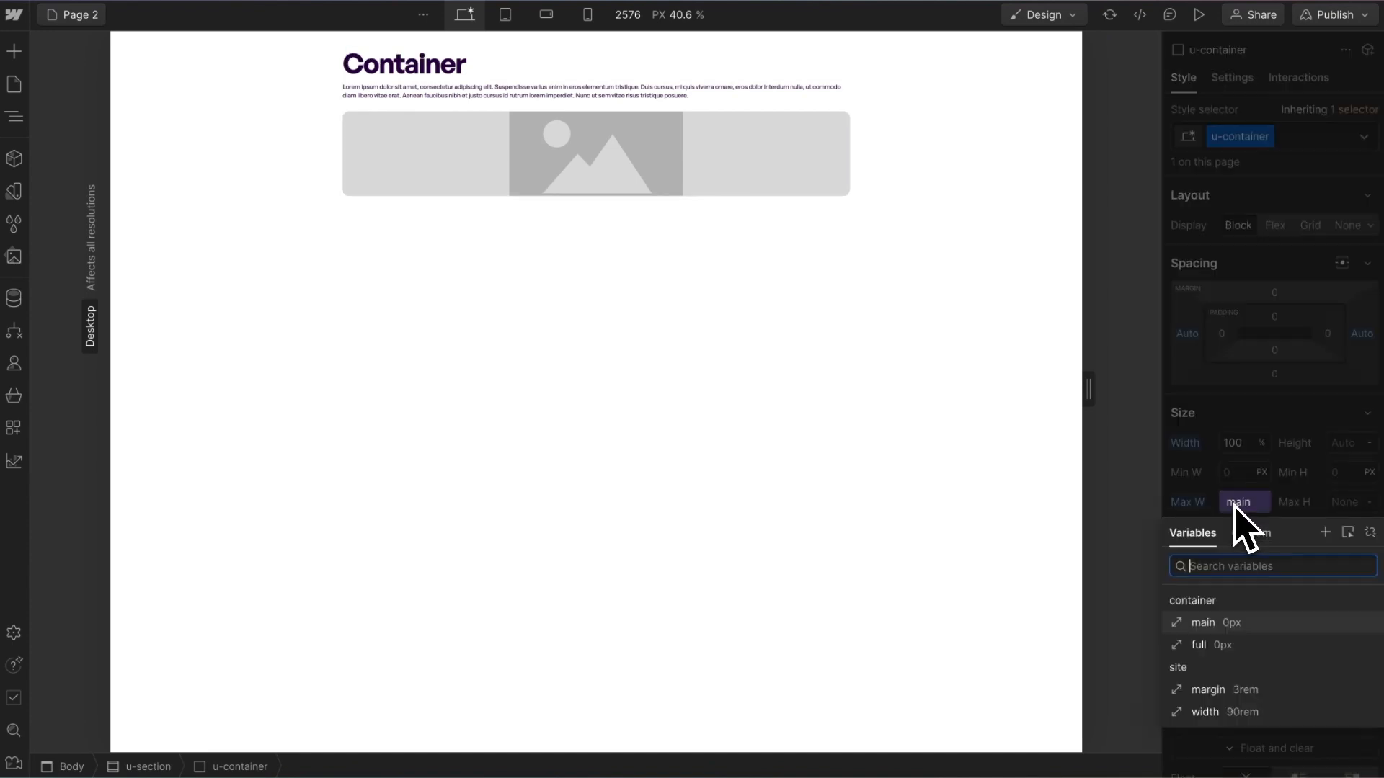
click(1198, 645)
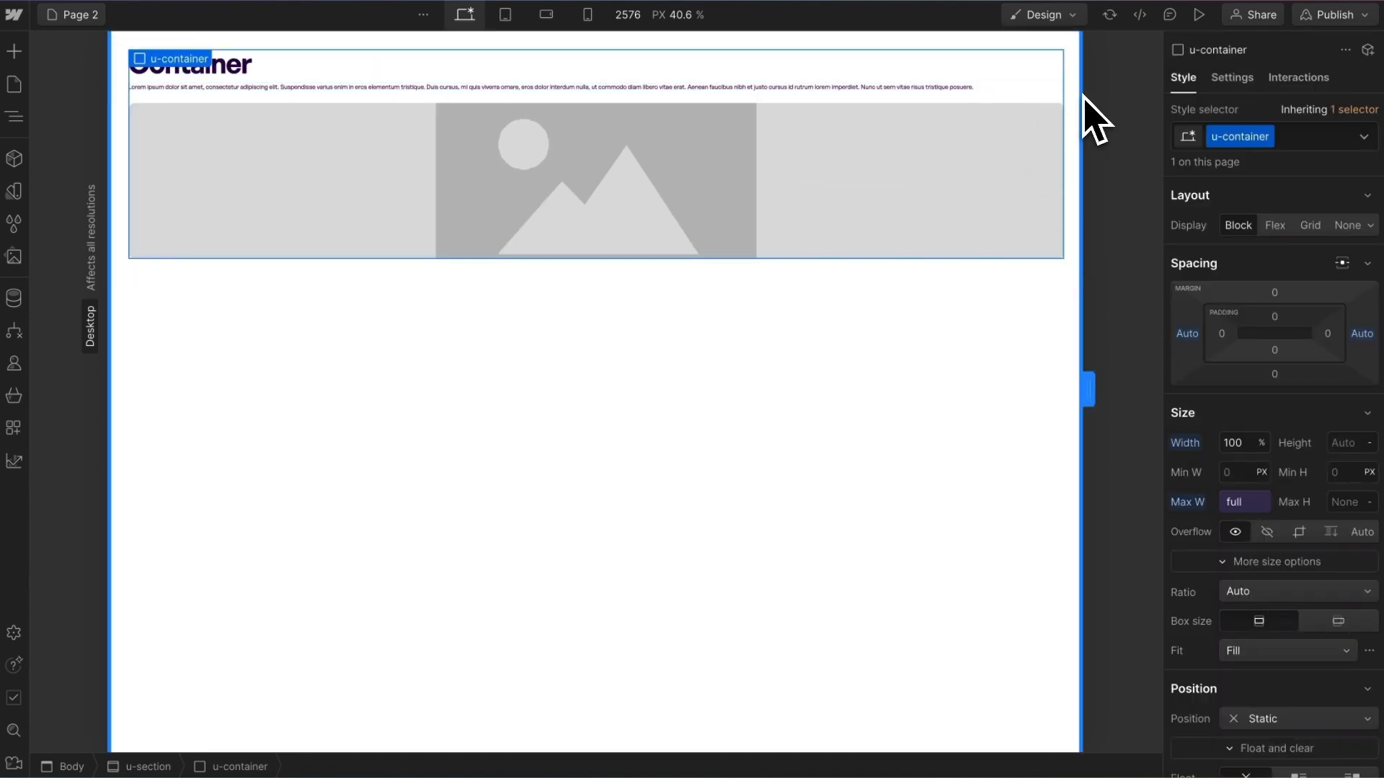
click(1243, 502)
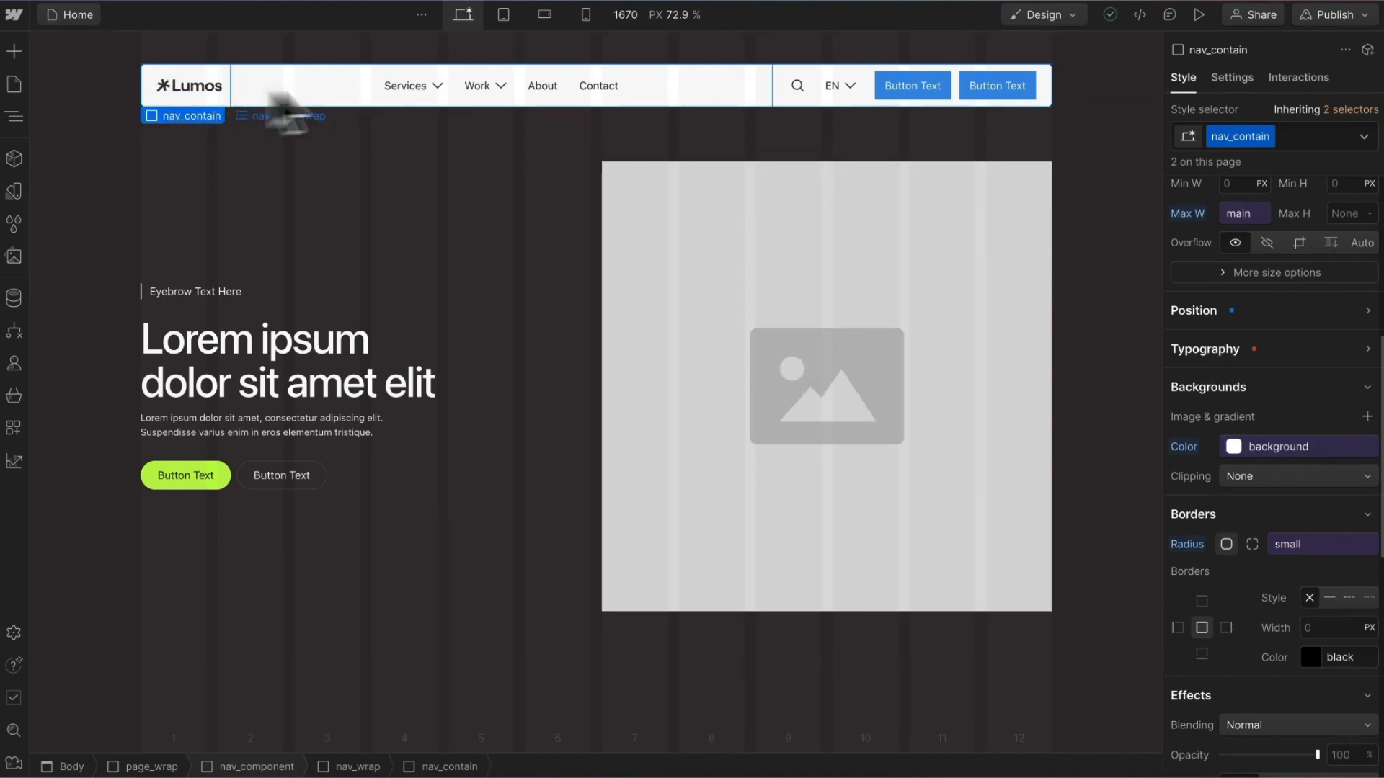
Point nav_contain's max width to container small, briefly trying container main first
click(1243, 213)
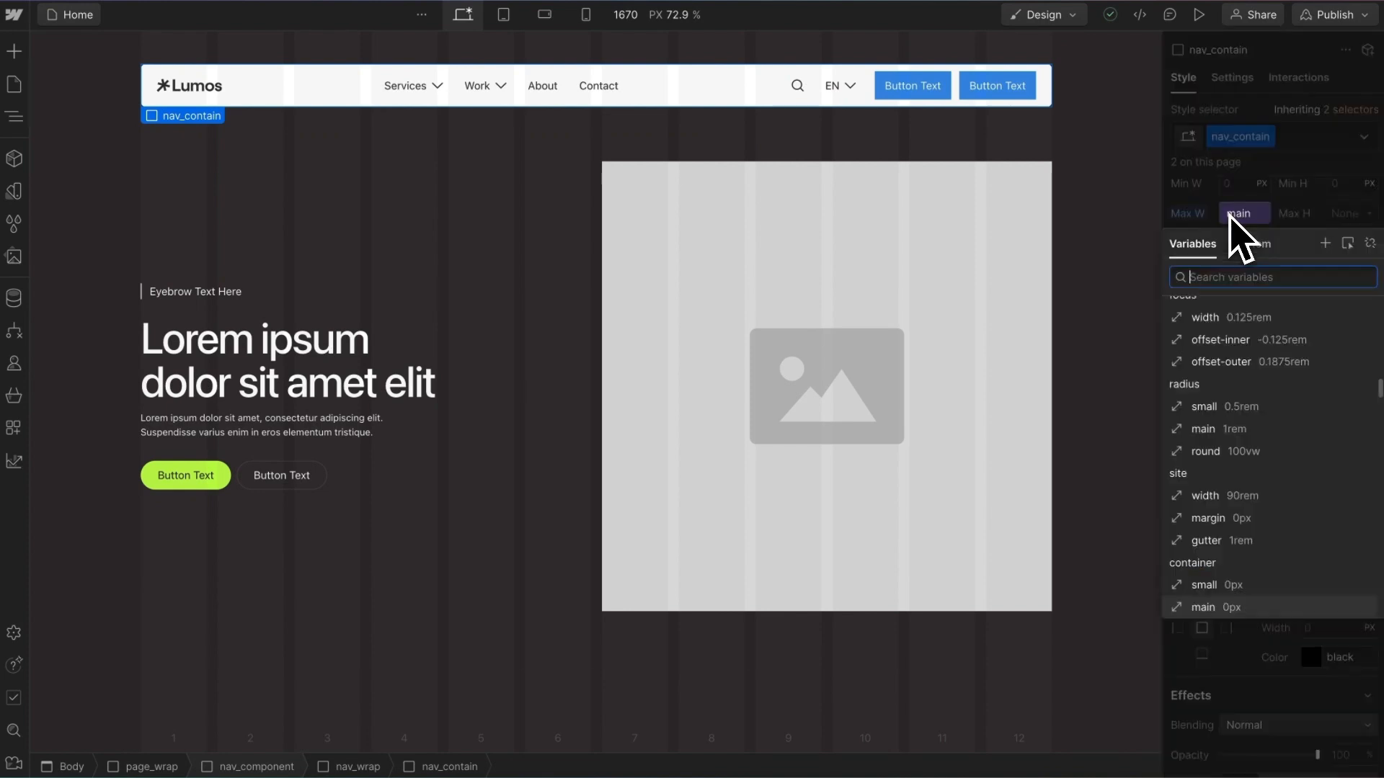
click(1243, 212)
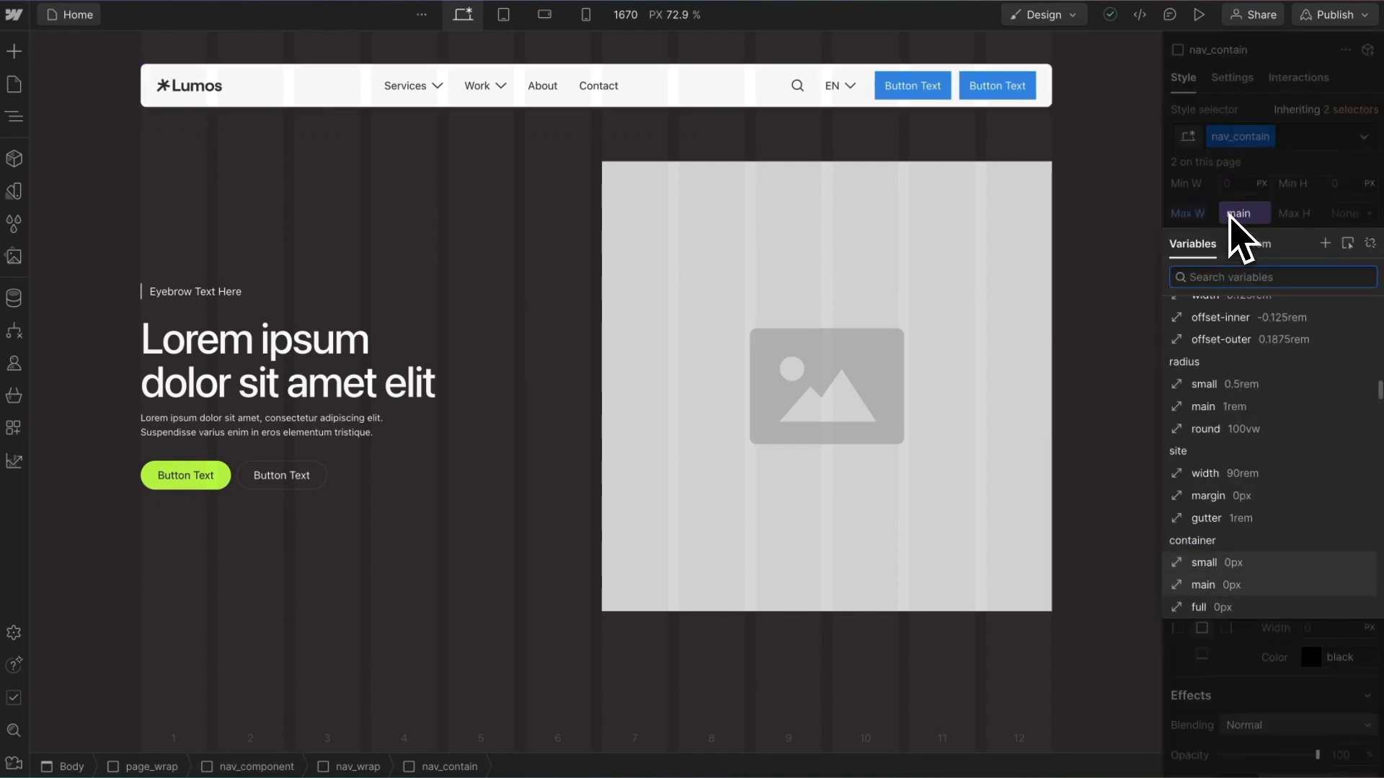
click(1242, 212)
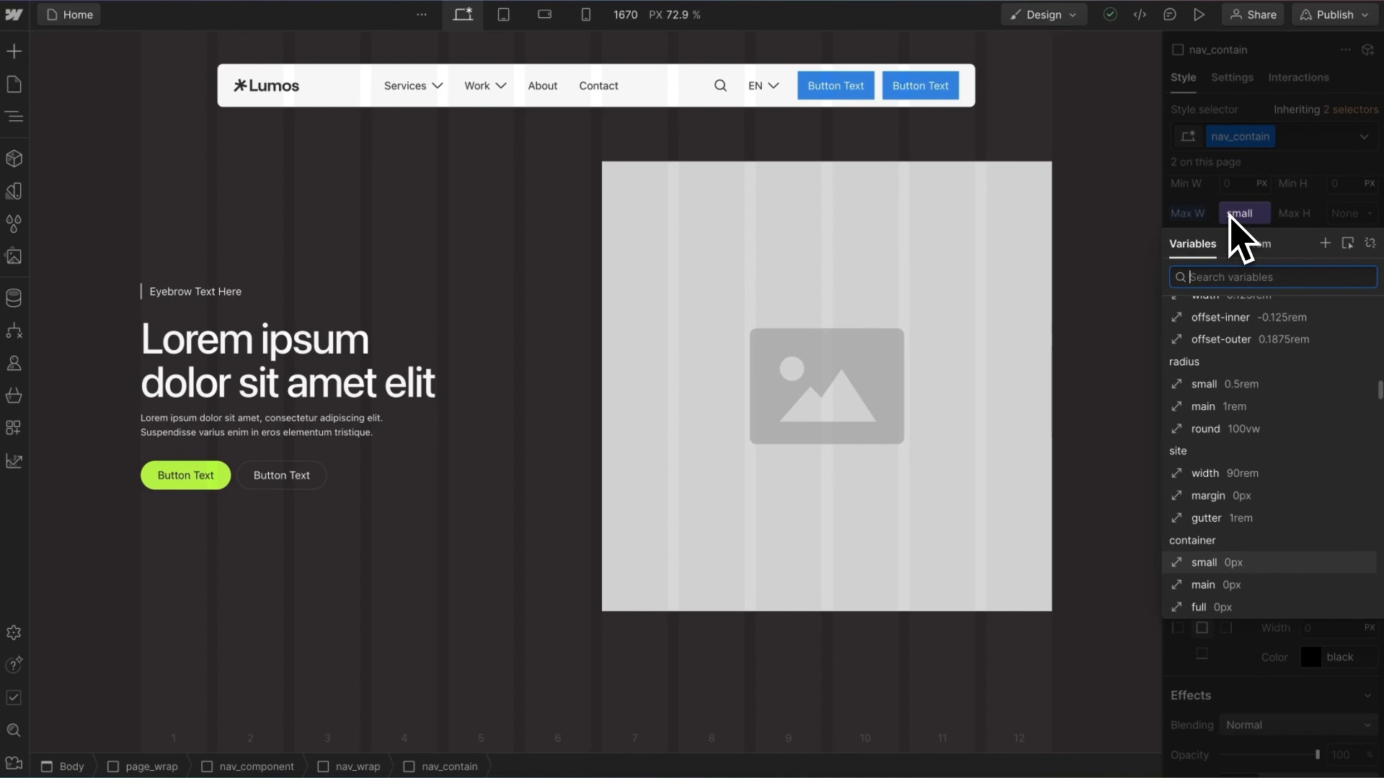
click(1242, 212)
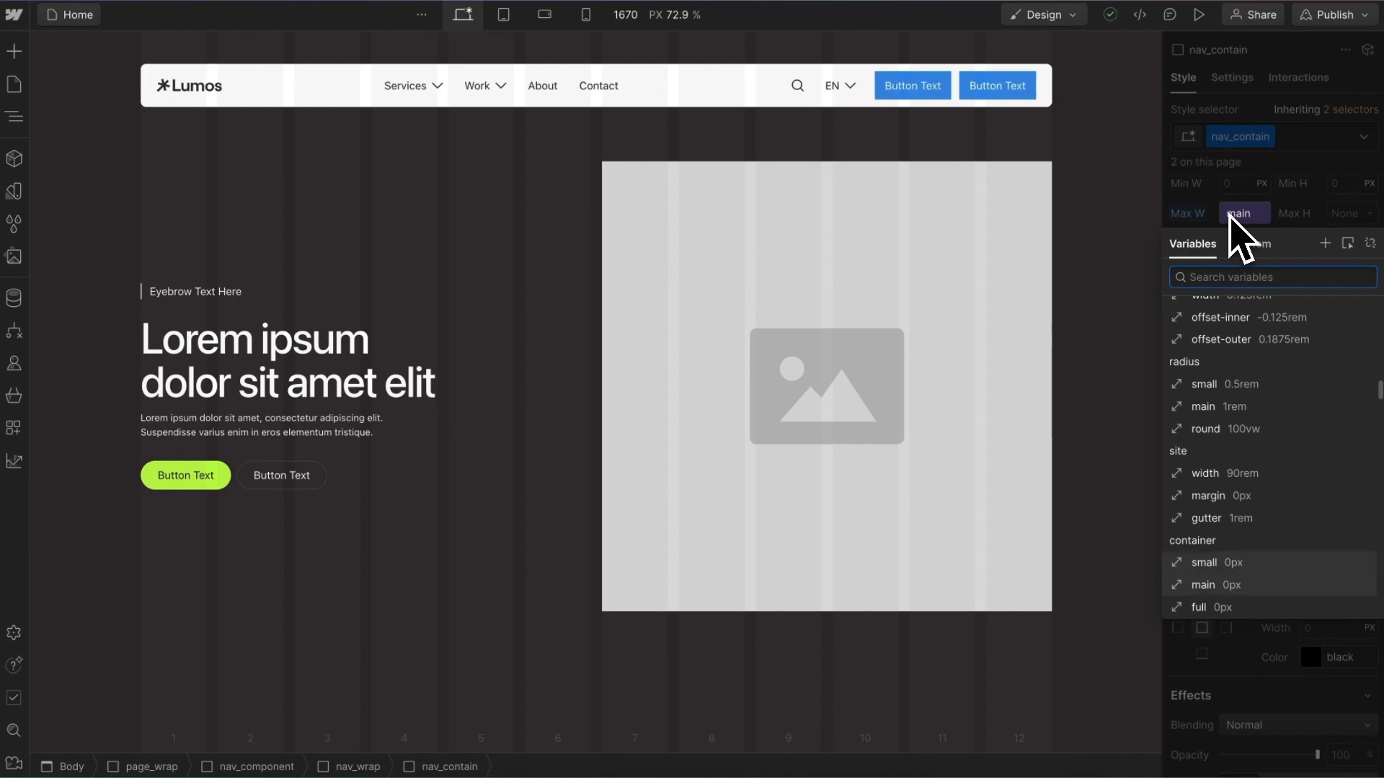
click(1242, 212)
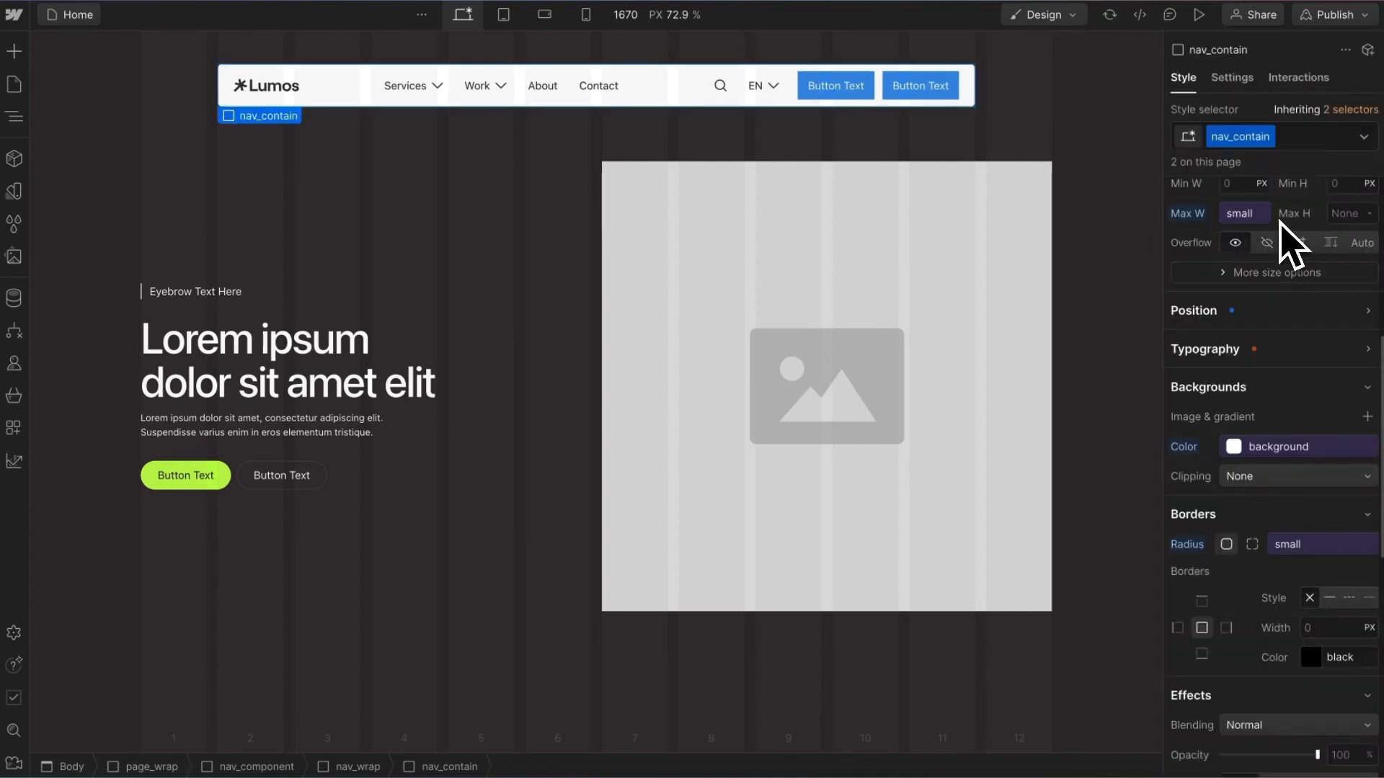